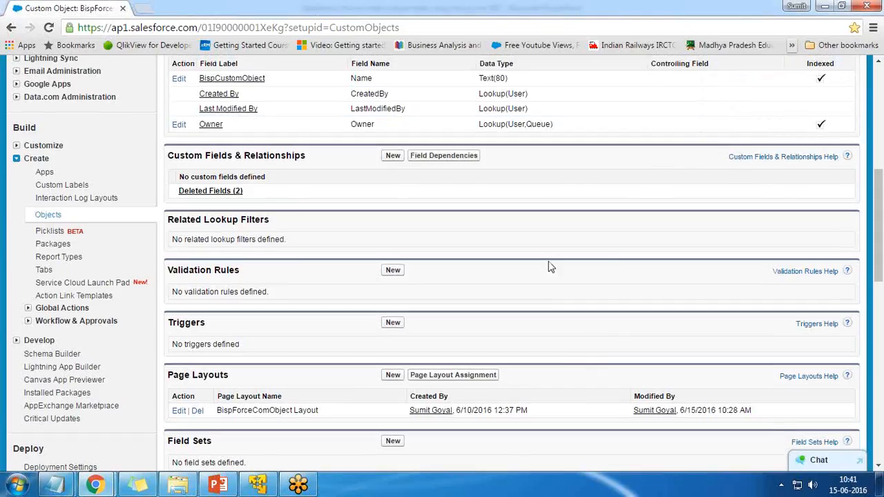
- Check the name field's BispCustomObject label and Text type, then open the Abc record
scroll(up, 3)
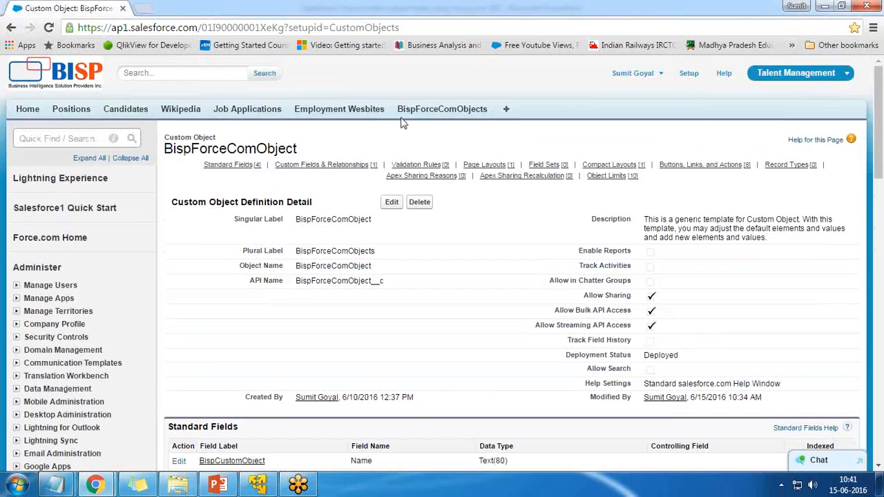
mouse_move(406, 88)
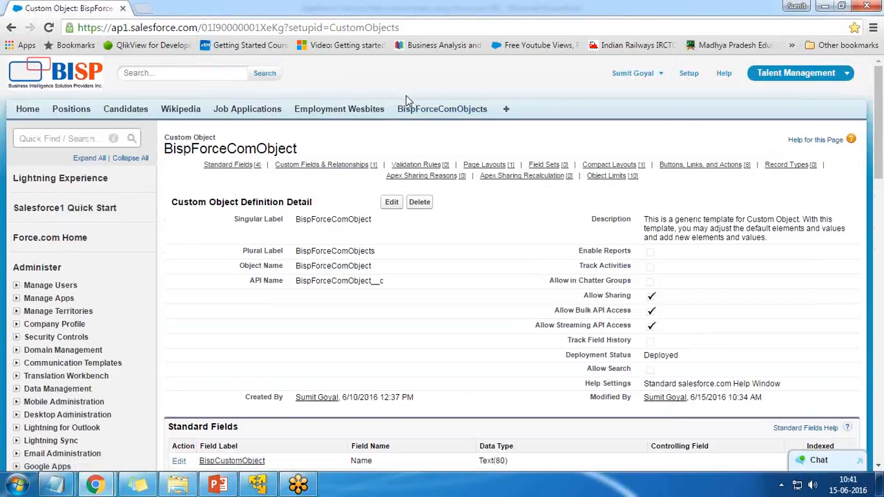
mouse_move(428, 104)
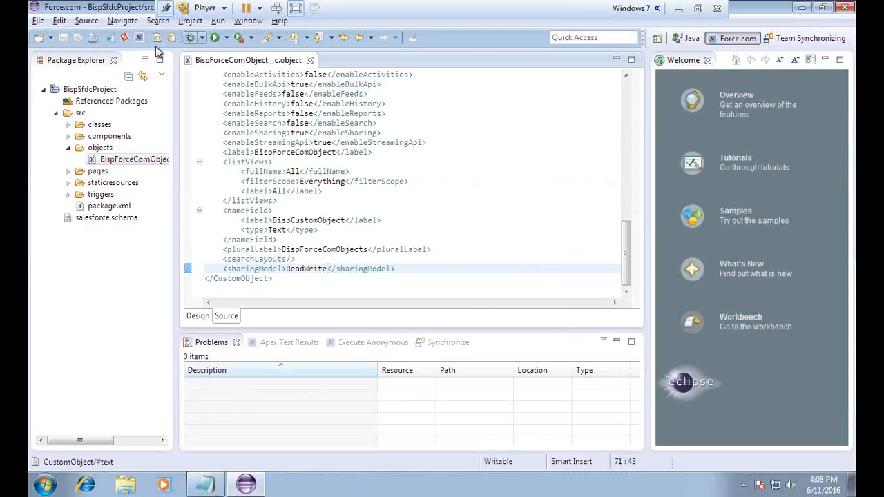
mouse_move(176, 102)
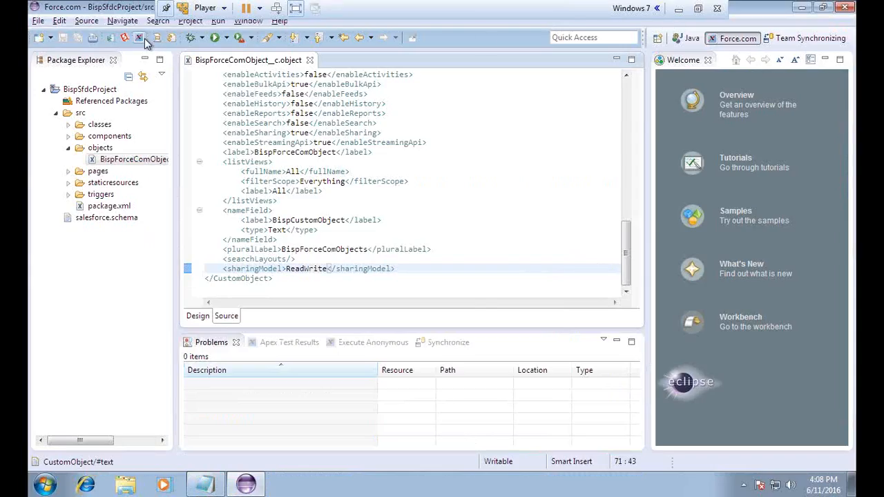
mouse_move(124, 38)
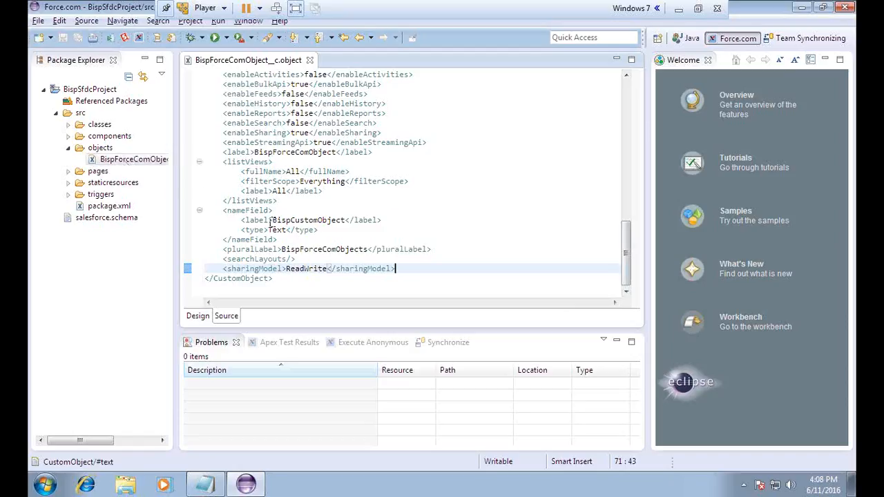
double_click(306, 220)
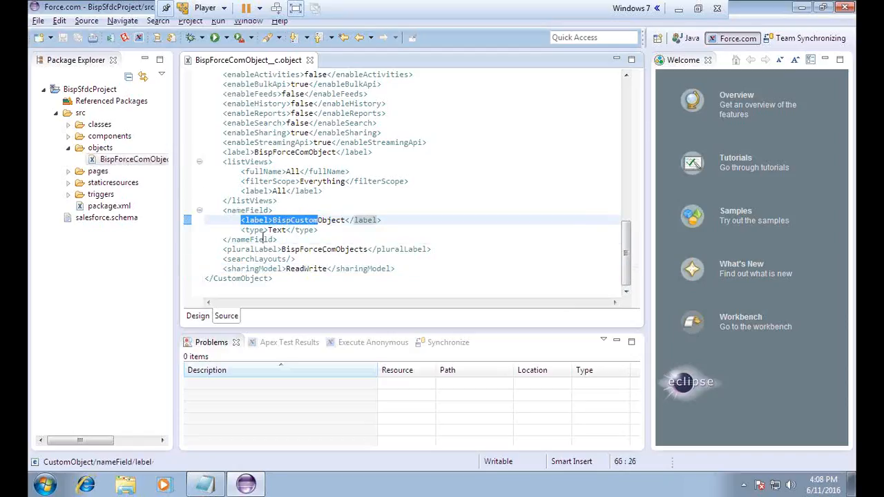
double_click(277, 230)
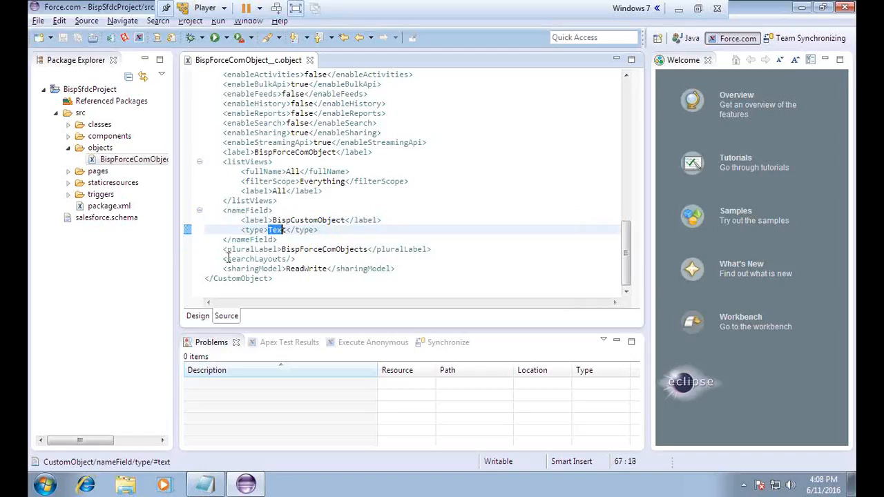
mouse_move(282, 249)
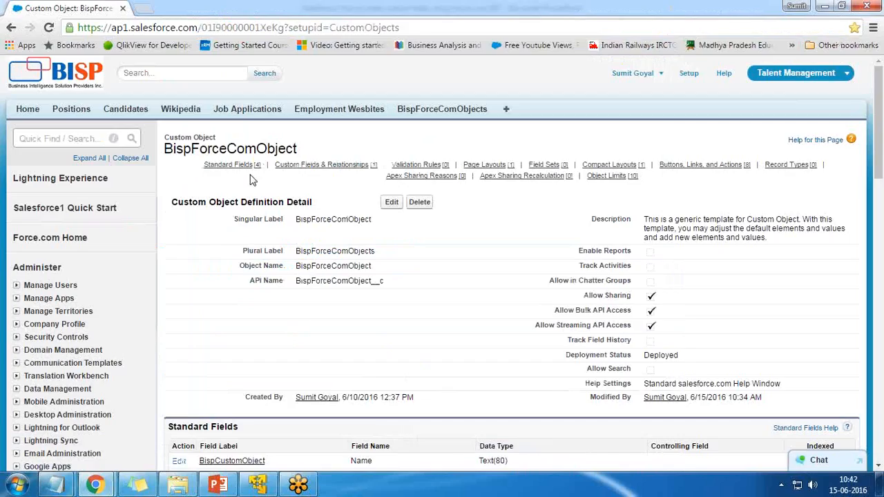
mouse_move(442, 109)
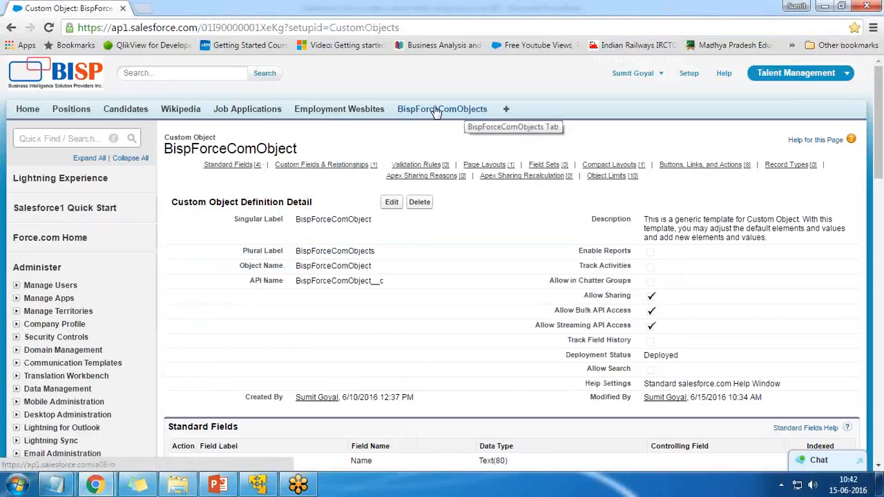
click(442, 109)
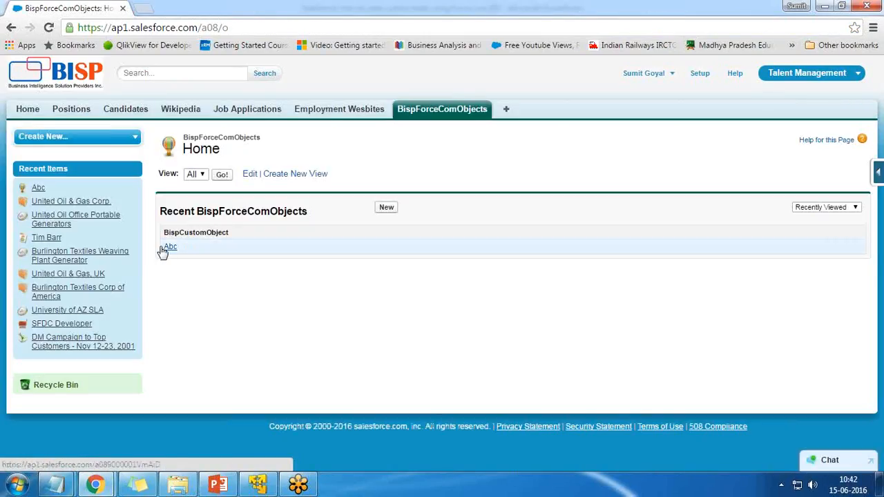
click(386, 208)
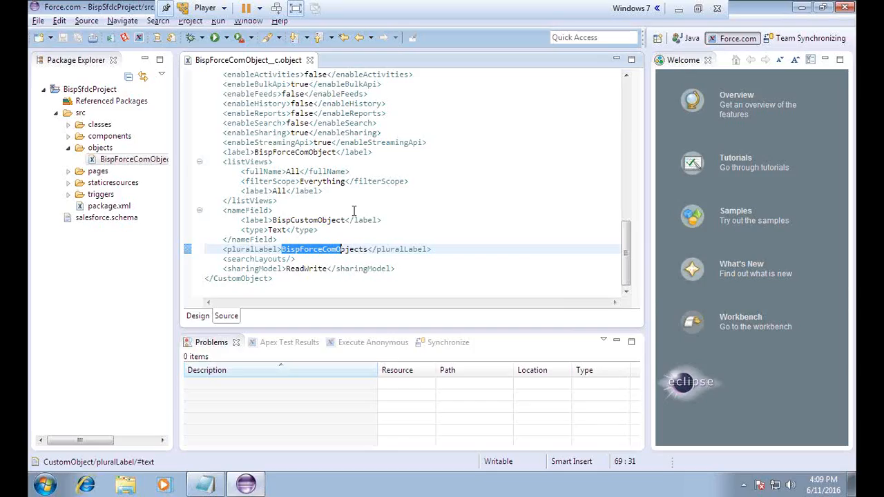
mouse_move(320, 283)
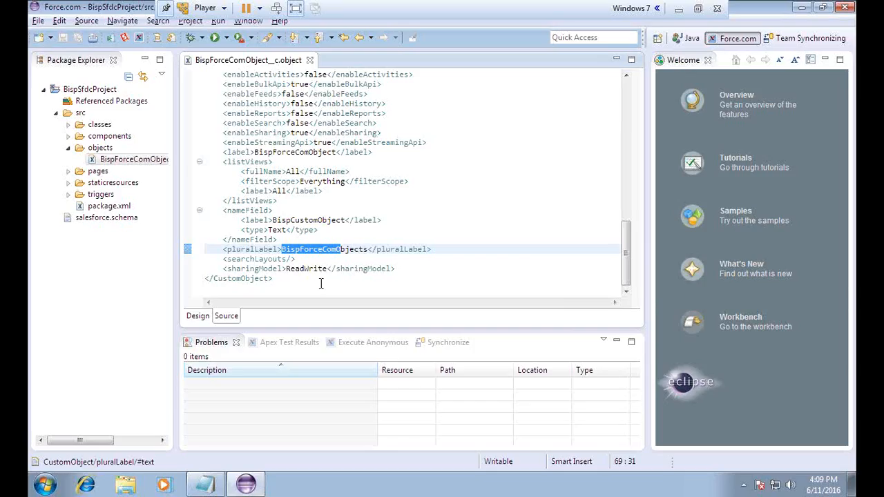
- Start the Salary__c field definition with default value 15000 and externalId false
click(397, 268)
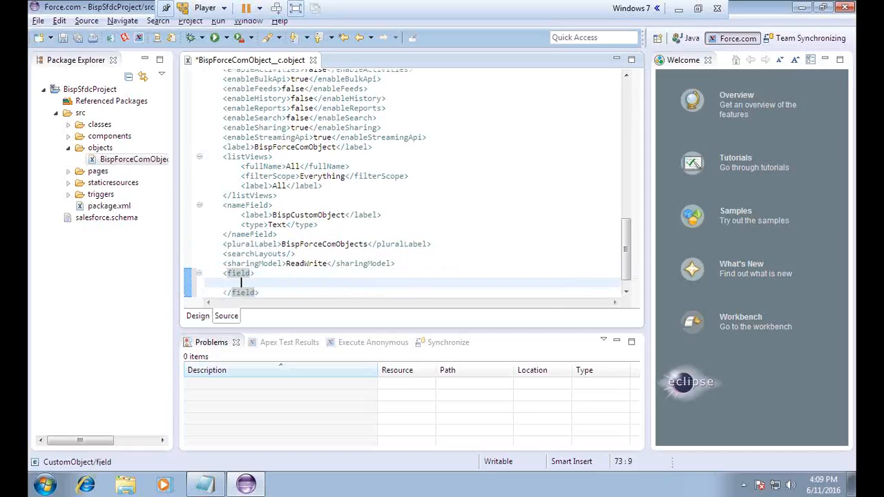
text(<full)
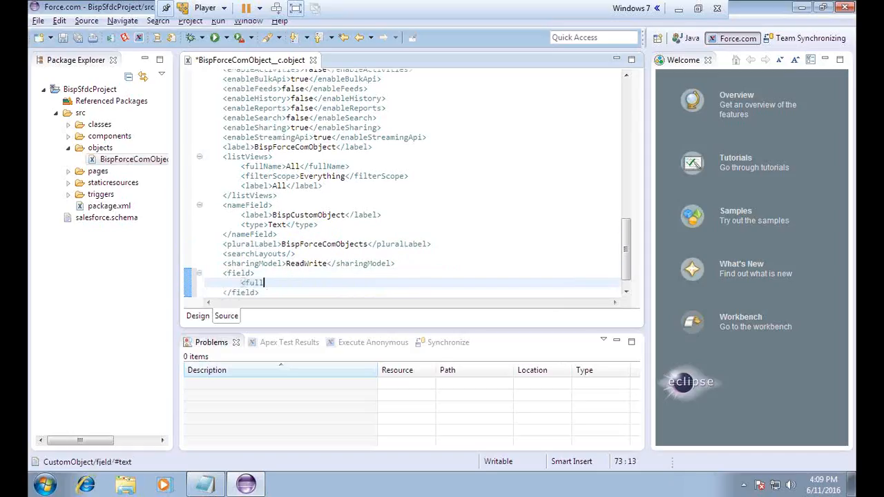
text(nam)
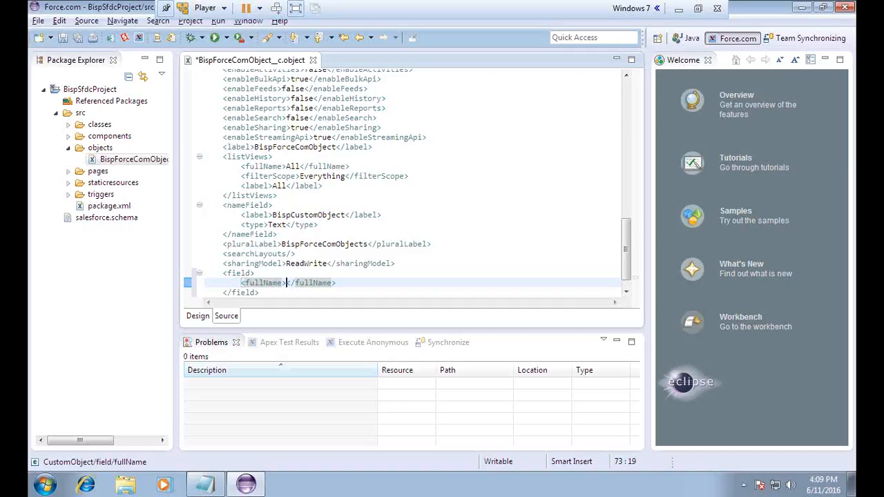
text(C)
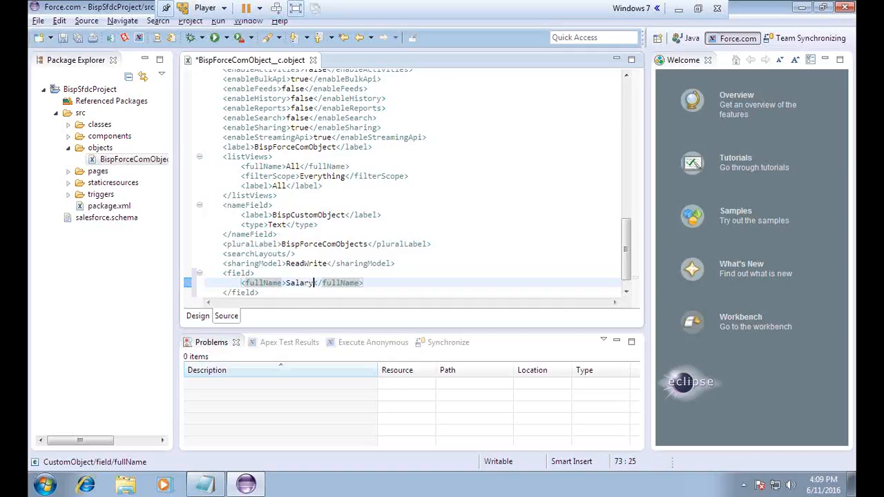
text(__c)
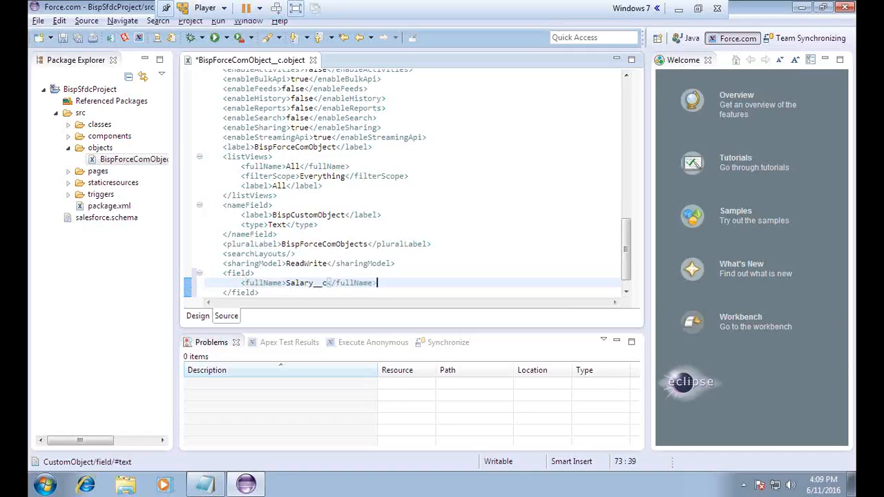
text(<)
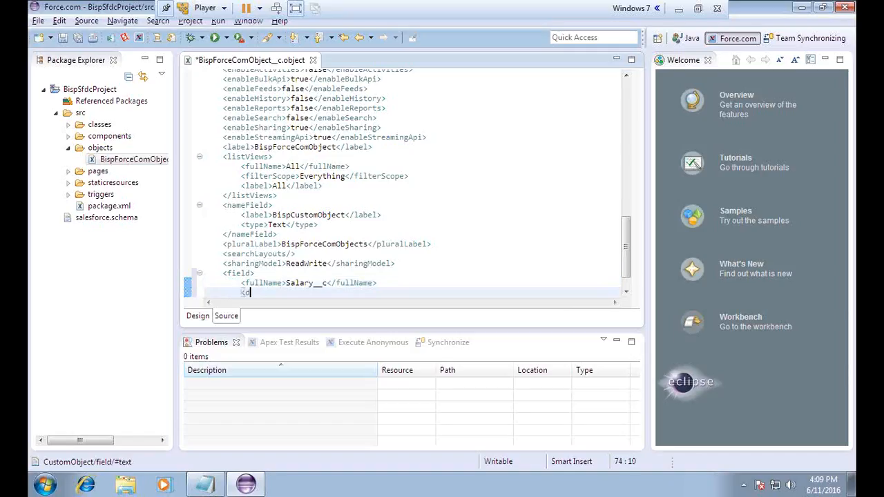
text(defaultVa)
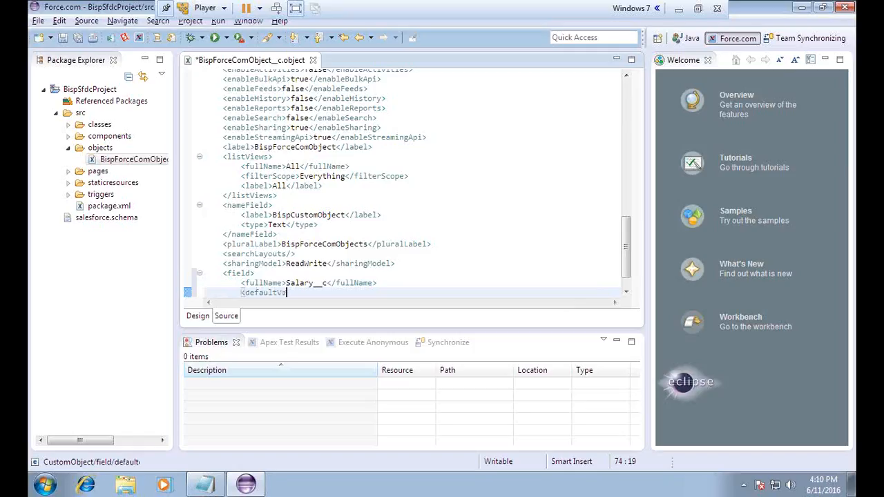
text(150</defaultValue>)
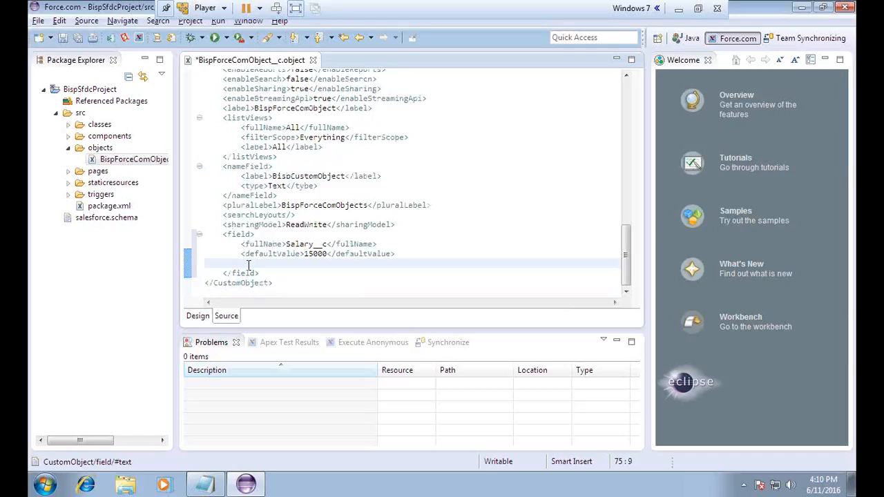
text(<e)
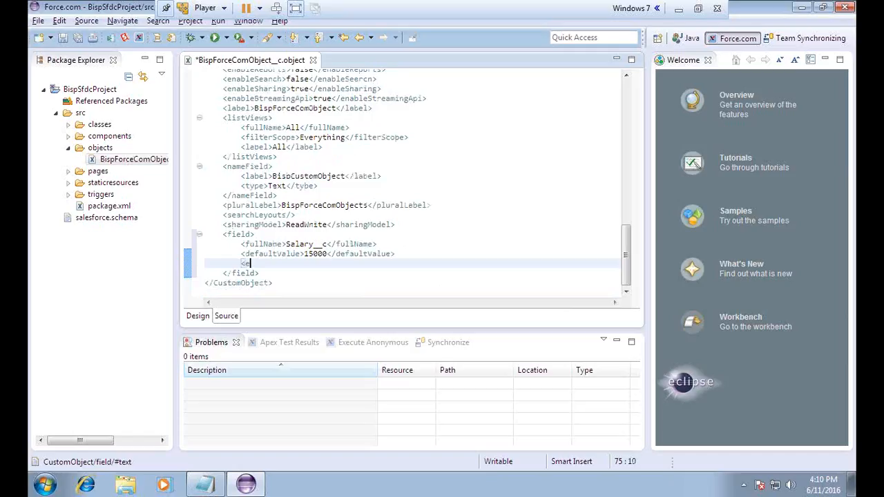
text(externall)
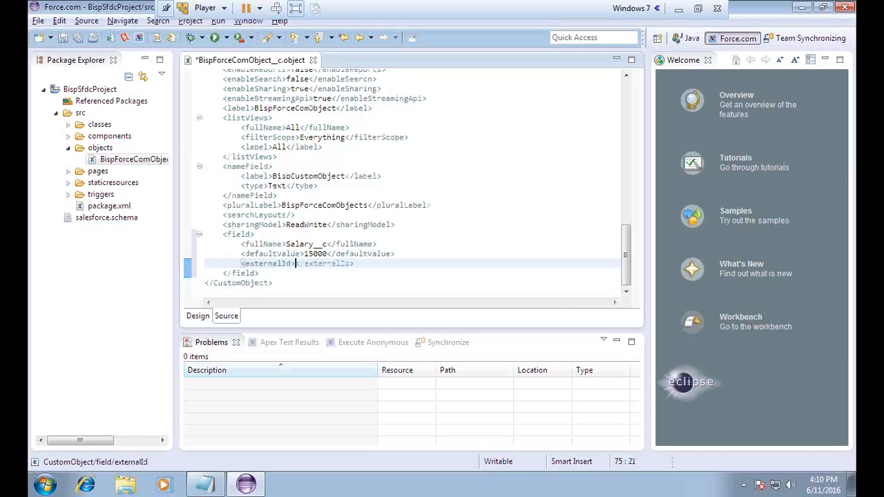
text(false)
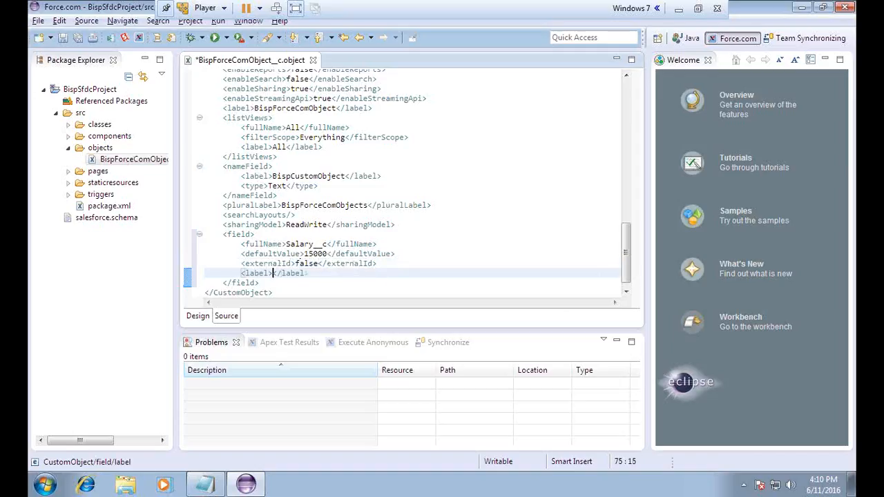
- Add Salary label, precision 16, required true, scale 2, trackHistory false and type Currency
text(Salary)
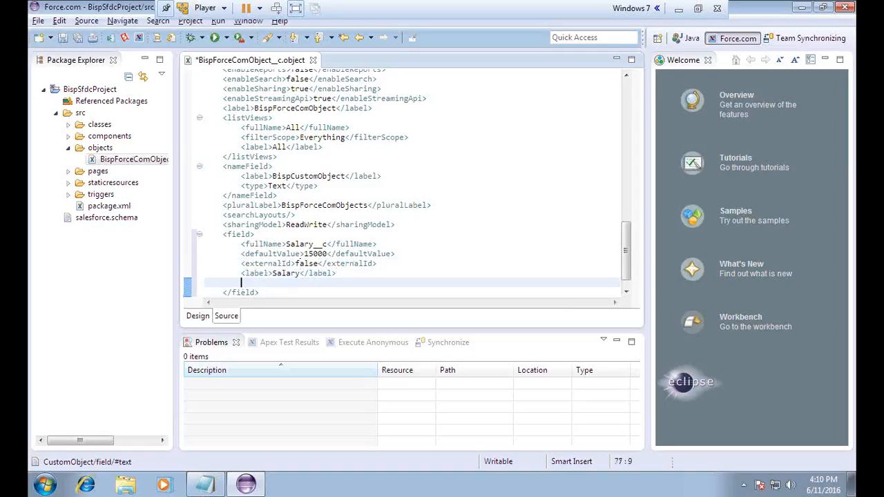
text(<precision></precision>)
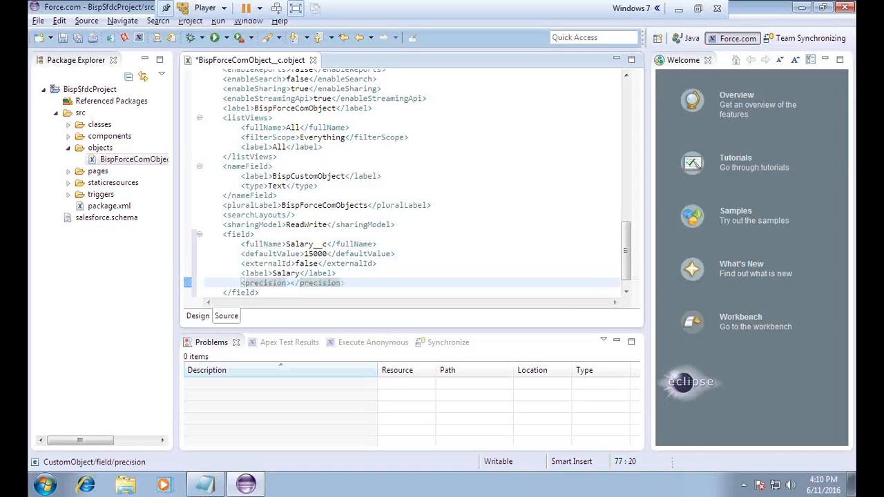
text(16)
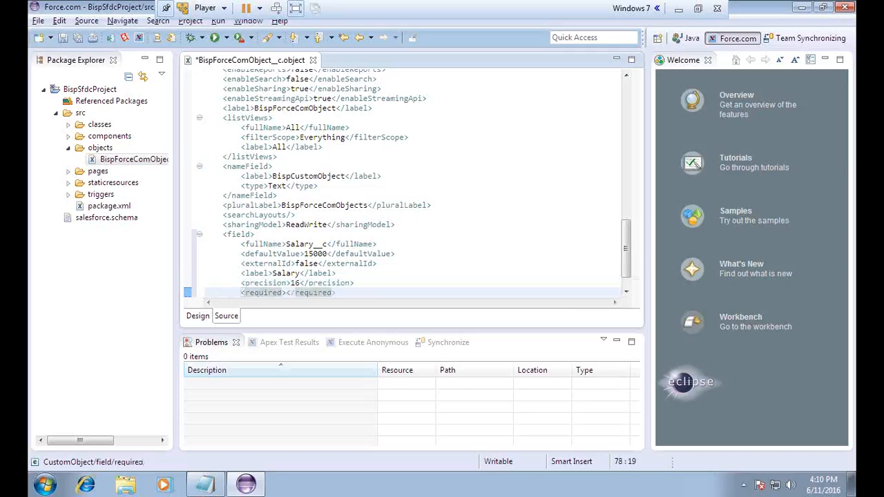
text(tr)
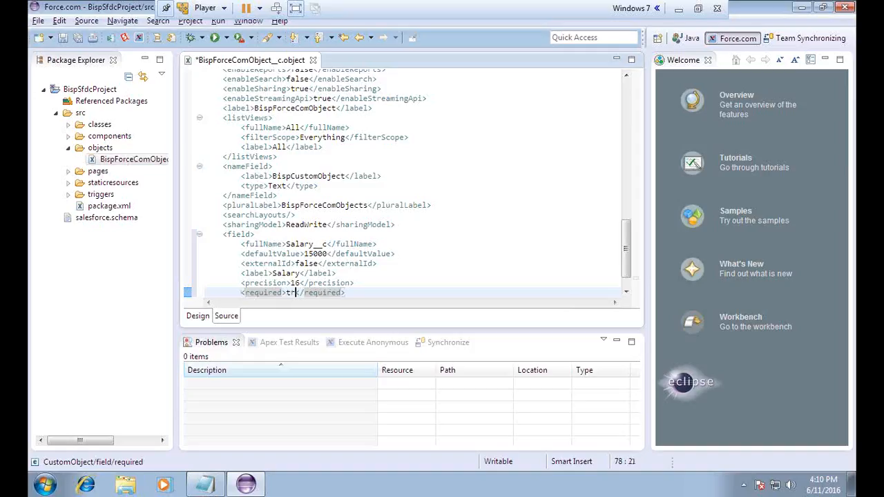
text(ue)
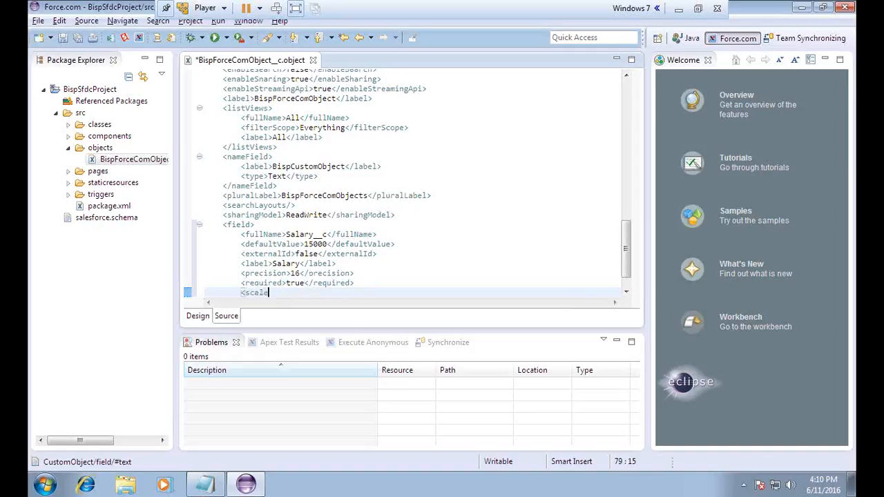
text(>2</scale>)
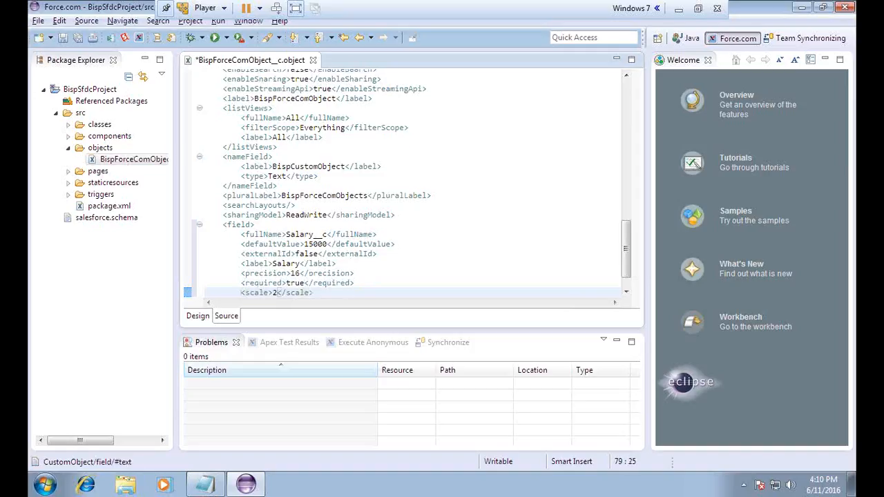
key(enter)
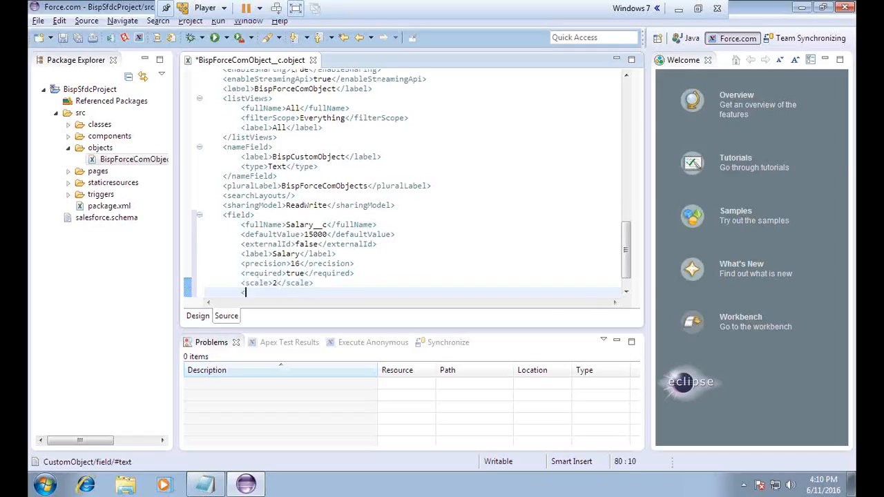
text(rreack)
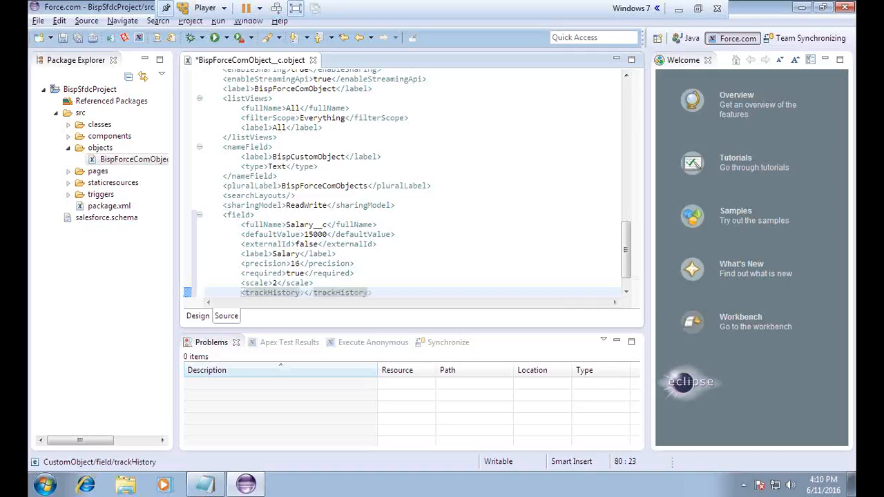
text(false)
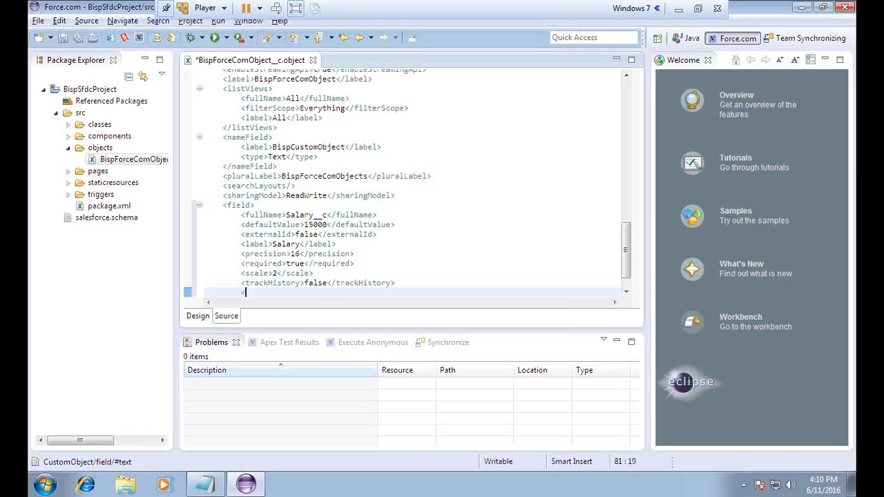
text(type></type>)
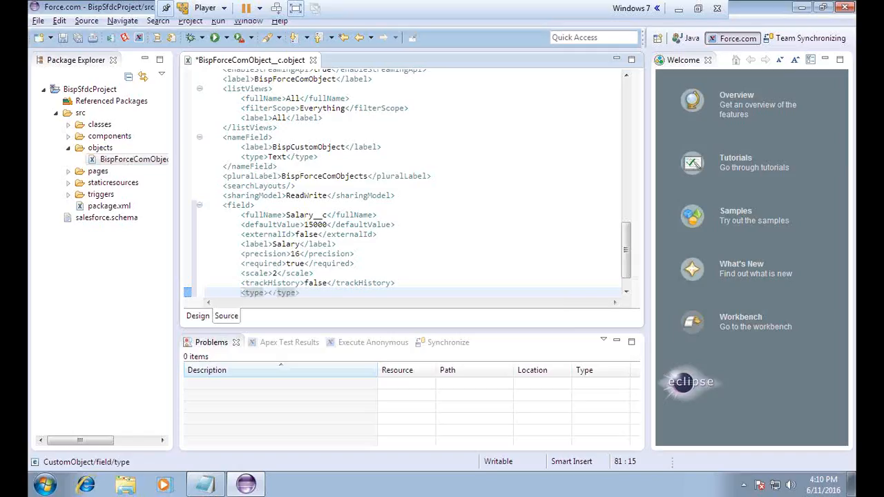
text(Curr)
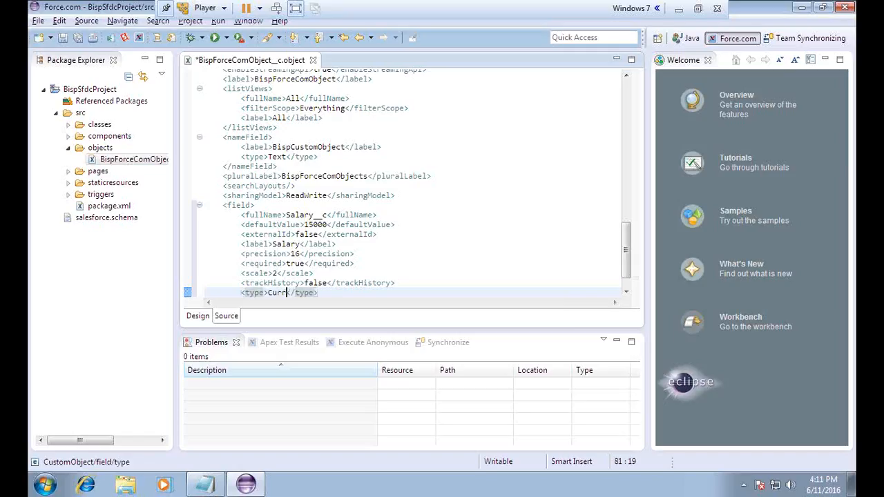
text(ency)
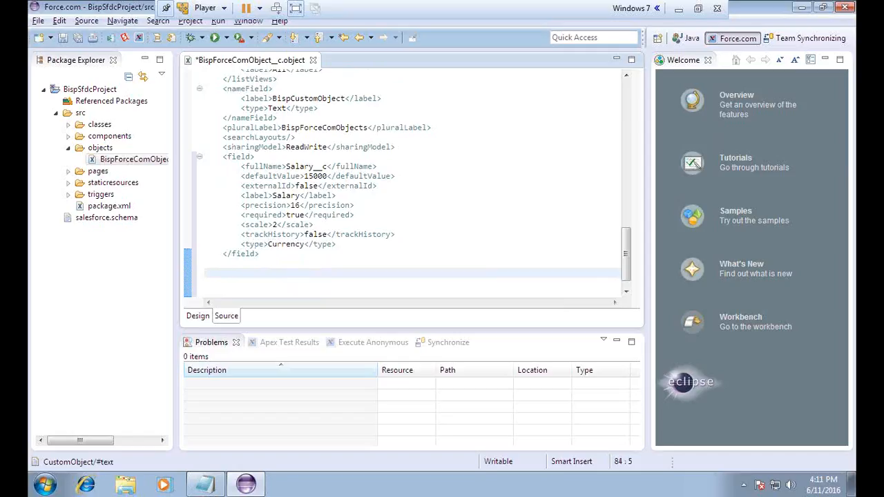
- Paste a copy of the Salary field properties below the finished Salary field
click(223, 273)
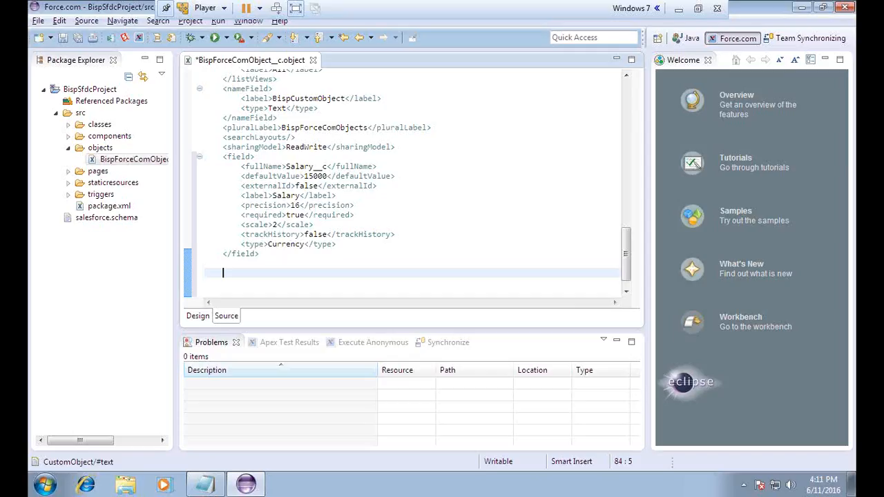
text(<fi)
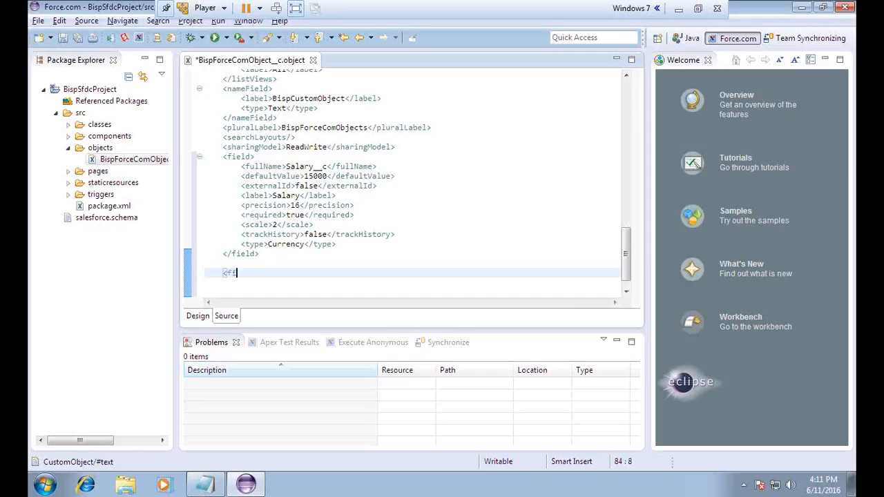
key(BackSpace)
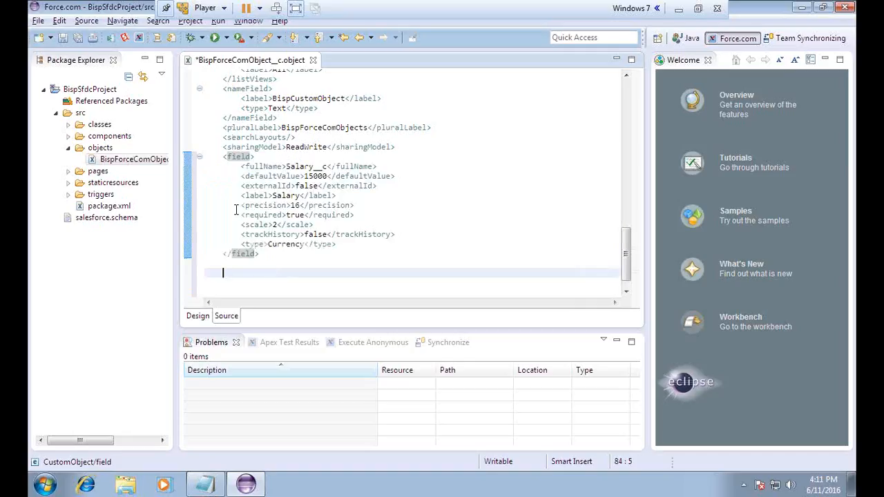
click(224, 273)
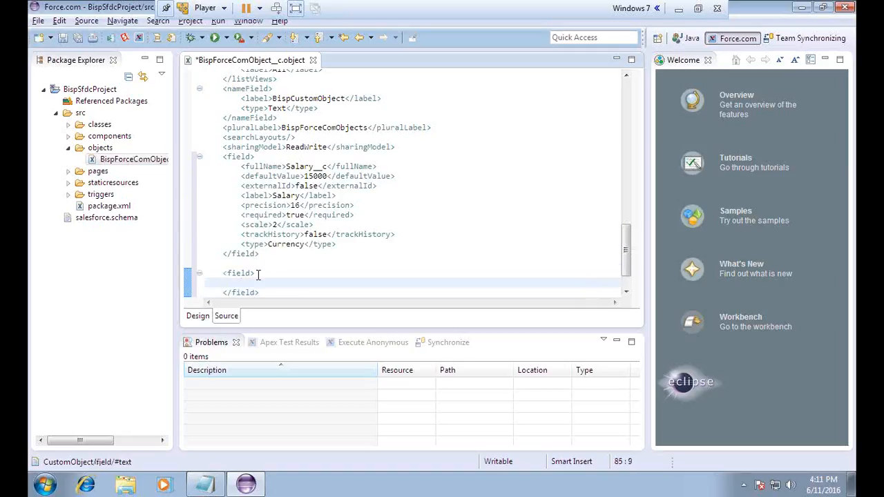
mouse_move(257, 273)
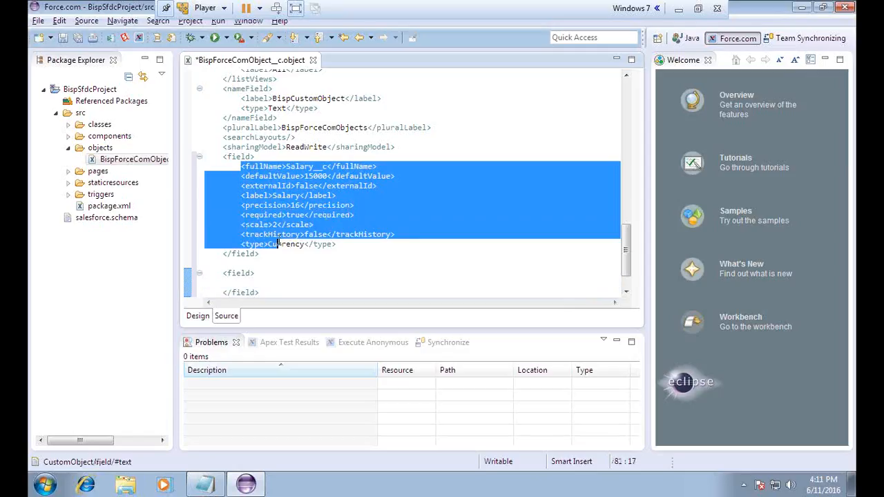
click(261, 264)
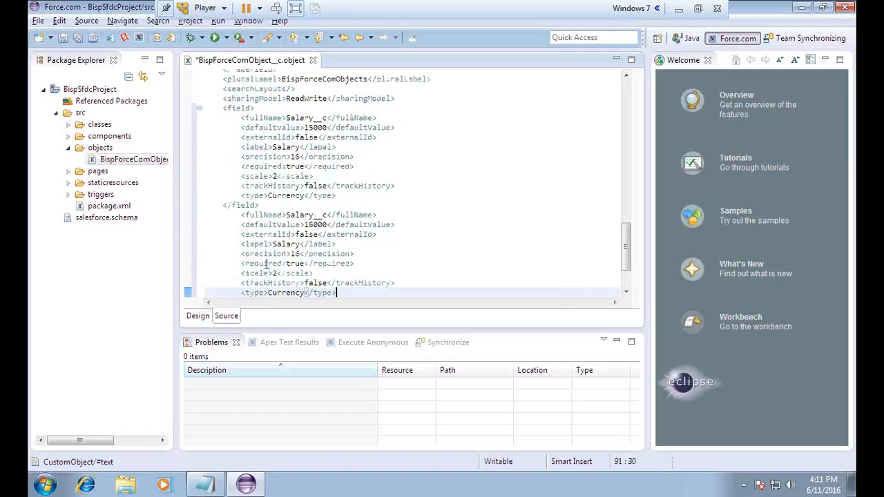
scroll(up, 3)
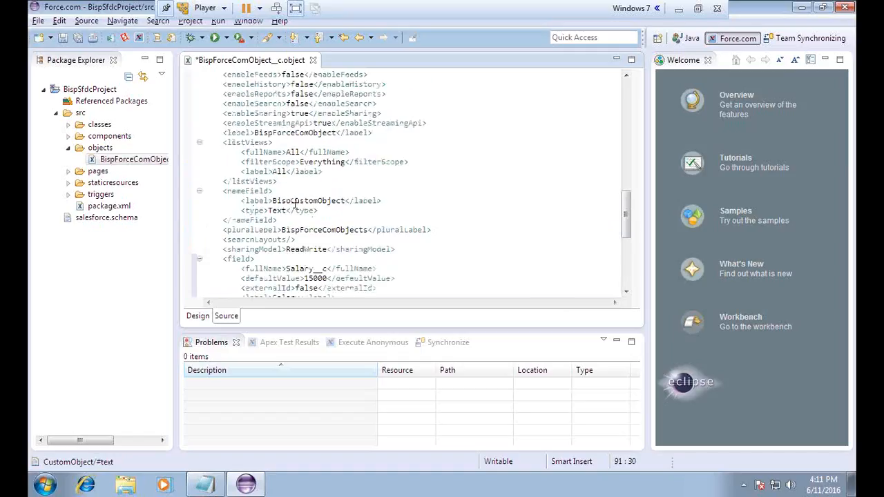
scroll(down, 3)
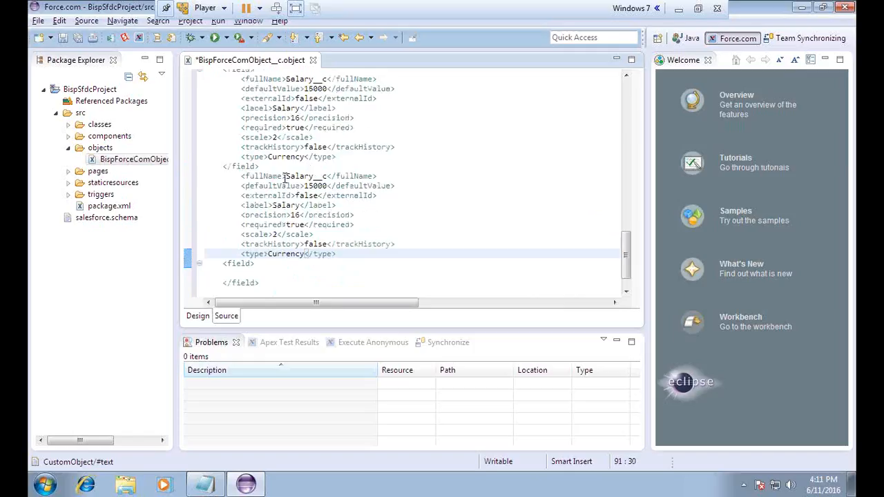
- Rename the copy to BirthDate__c with default TODAY() and description 'Will hold birth date'
double_click(295, 176)
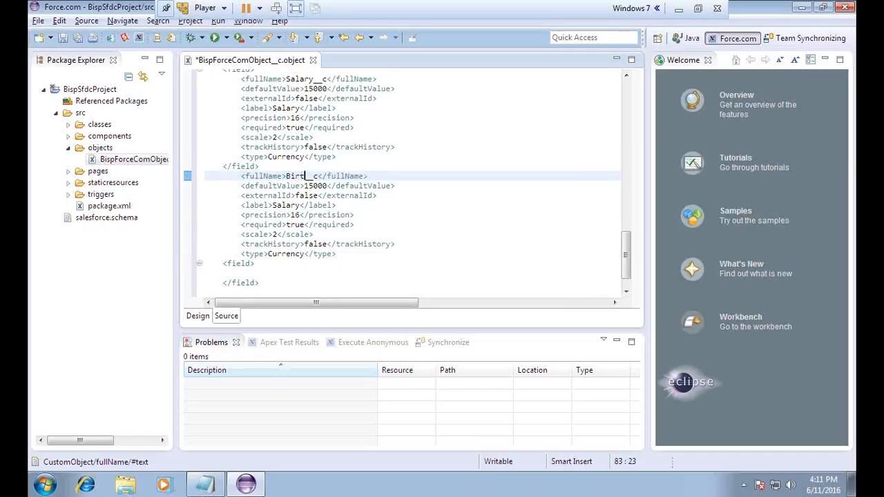
text(Date)
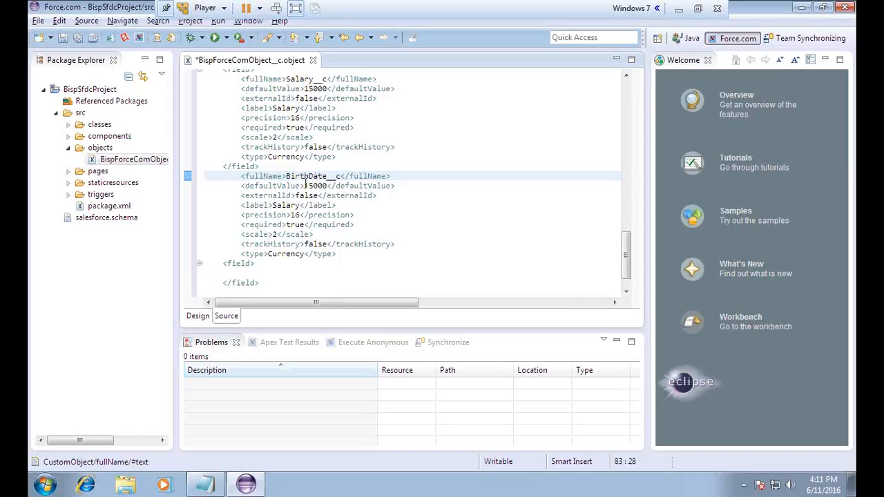
double_click(317, 186)
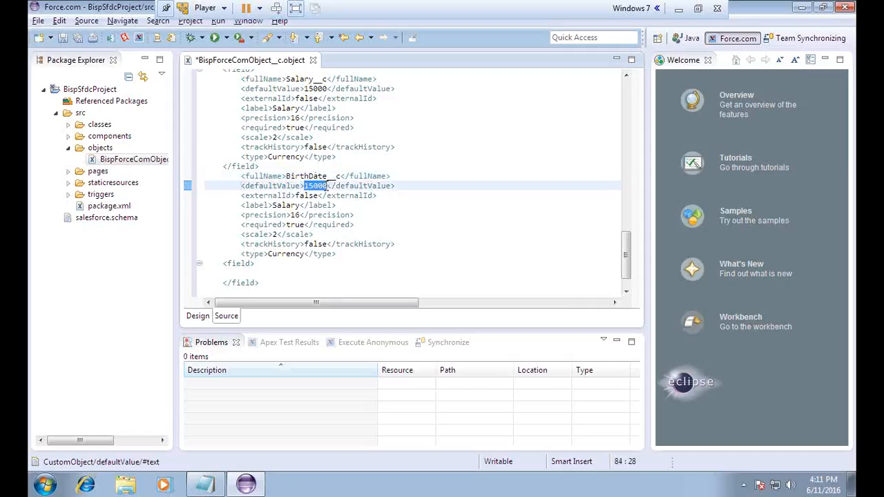
text(TODAY()
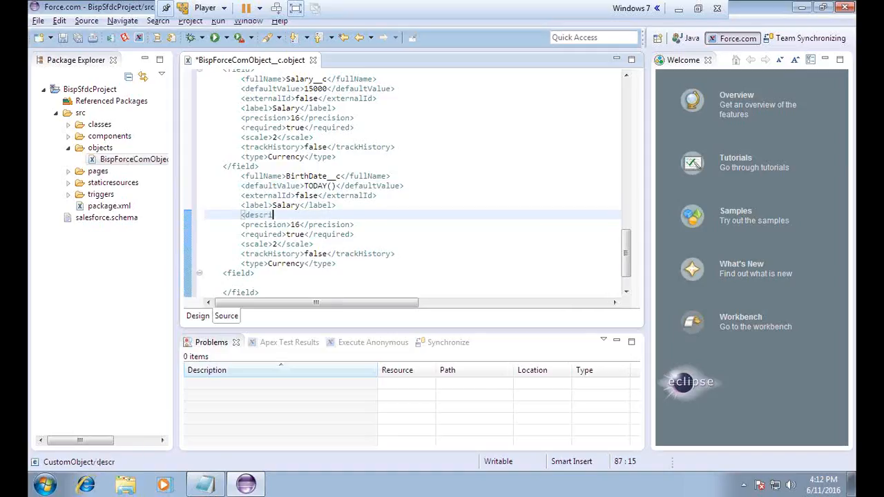
text(ption></description>)
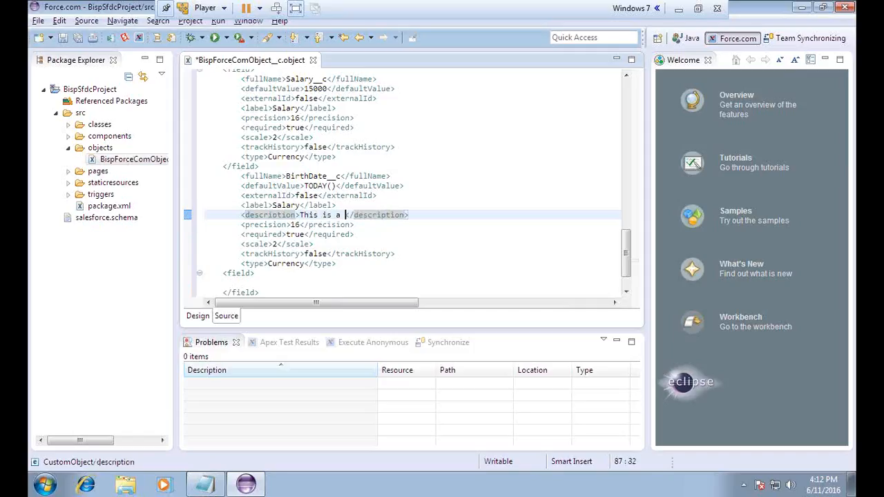
key(BackSpace)
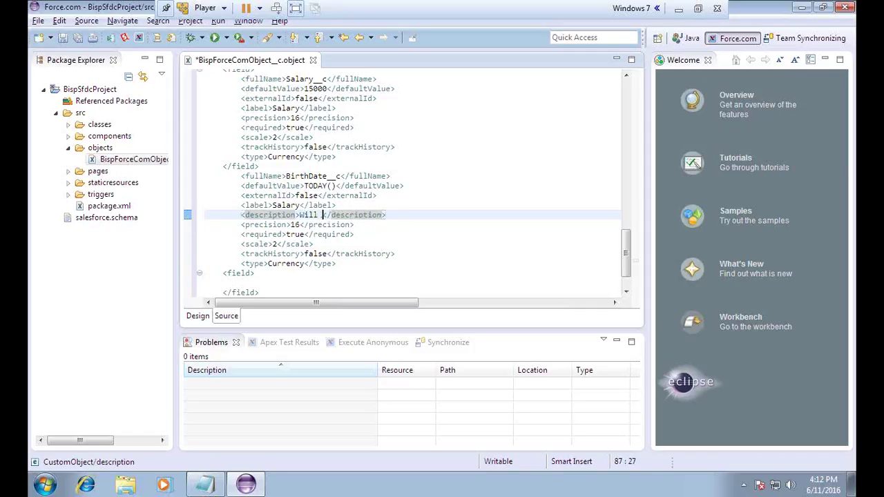
text(hold)
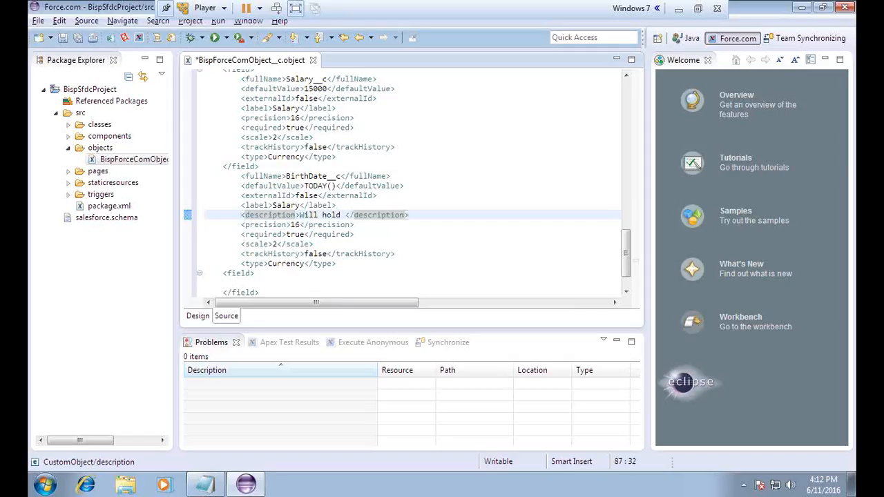
text(birth date)
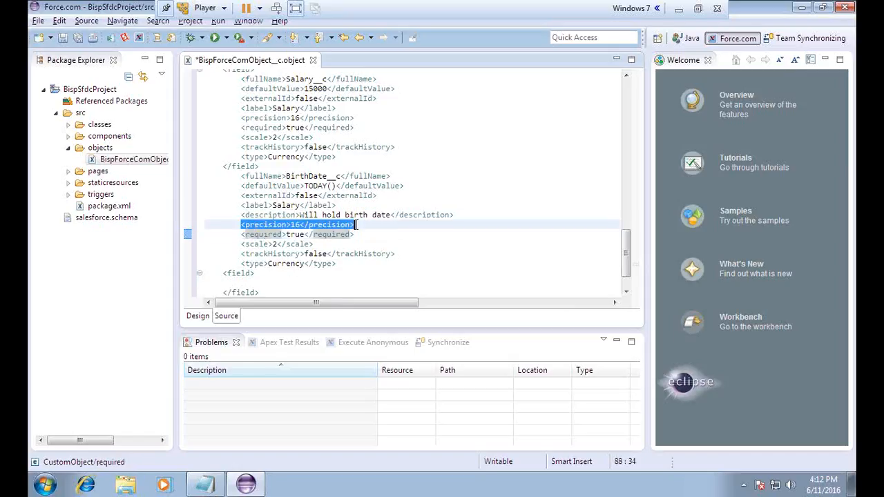
- Remove the precision and scale lines from the BirthDate field
key(Delete)
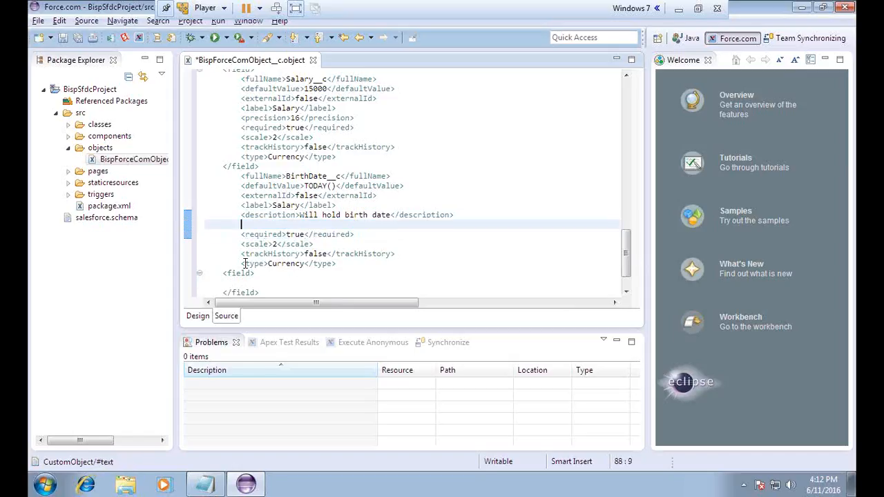
double_click(277, 244)
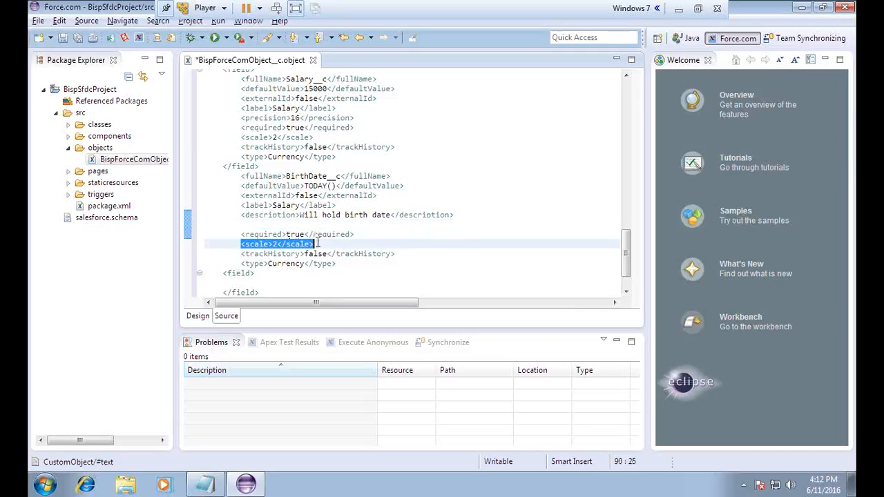
key(Delete)
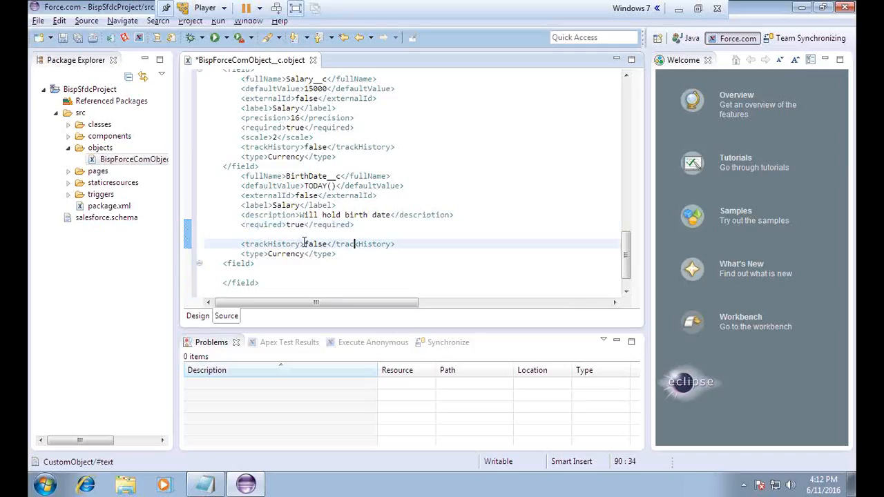
click(311, 244)
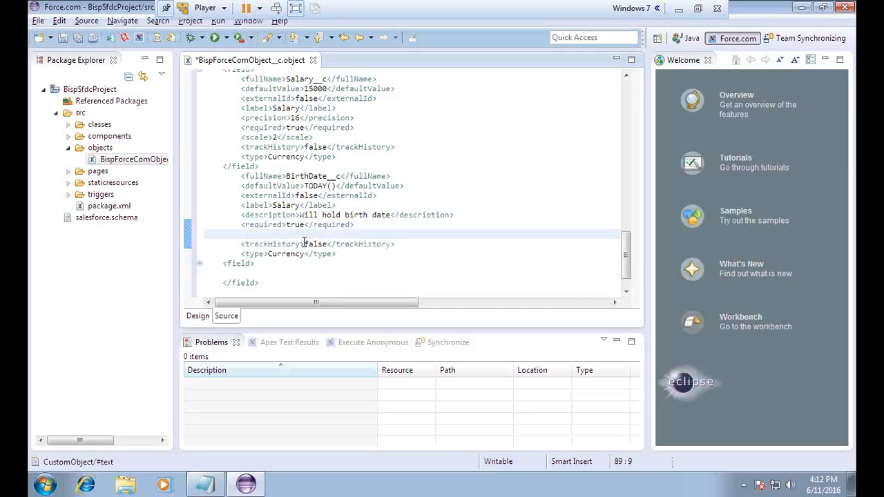
- Give BirthDate__c the label 'Birth Date' and change its type from Currency to Date
text(<label)
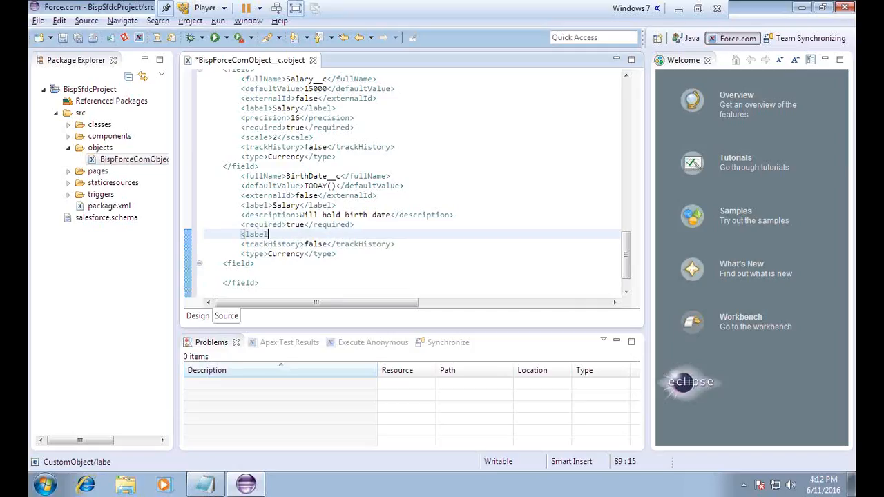
text(>)
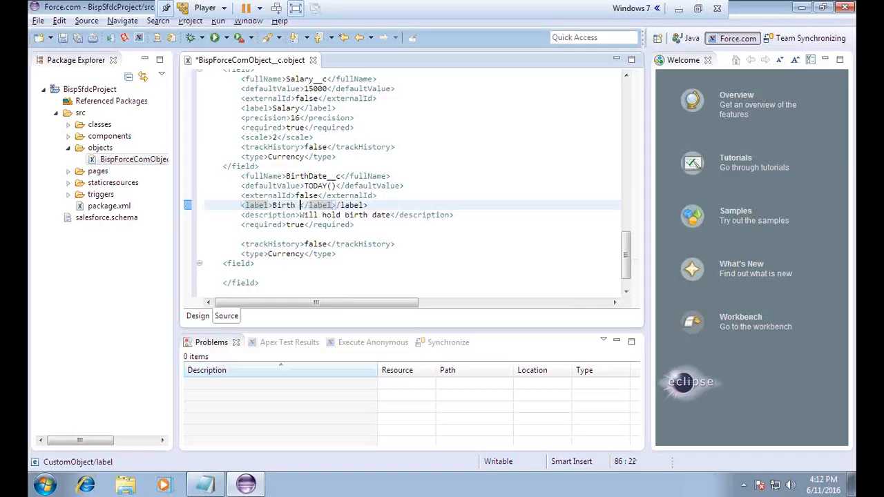
text(Date)
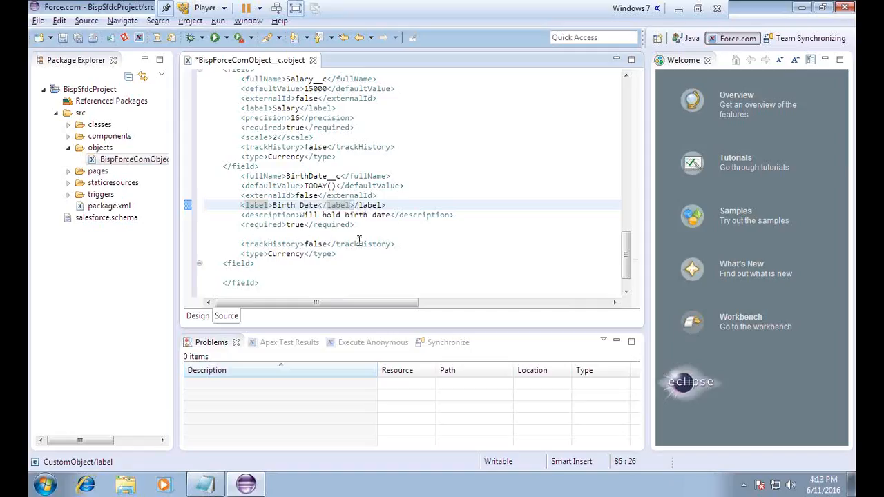
mouse_move(359, 243)
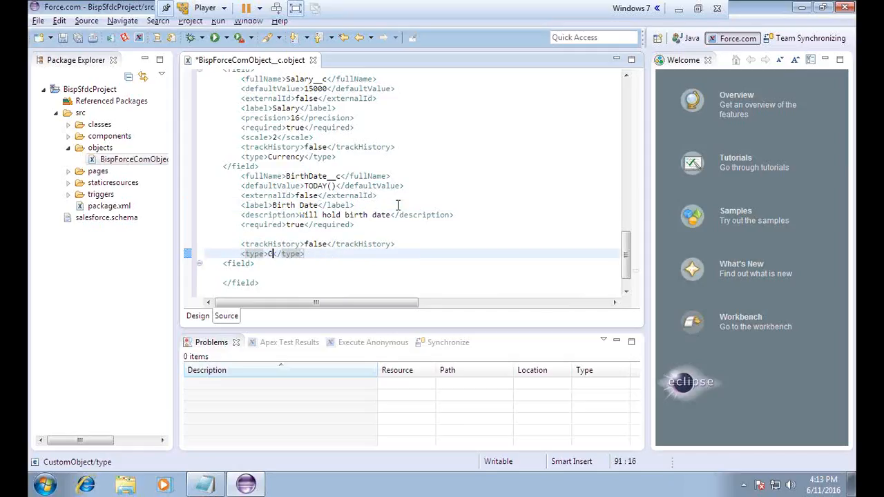
text(ate)
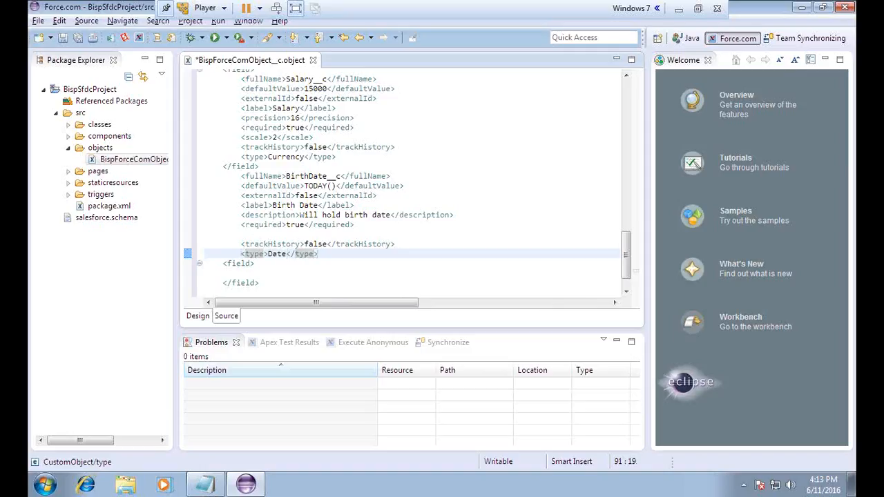
click(366, 225)
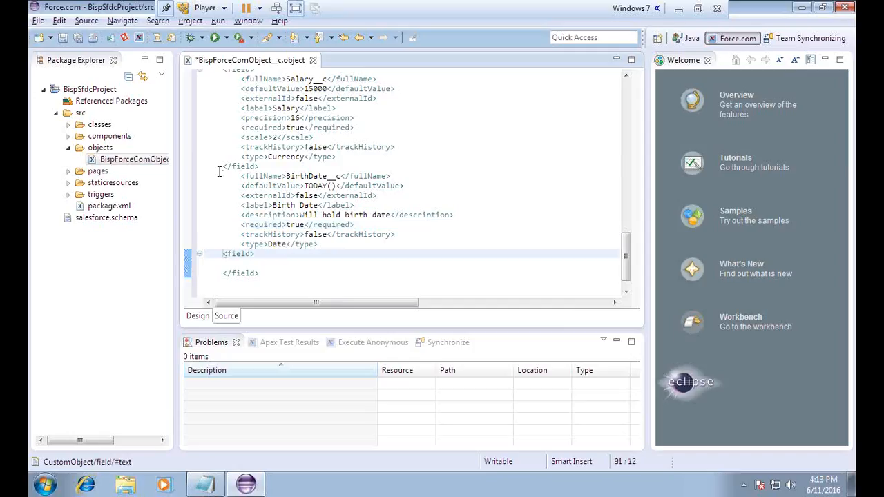
- Delete the stray opening field tag and expand the Birth Date field definition
drag(223, 165, 254, 253)
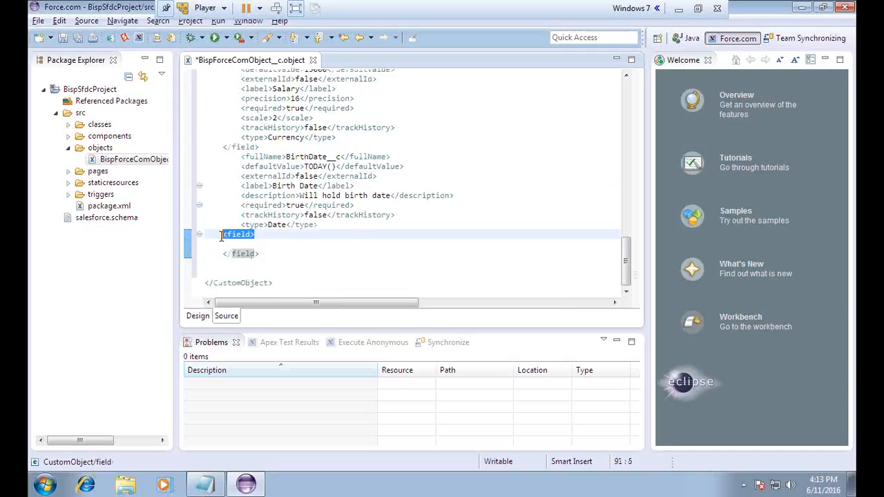
key(Delete)
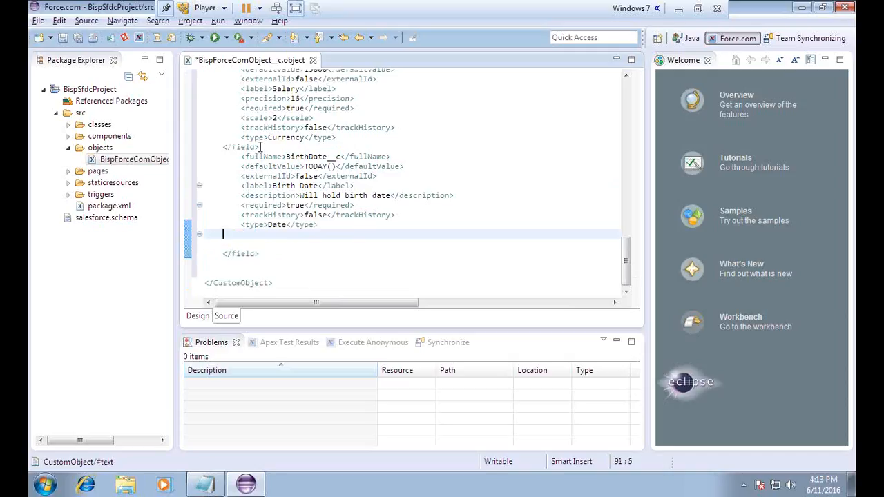
scroll(up, 3)
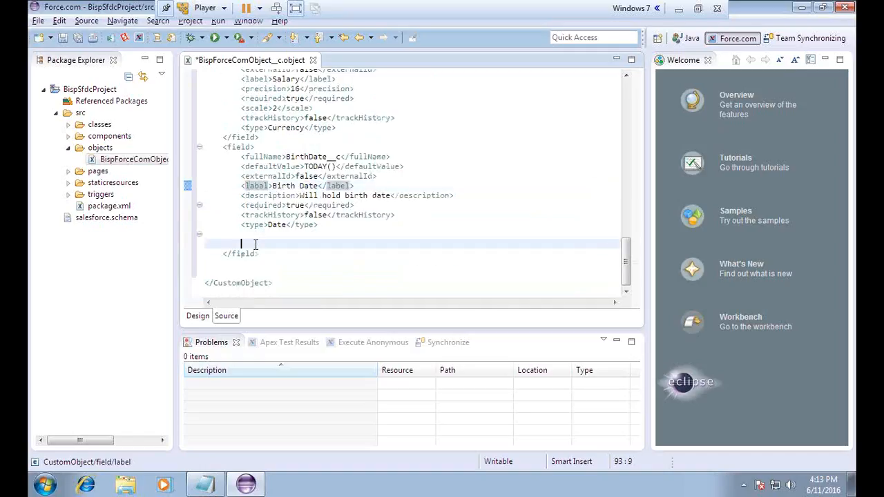
scroll(up, 3)
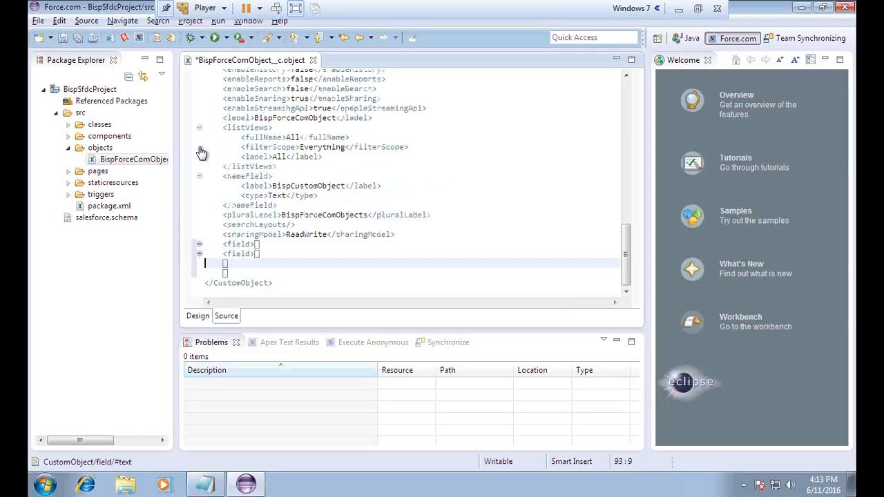
click(224, 264)
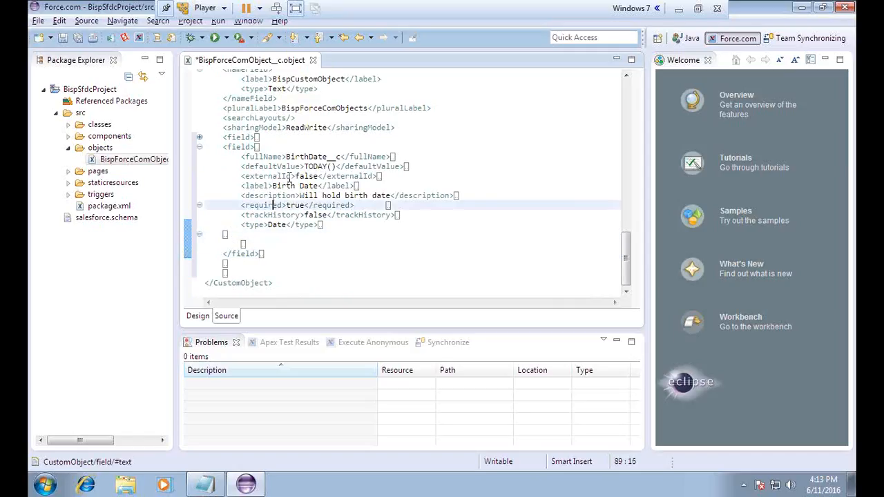
click(351, 262)
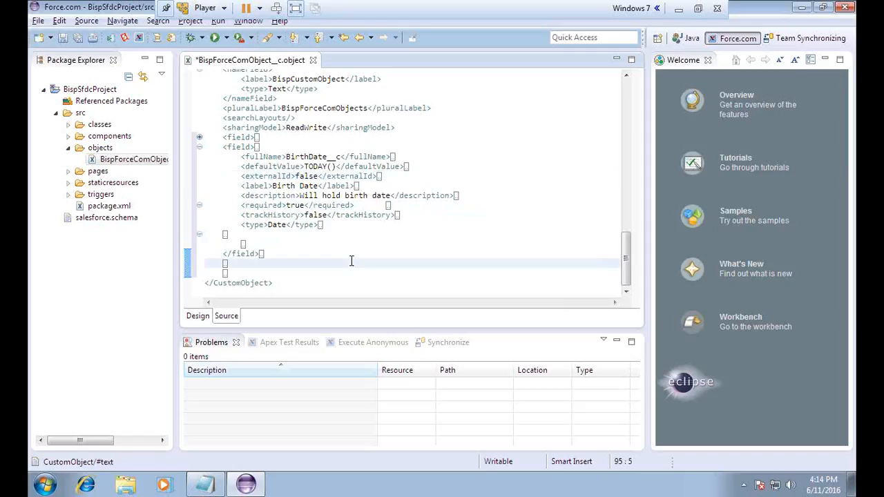
click(241, 242)
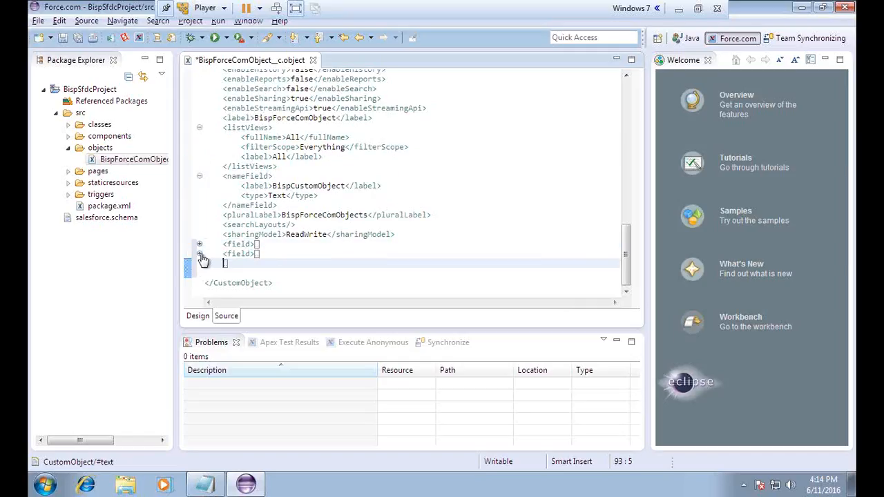
- Create an Email__c field described 'Get Email Id from User' with externalId false
click(199, 244)
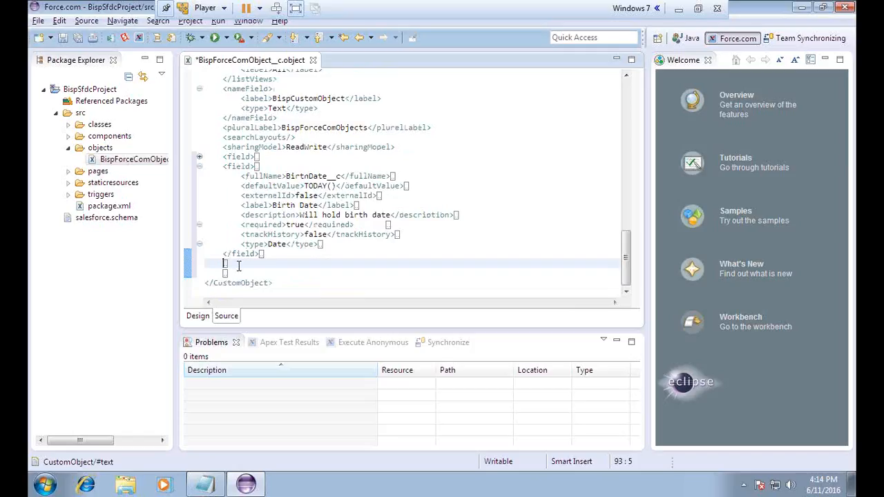
text(fiel)
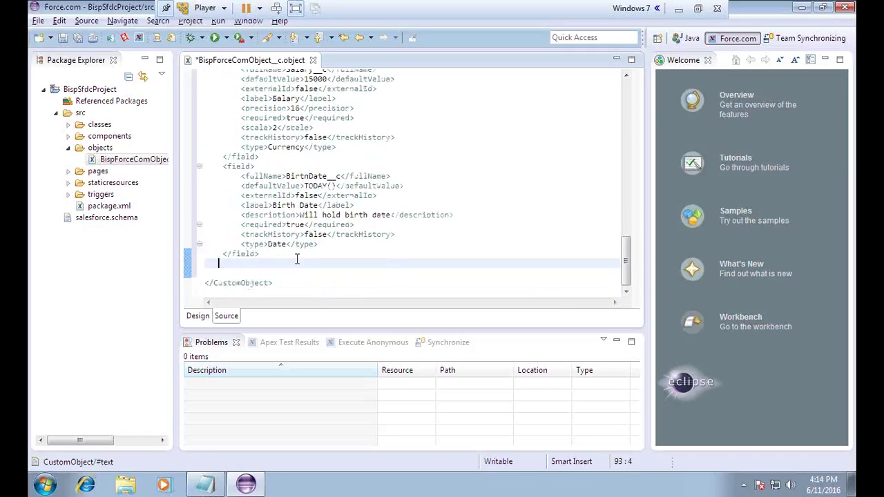
text(<field>)
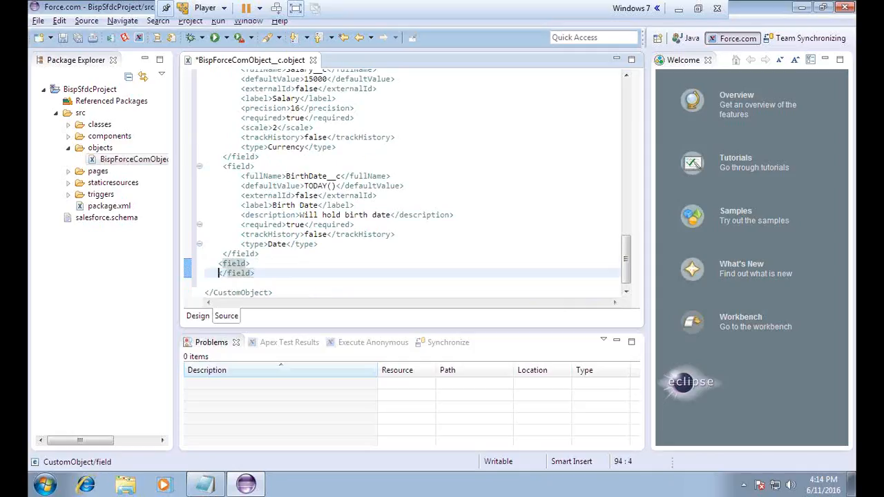
click(290, 273)
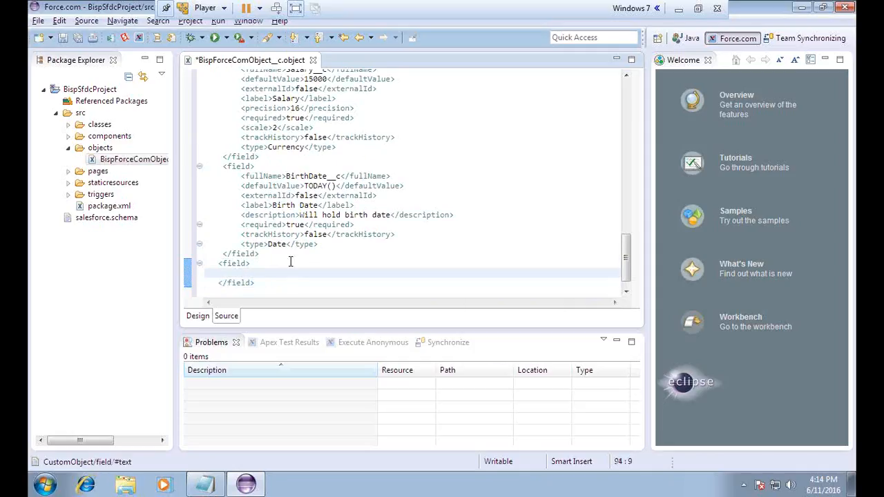
text(<fullname></fullName>)
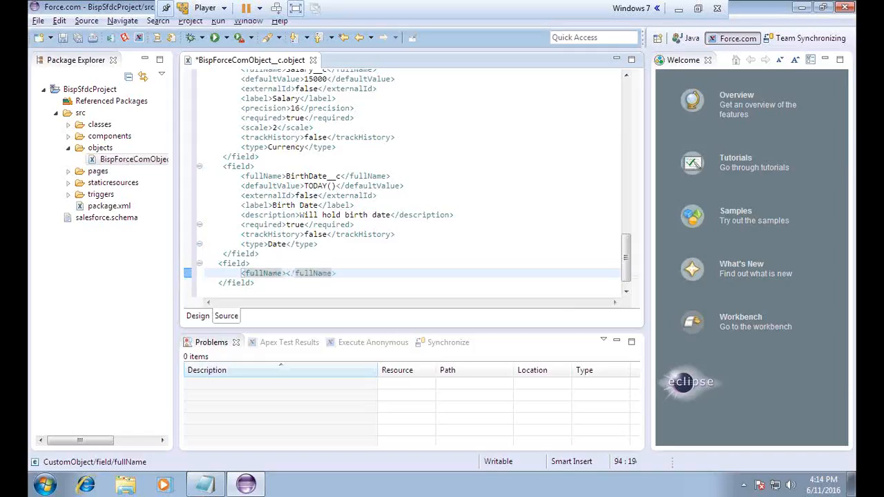
text(Email__c)
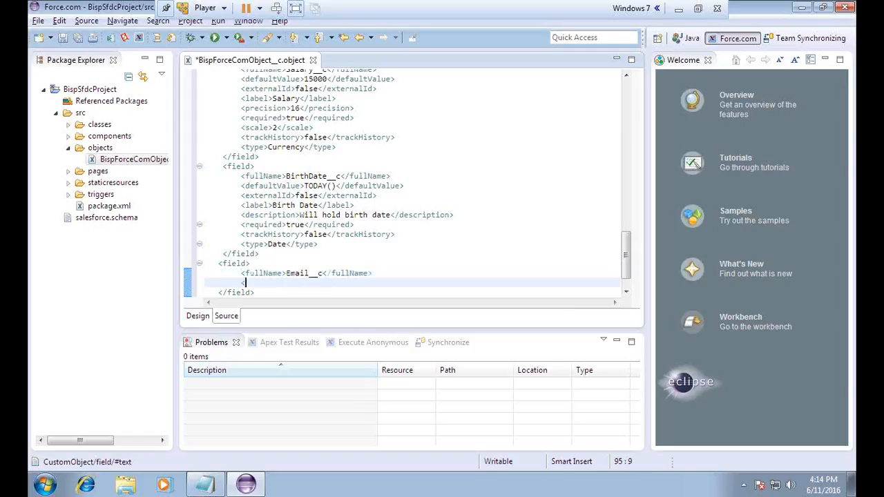
text(<description></description>)
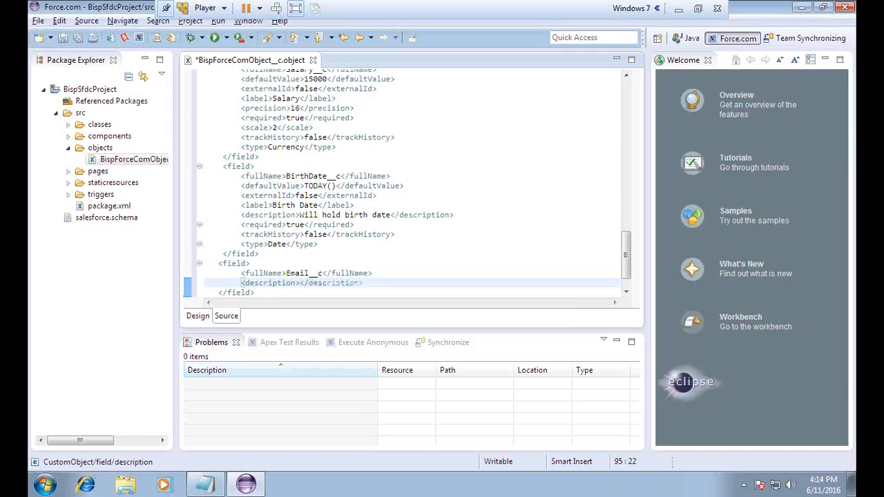
text(Th)
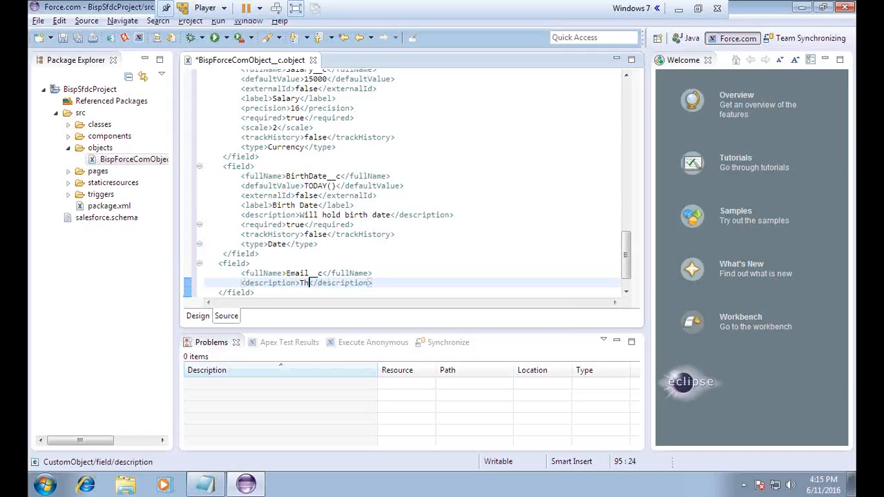
key(BackSpace)
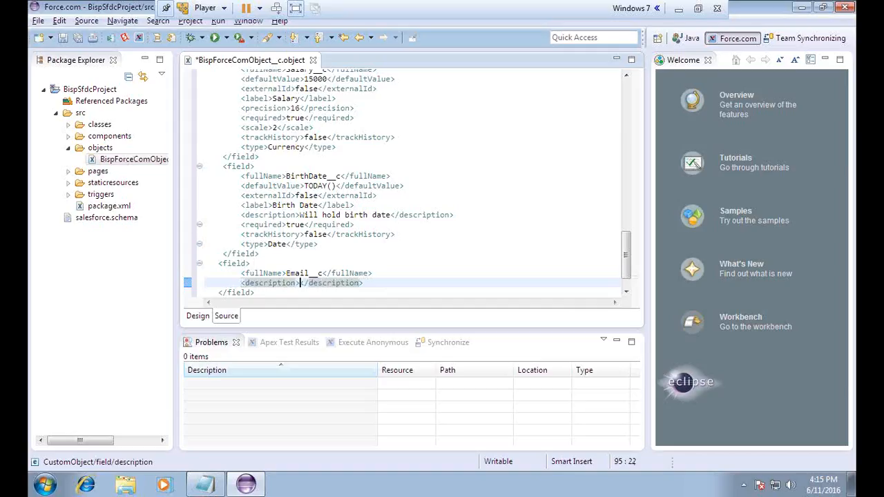
text(Get Email Id)
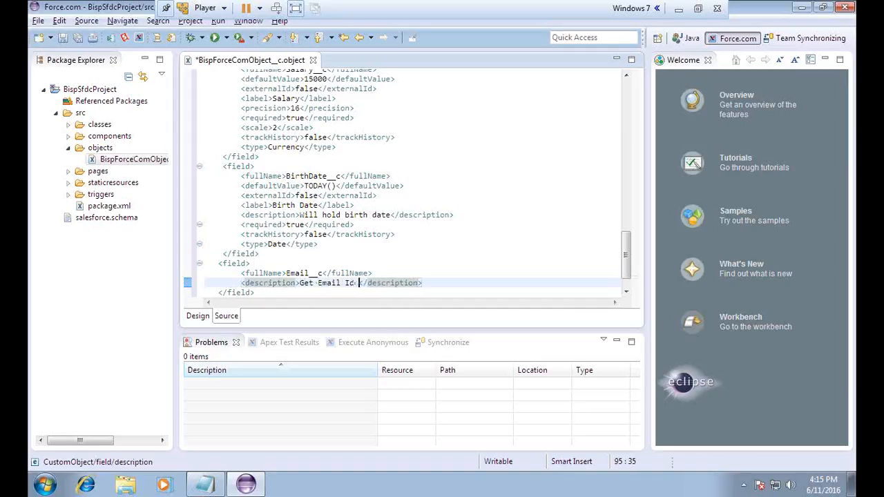
text(from User)
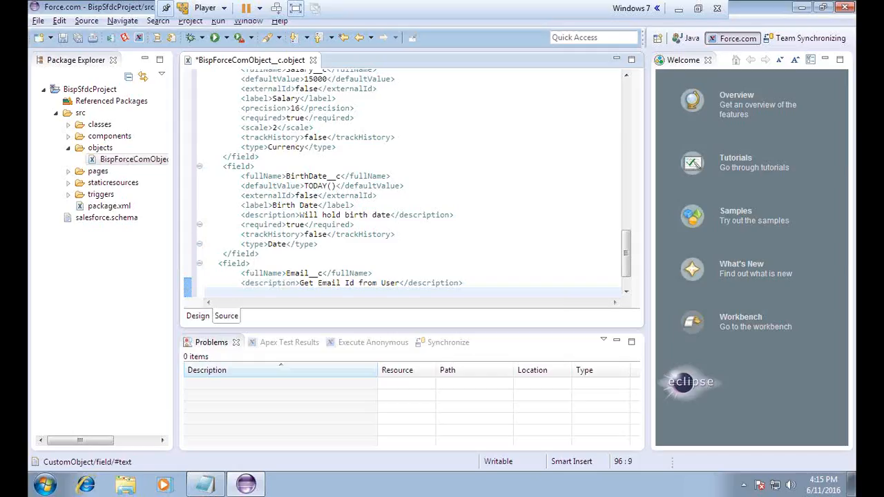
text(<externalId></externalId>)
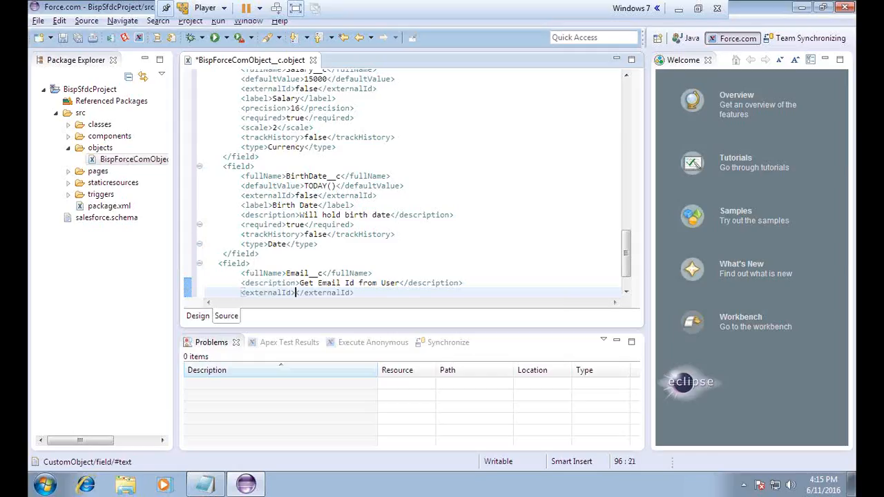
text(false)
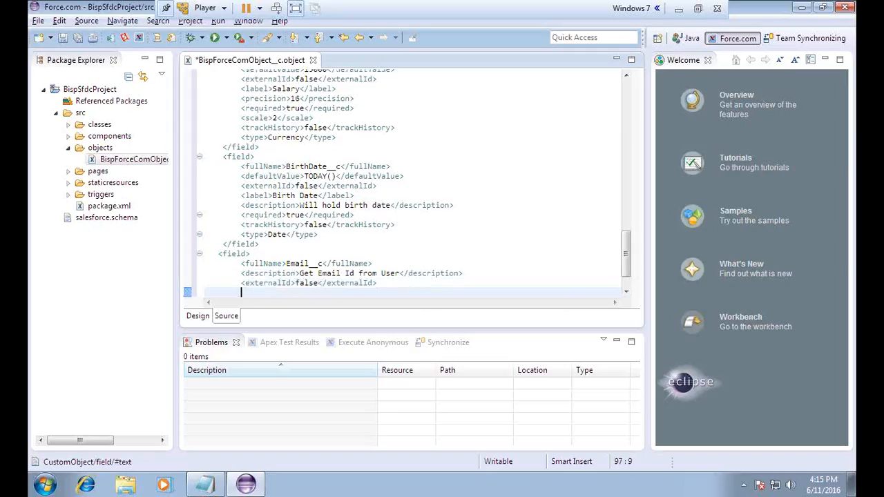
- Add label Email, required false, type Email and unique false to Email__c
text(<label>Email</label>)
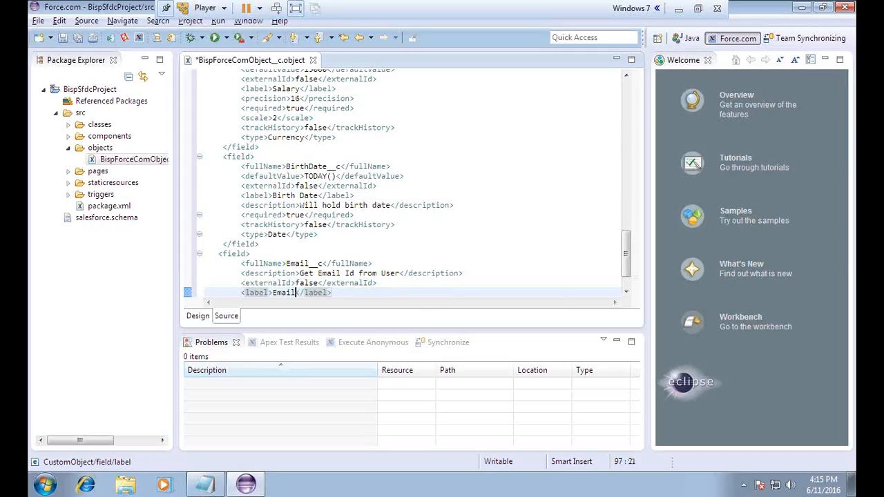
key(Return)
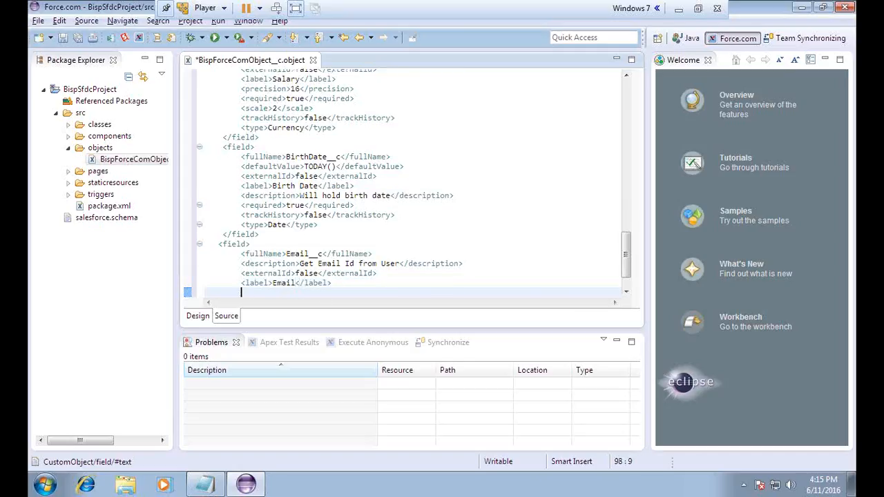
text(<required>false</required>)
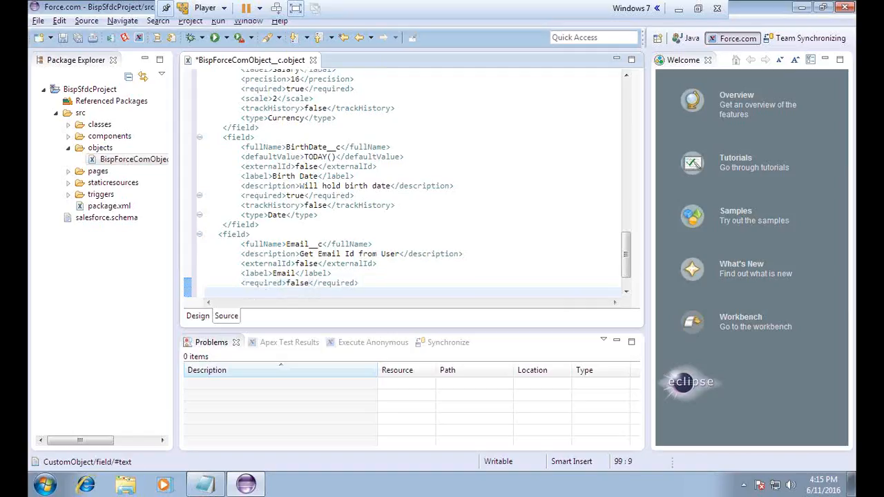
text(<ty)
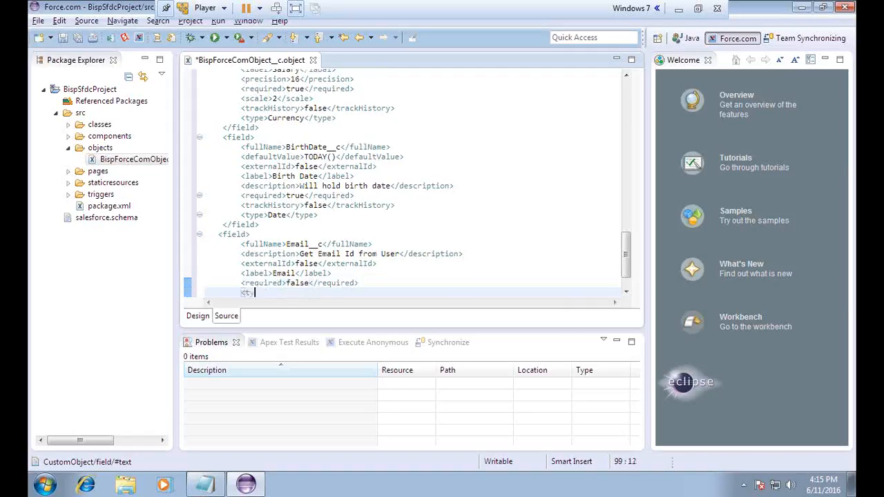
text(<type>Email</type>)
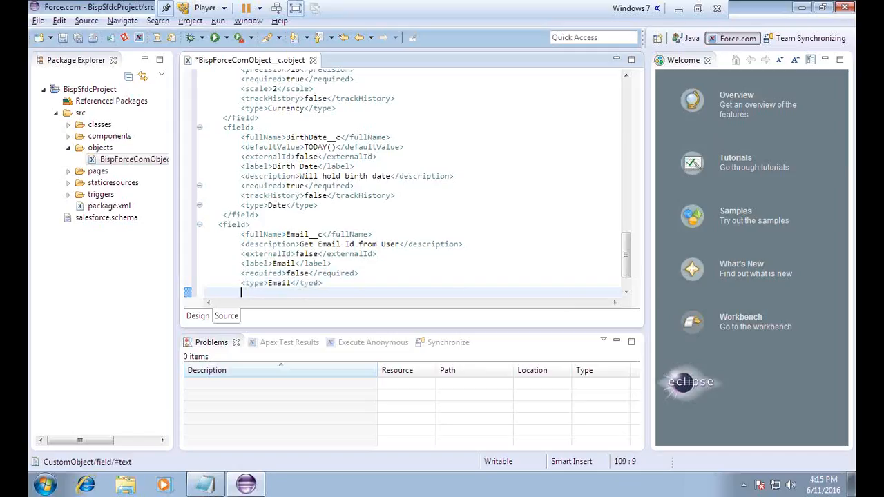
text(<)
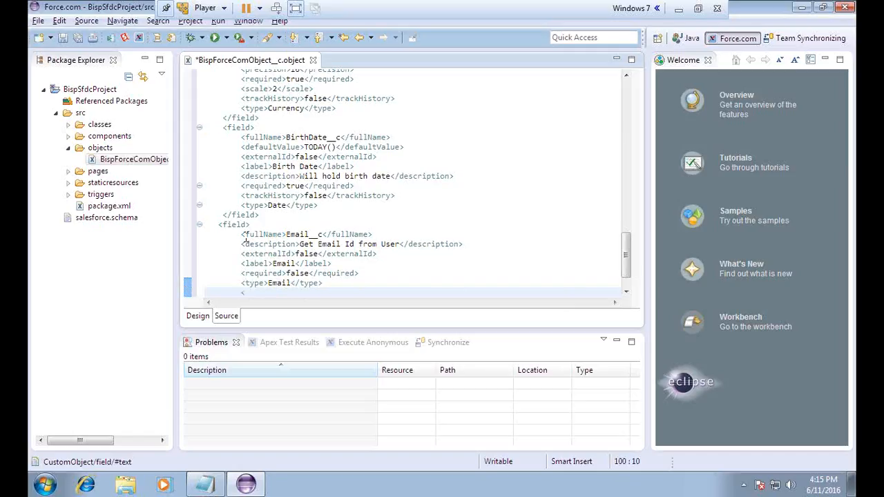
text(<uniq)
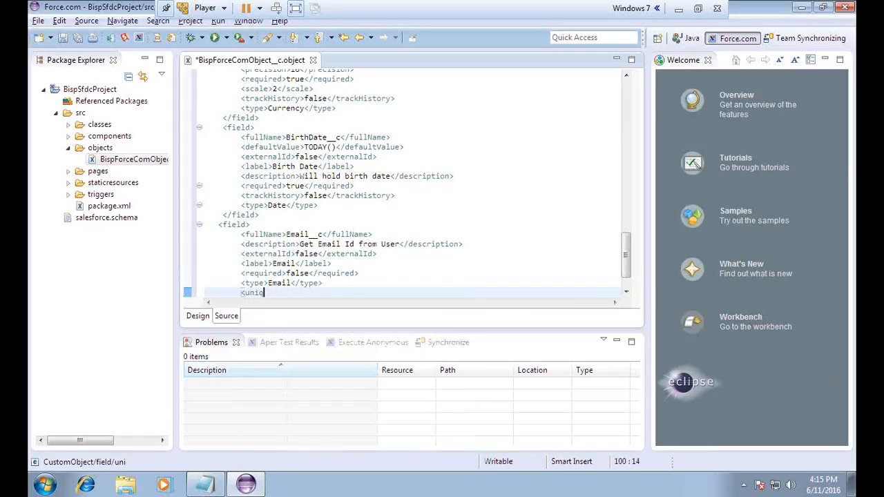
text(e>fal</unique>)
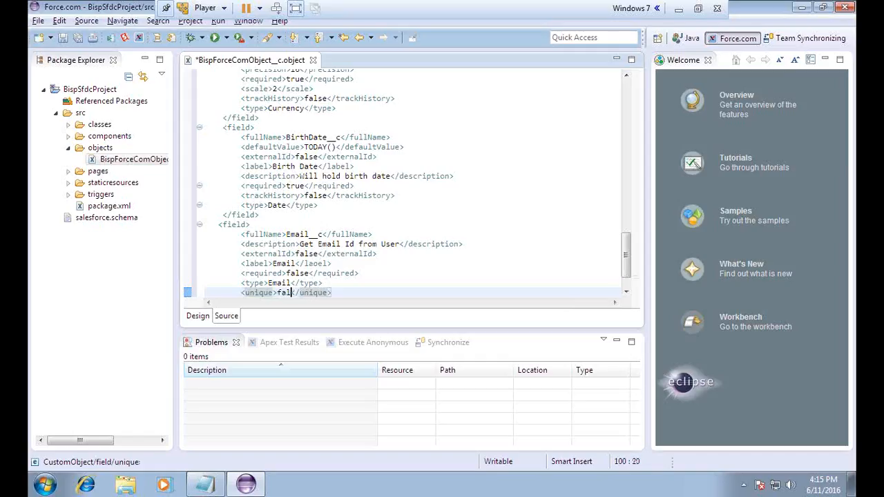
text(a)
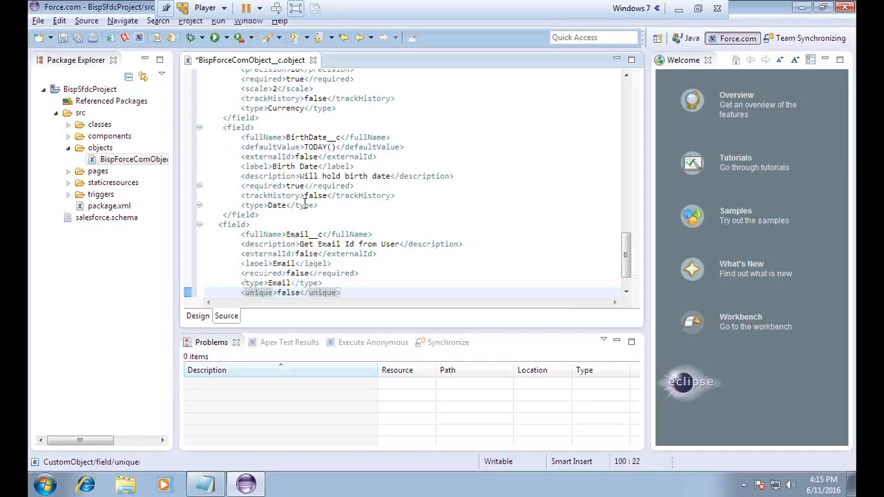
scroll(up, 3)
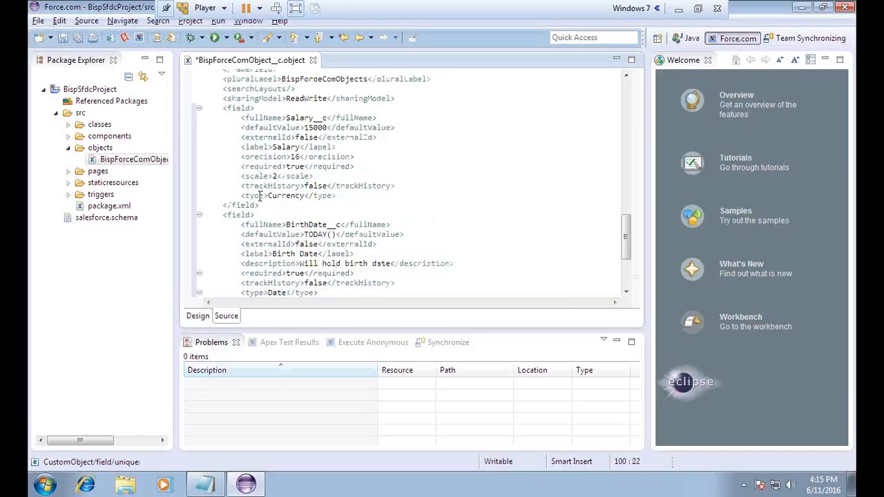
double_click(277, 205)
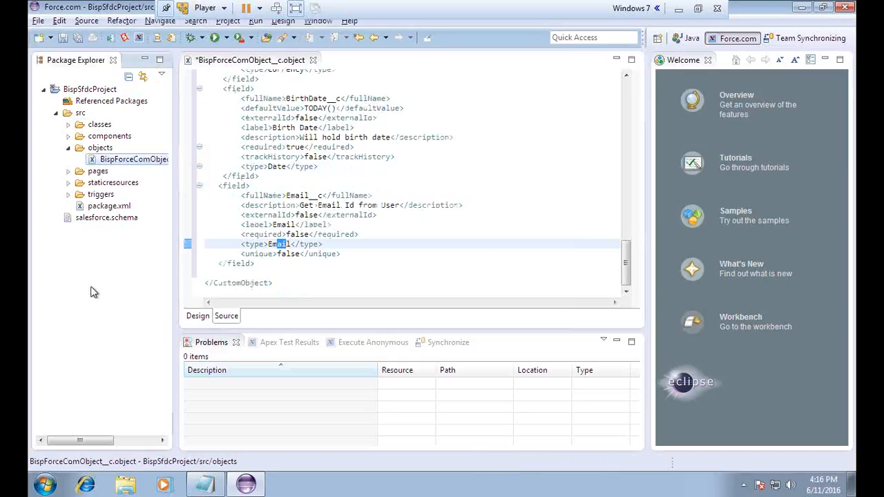
- Save BispForceComObject__c.object with the Save button and Ctrl+S
click(63, 37)
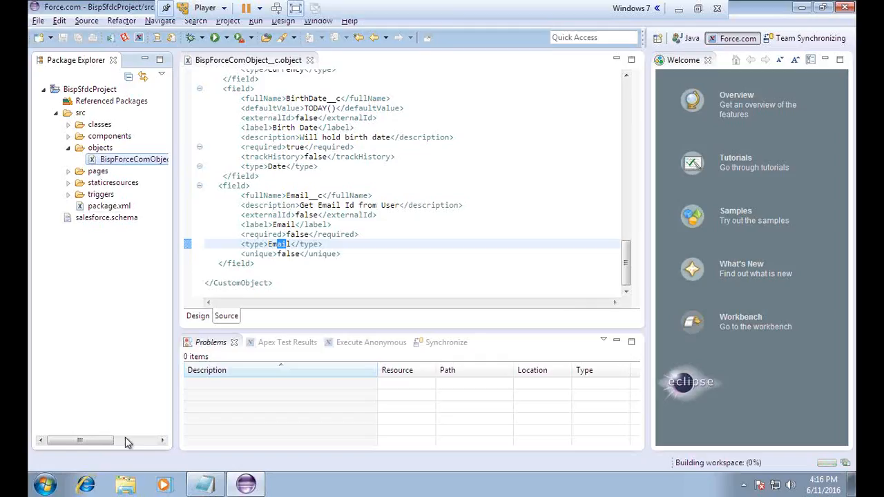
mouse_move(128, 205)
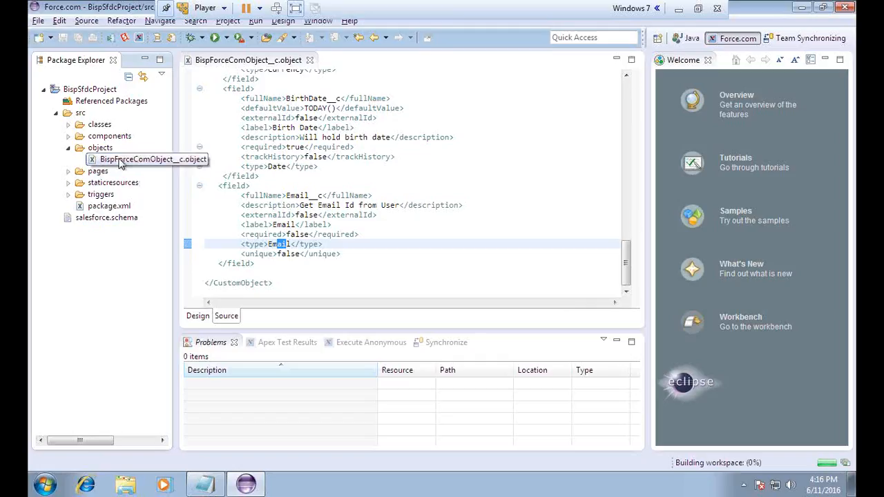
key(ctrl+s)
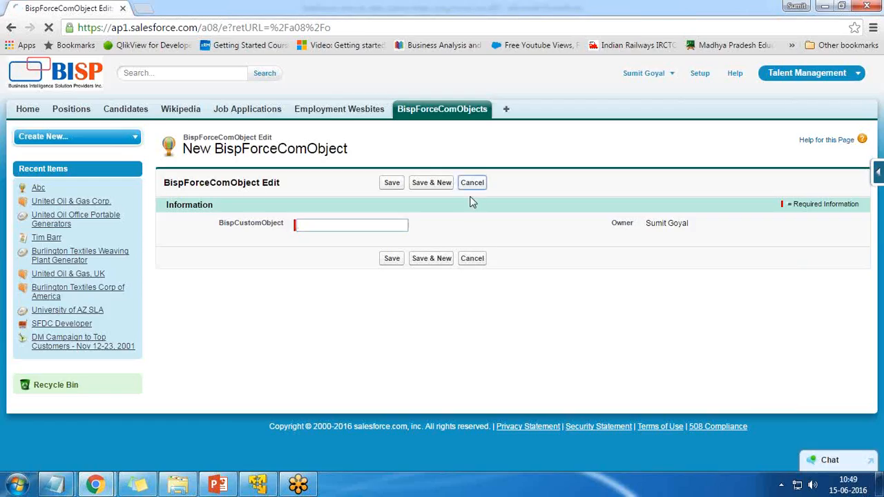
- Cancel the New BispForceComObject record in Salesforce
click(472, 182)
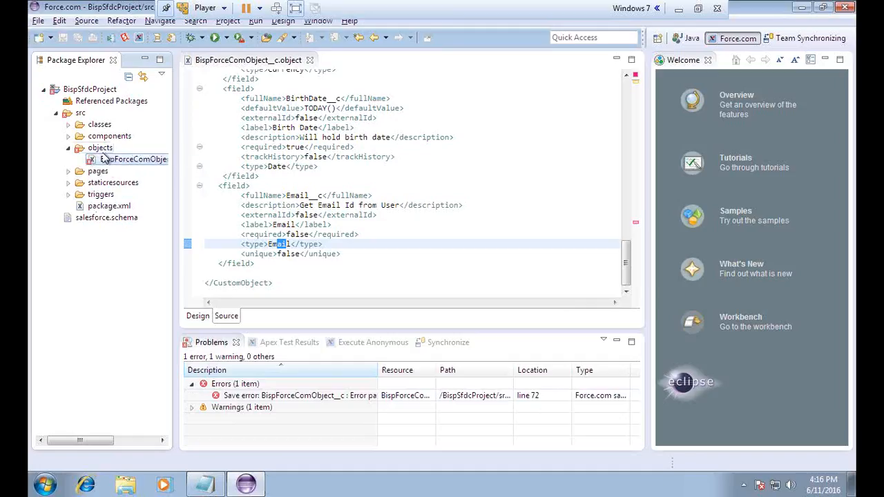
- Save the object file to the server, confirming the save and overwrite prompts
right_click(131, 158)
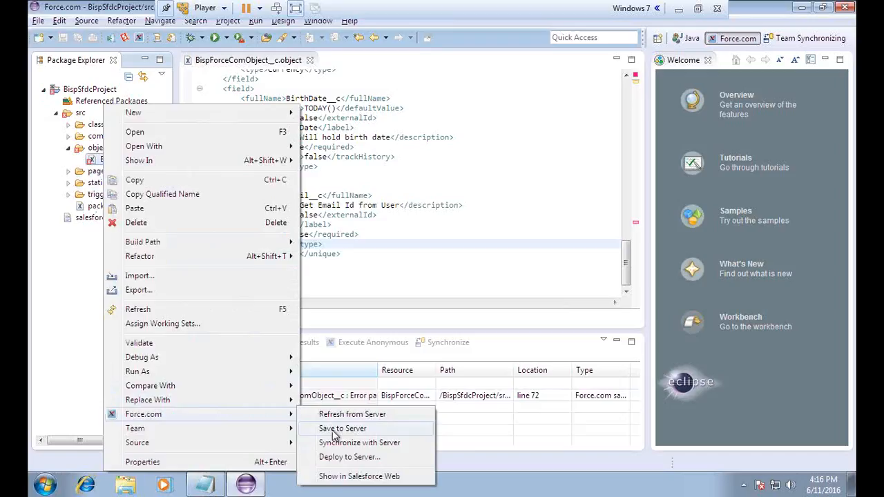
click(342, 428)
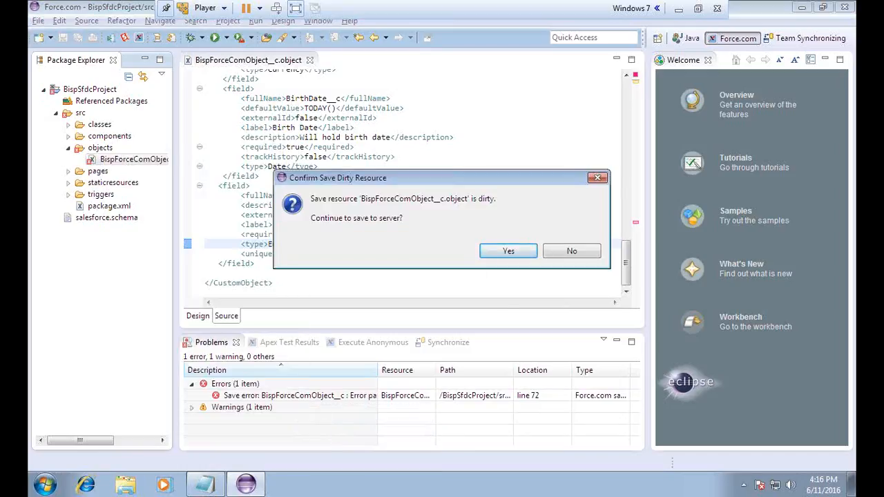
click(508, 251)
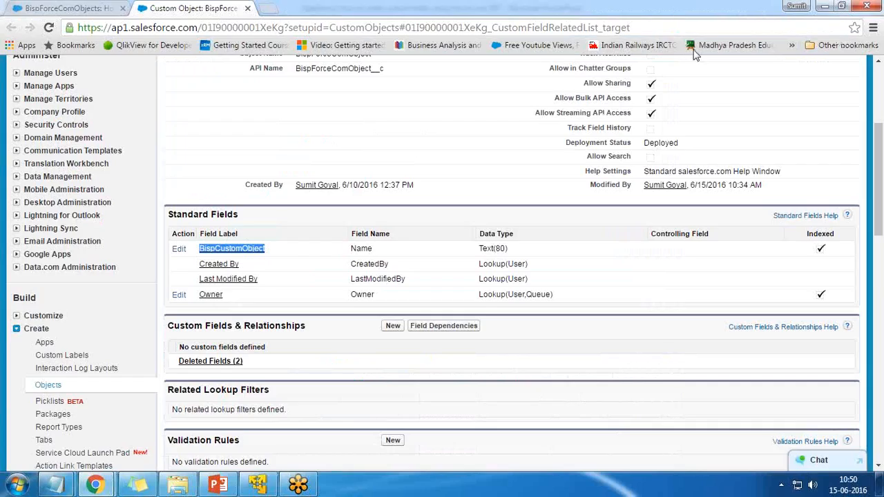
mouse_move(482, 277)
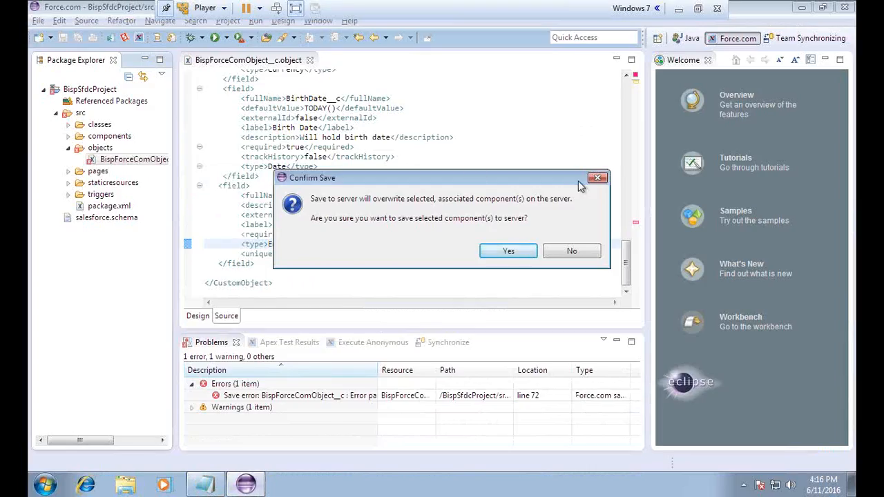
click(509, 251)
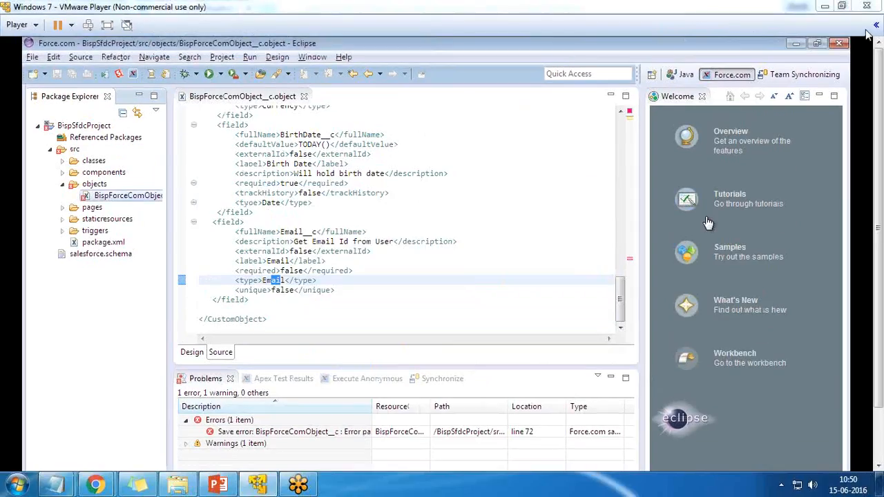
mouse_move(872, 473)
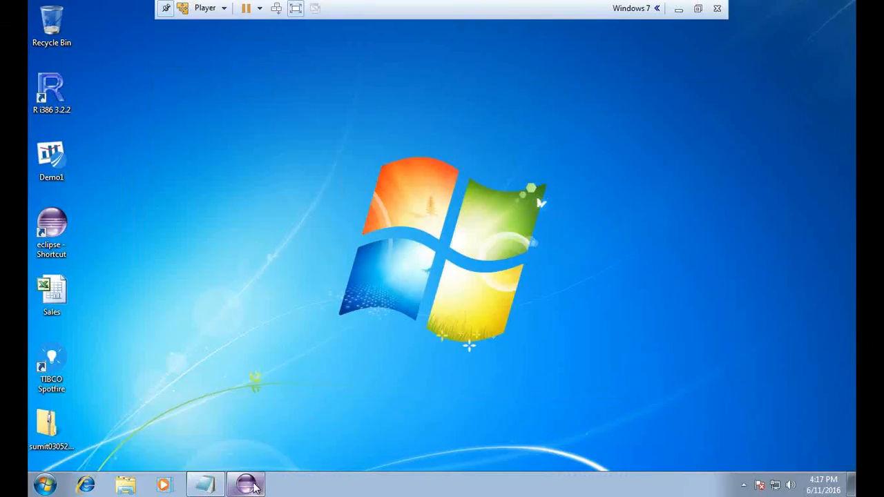
click(245, 484)
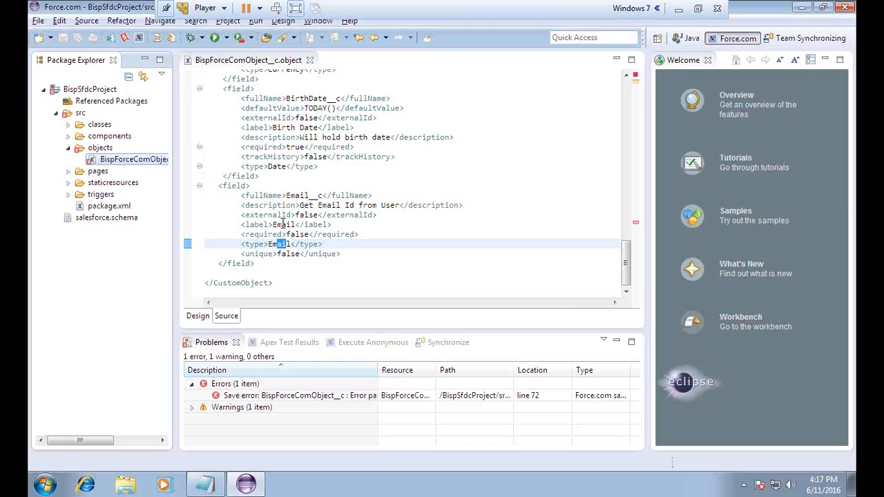
mouse_move(712, 19)
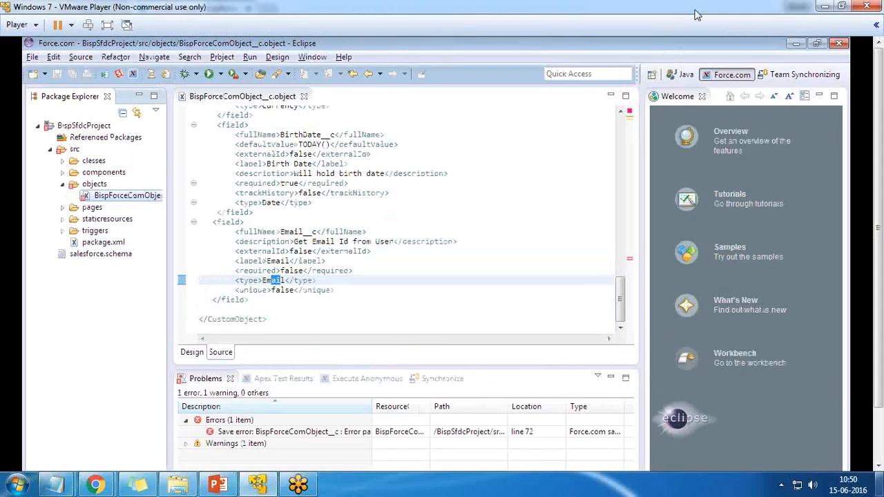
mouse_move(767, 329)
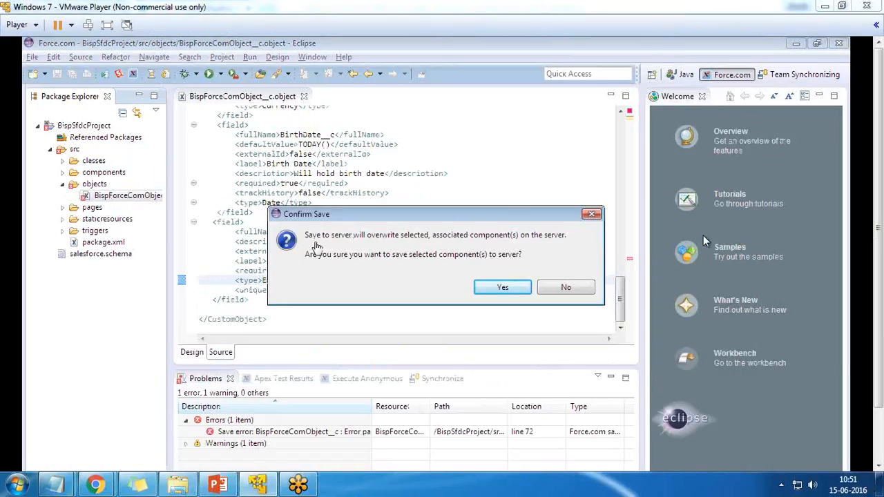
mouse_move(488, 242)
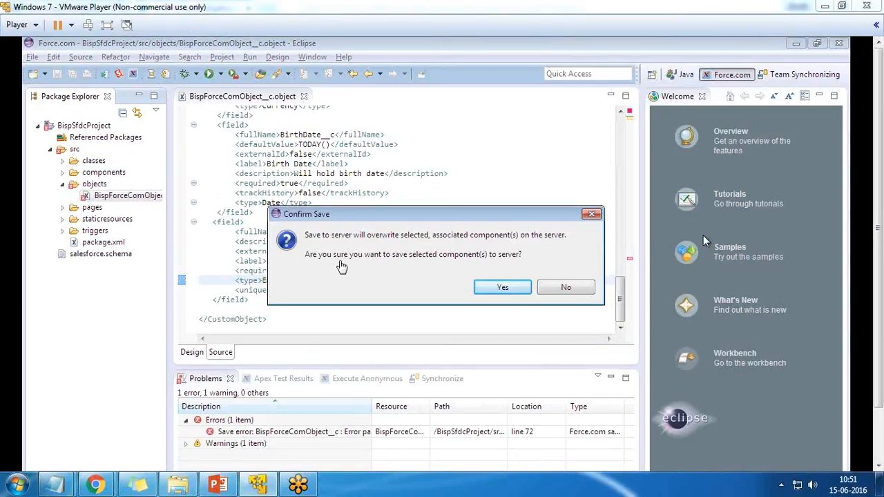
mouse_move(473, 271)
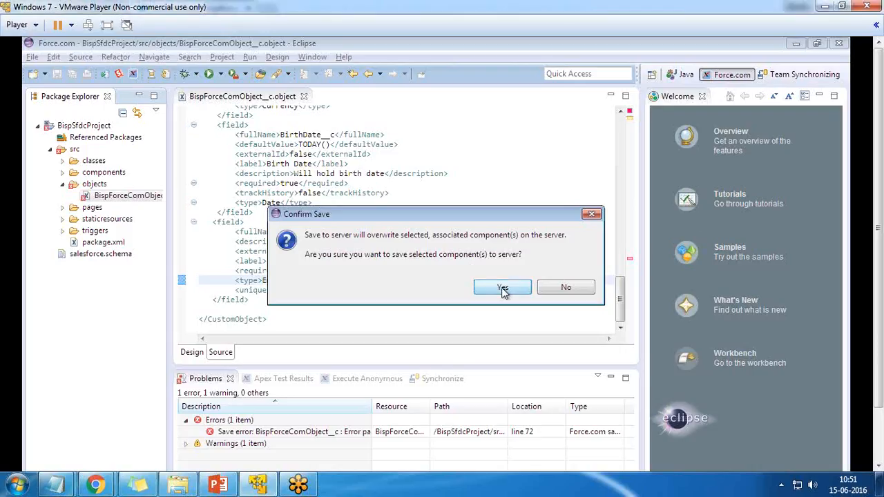
click(502, 288)
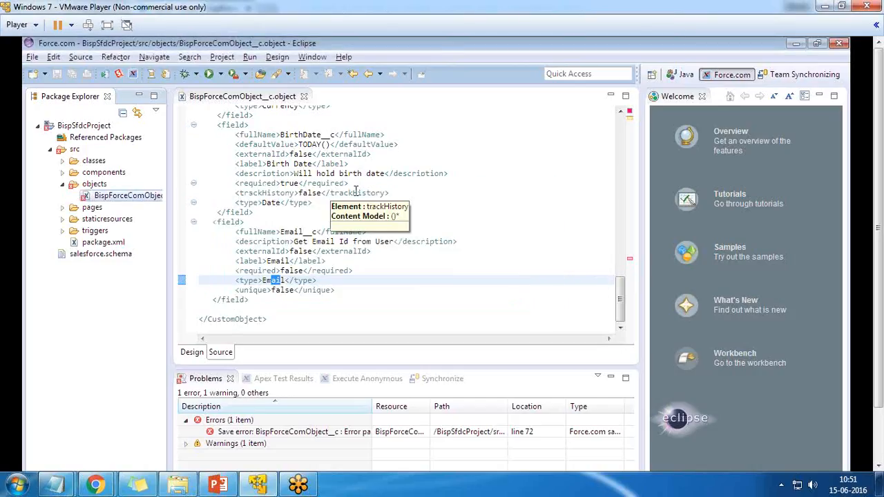
mouse_move(753, 330)
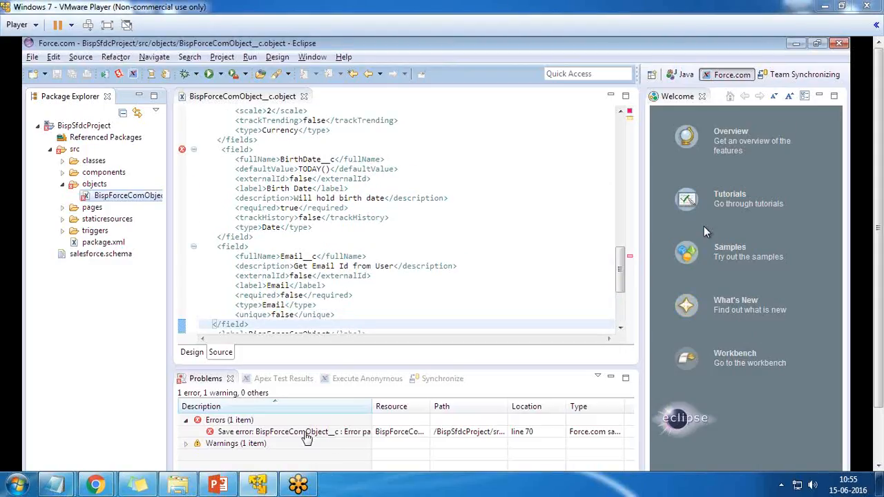
mouse_move(394, 439)
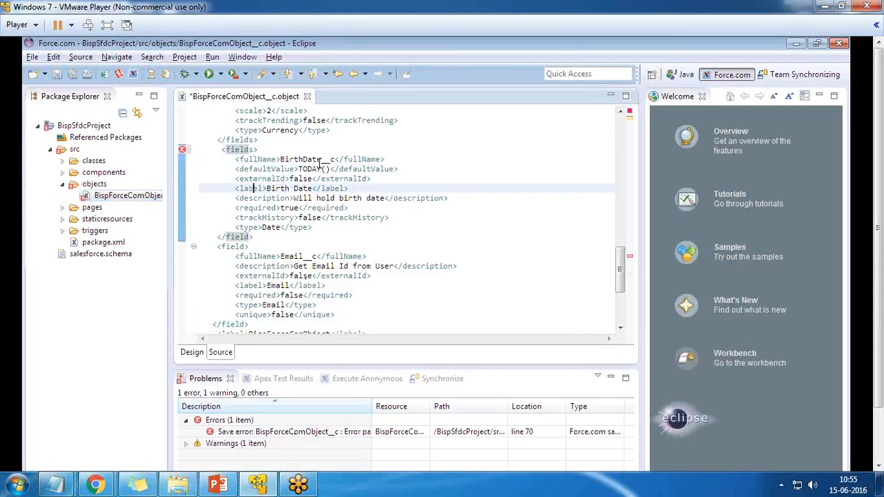
- Place the caret in the BirthDate field tag to rename it
click(238, 247)
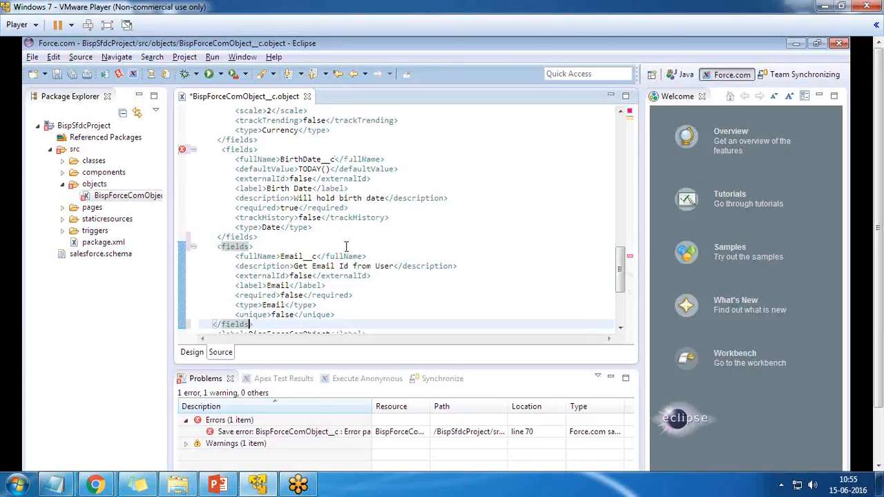
mouse_move(319, 272)
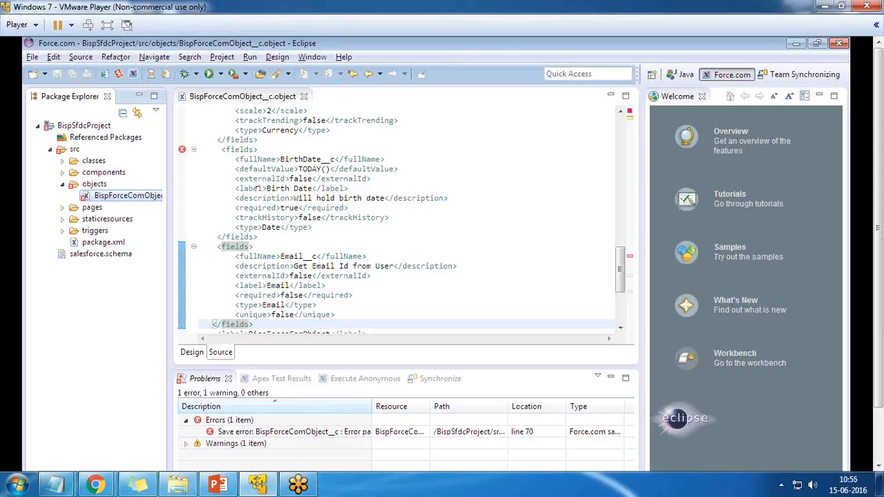
mouse_move(276, 286)
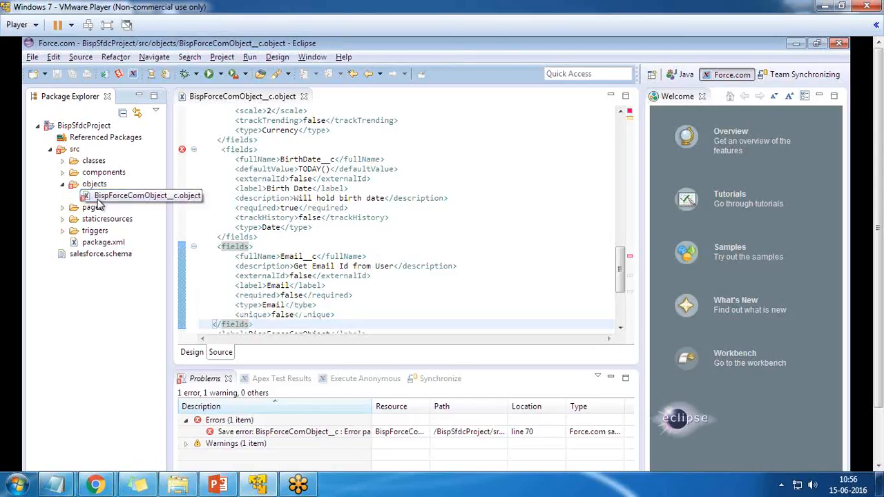
- Save the corrected .object file to the server, confirming the save and overwrite prompts
right_click(148, 196)
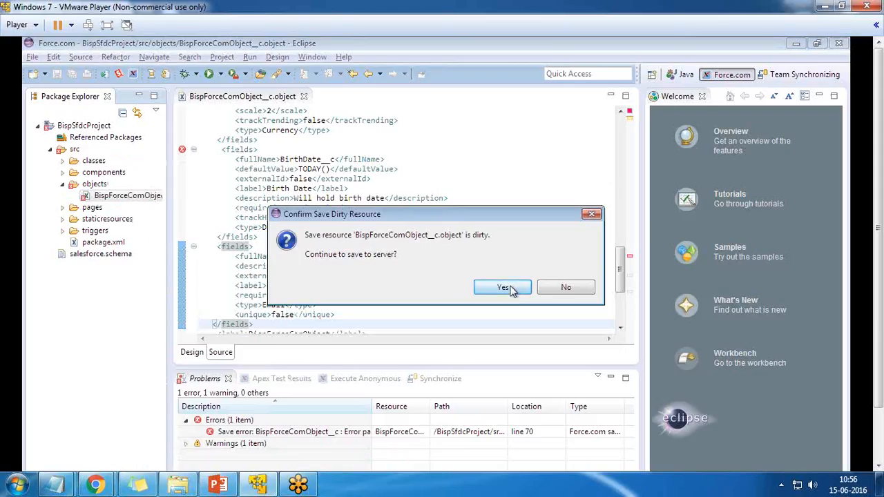
click(503, 287)
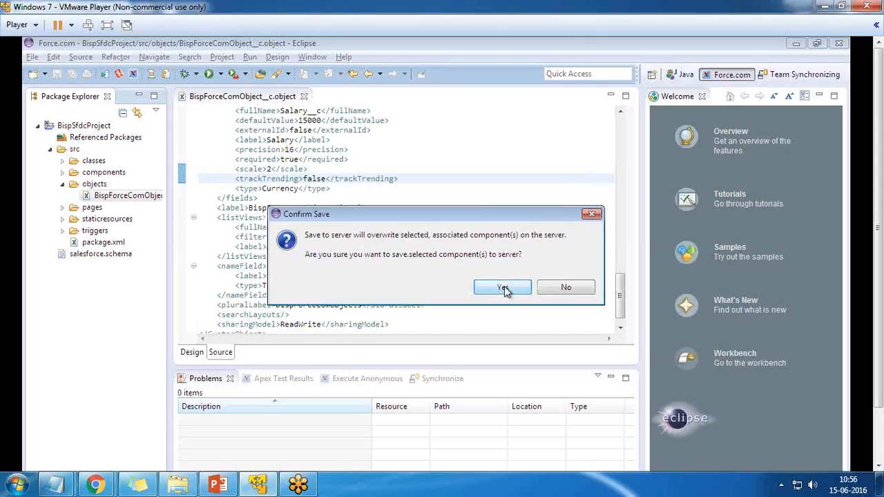
click(502, 287)
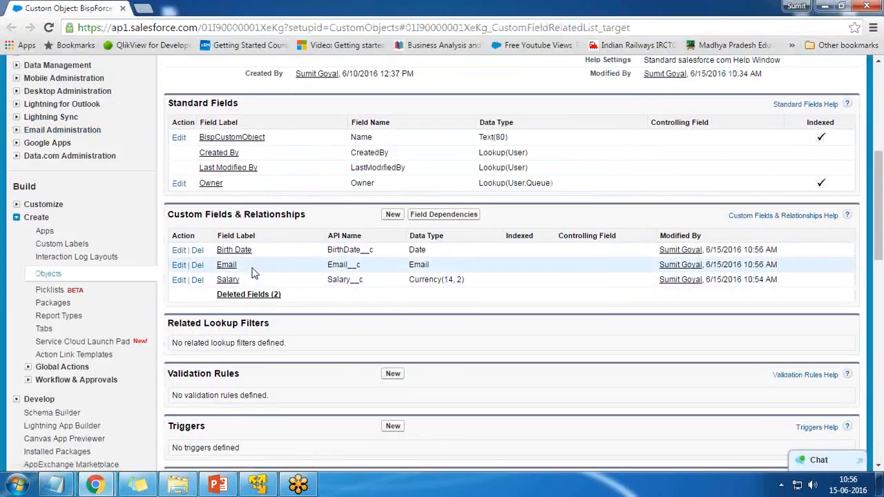
mouse_move(228, 279)
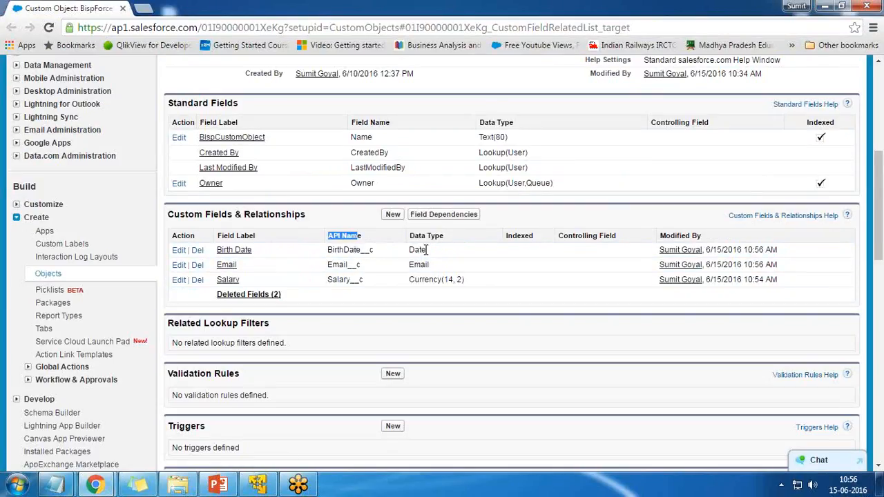
mouse_move(832, 34)
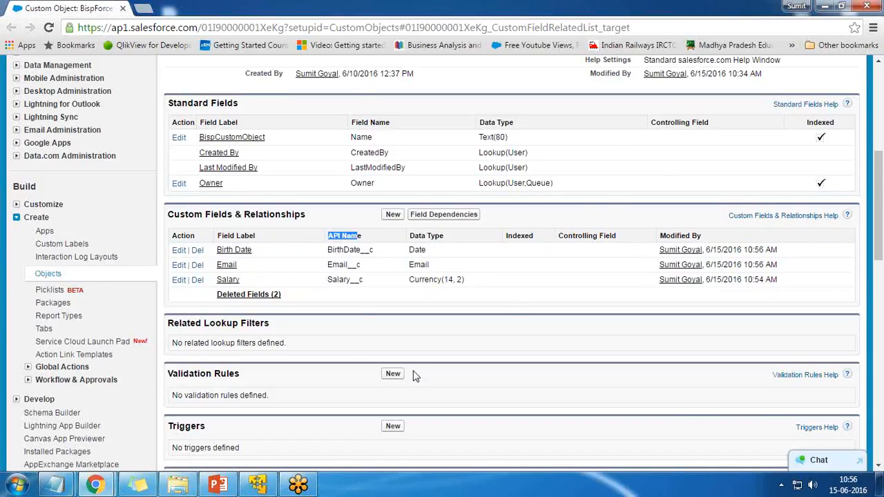
- Open the Abc record from the BispForceComObjects tab
scroll(up, 3)
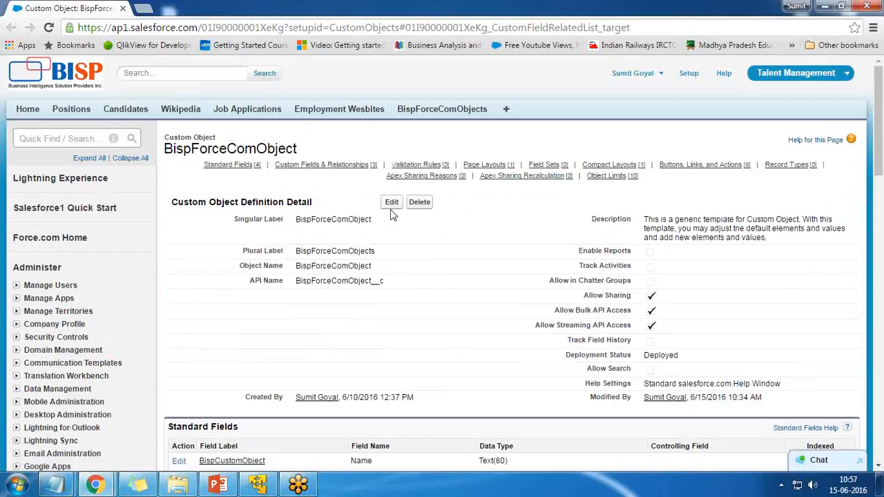
click(442, 109)
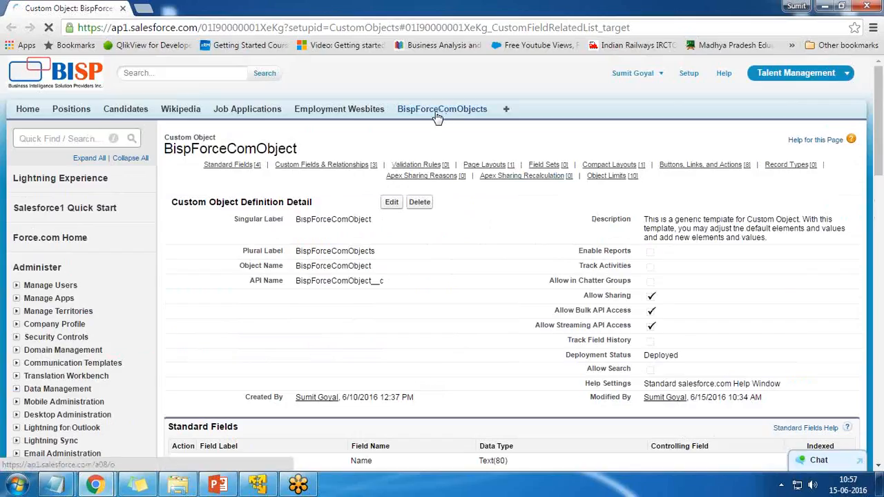
click(442, 108)
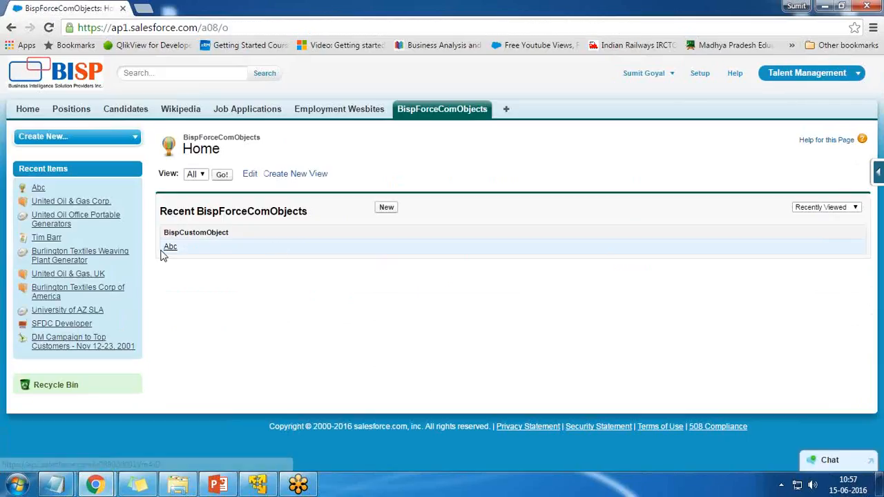
click(170, 247)
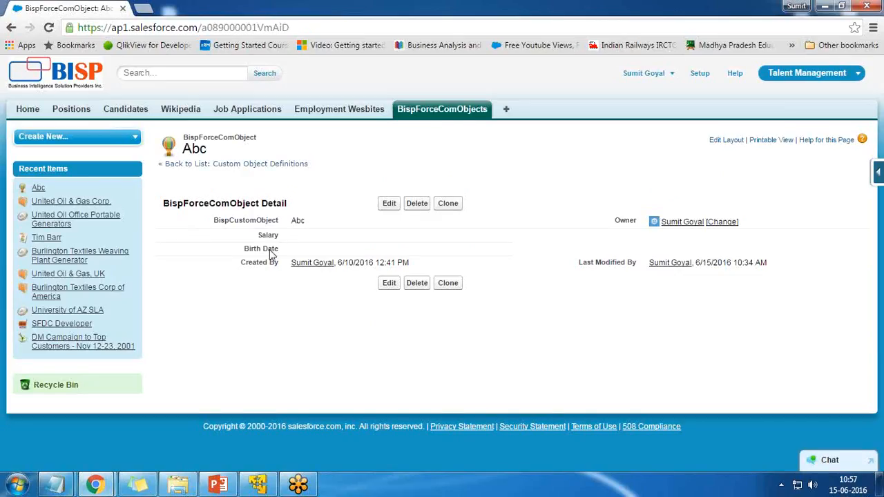
mouse_move(272, 262)
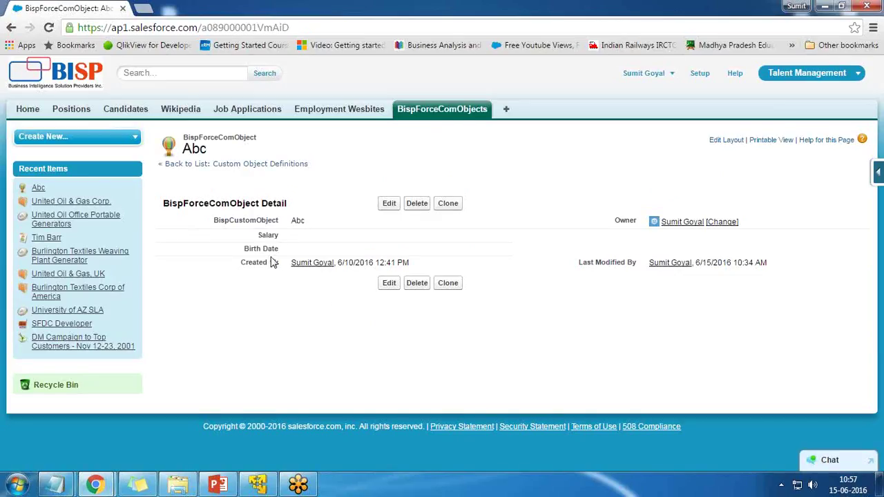
mouse_move(814, 122)
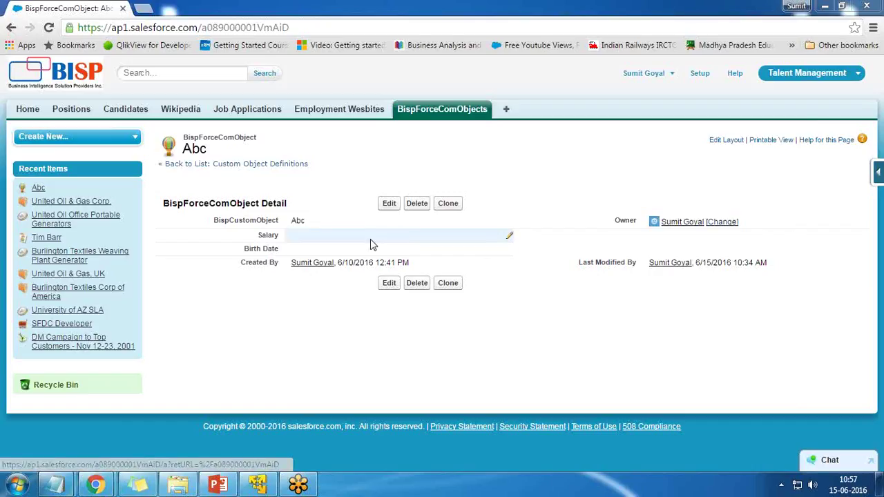
- Add the Email field to the Abc record's page layout and save the layout
click(726, 139)
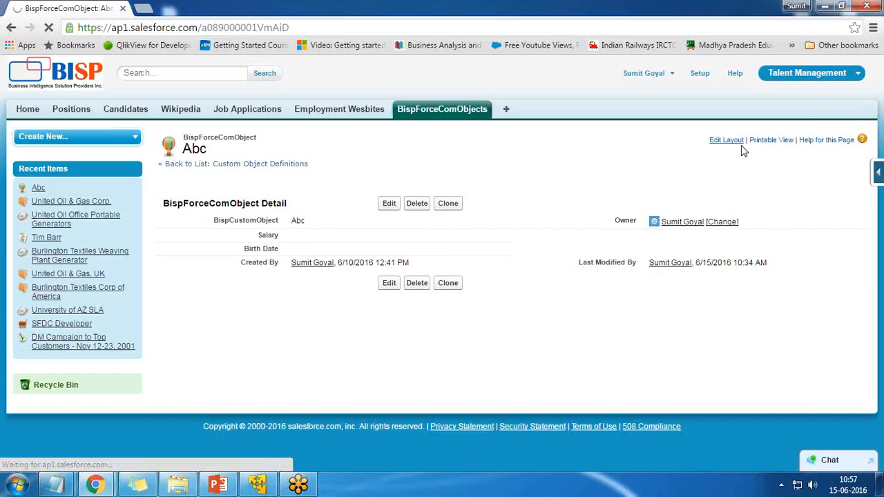
click(726, 140)
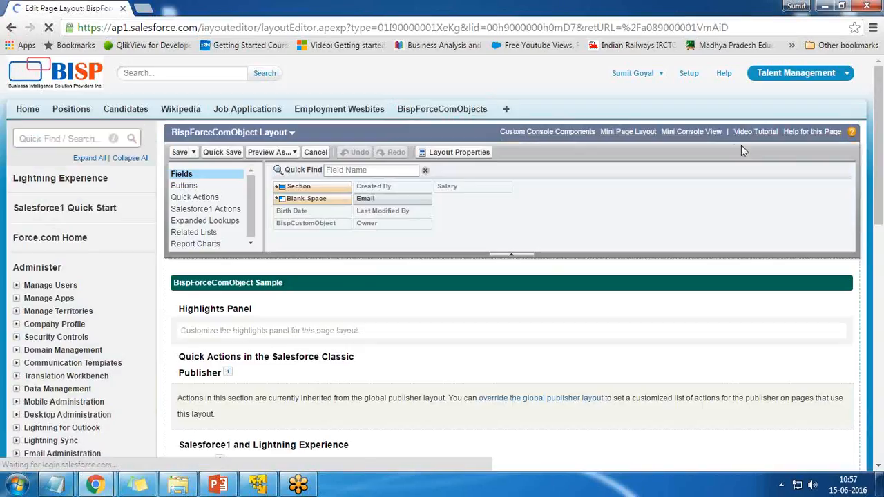
scroll(down, 3)
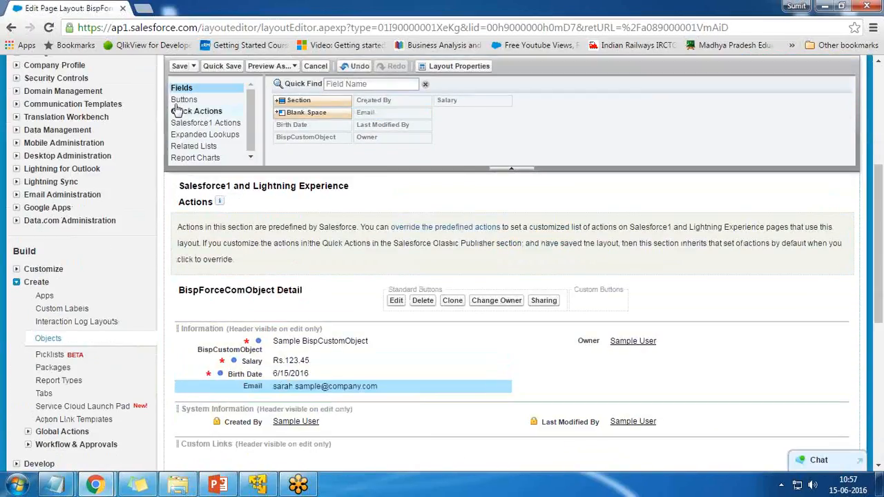
click(222, 66)
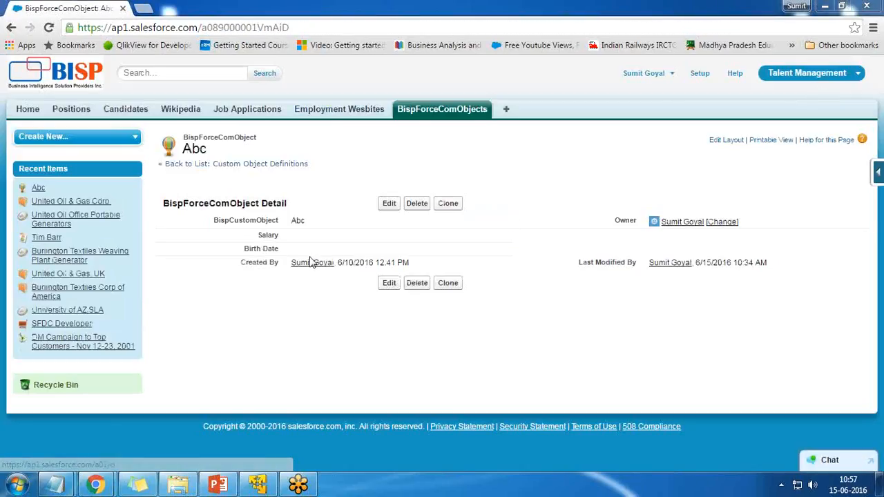
- Start a new BispForceComObject record and check the Birth Date calendar
click(442, 109)
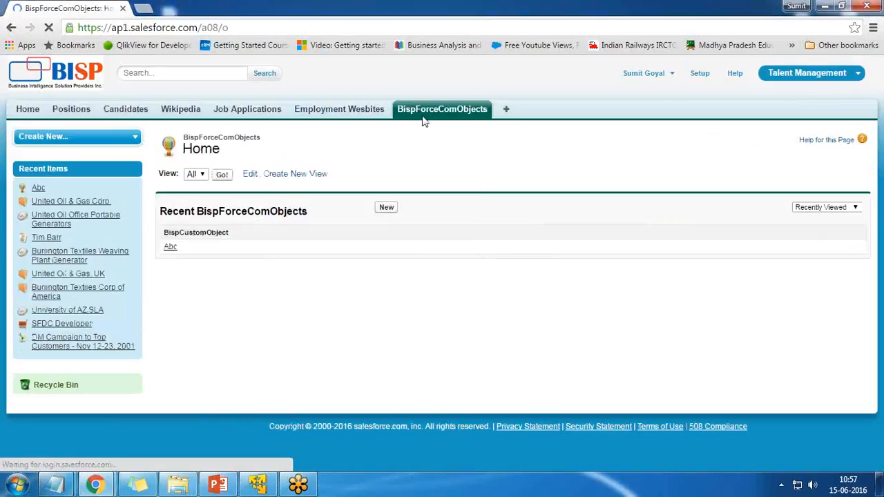
click(386, 207)
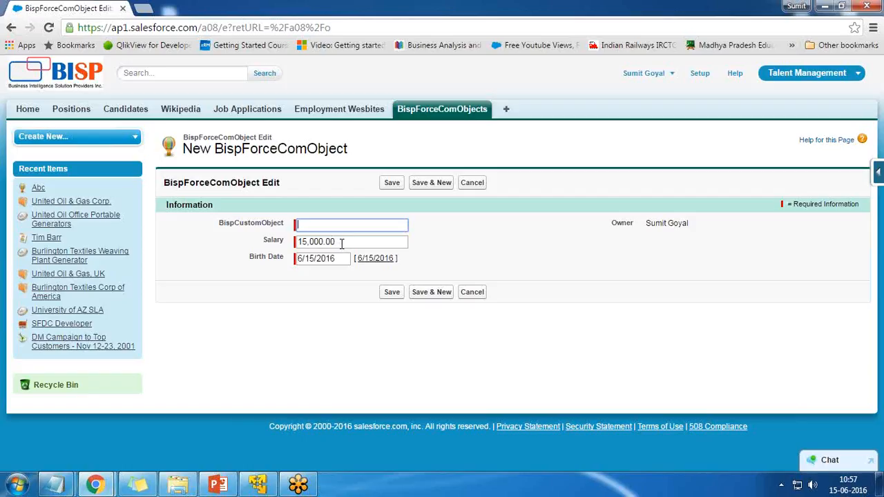
click(322, 258)
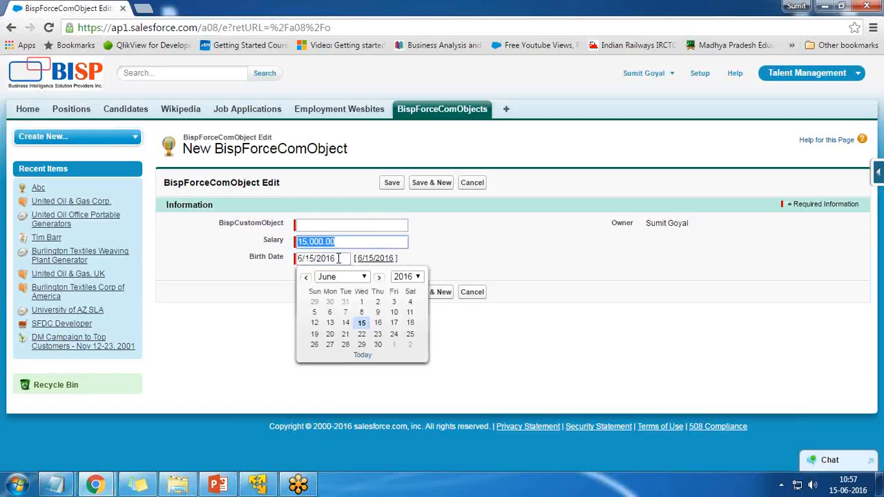
click(446, 254)
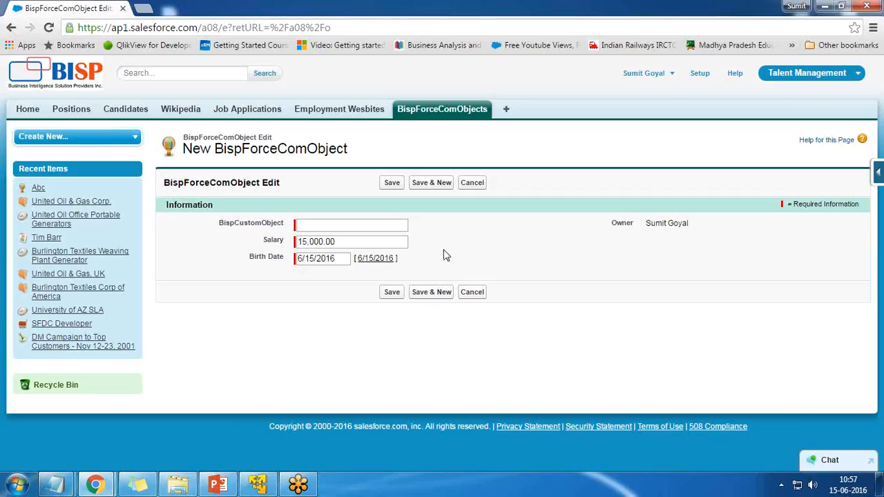
mouse_move(815, 136)
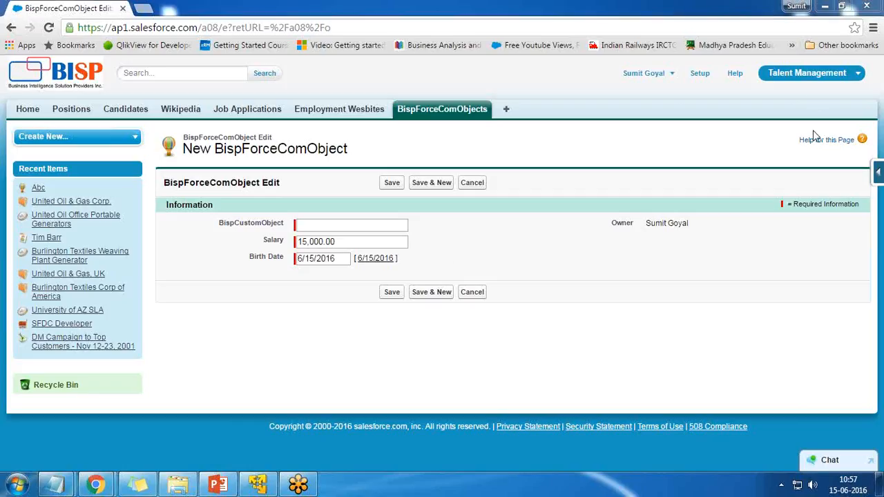
mouse_move(700, 73)
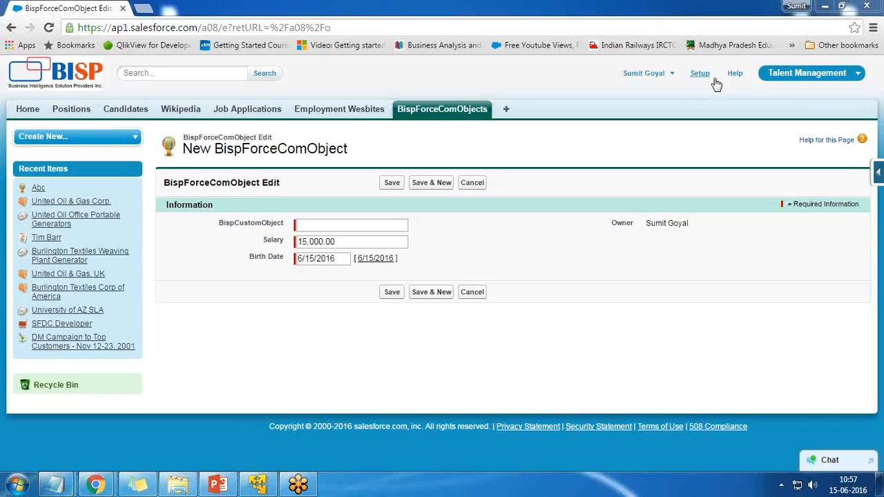
mouse_move(546, 238)
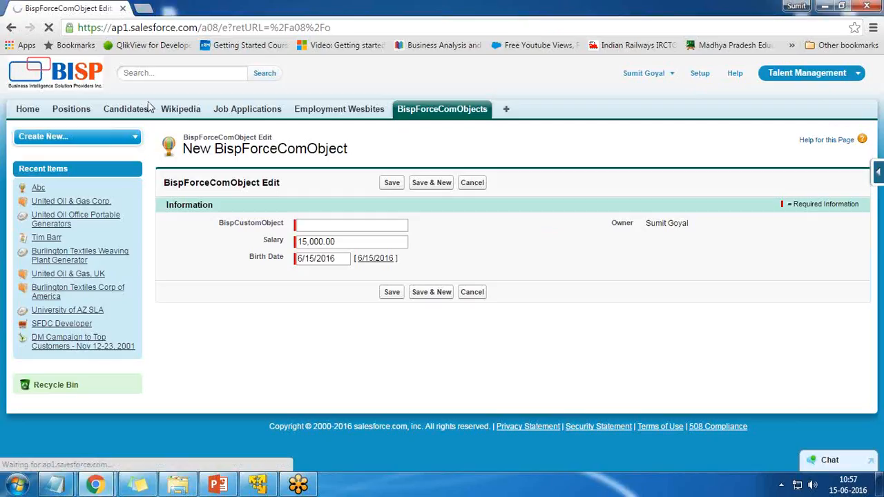
- Open the System Administrator profile from the second page of Setup profiles
click(689, 73)
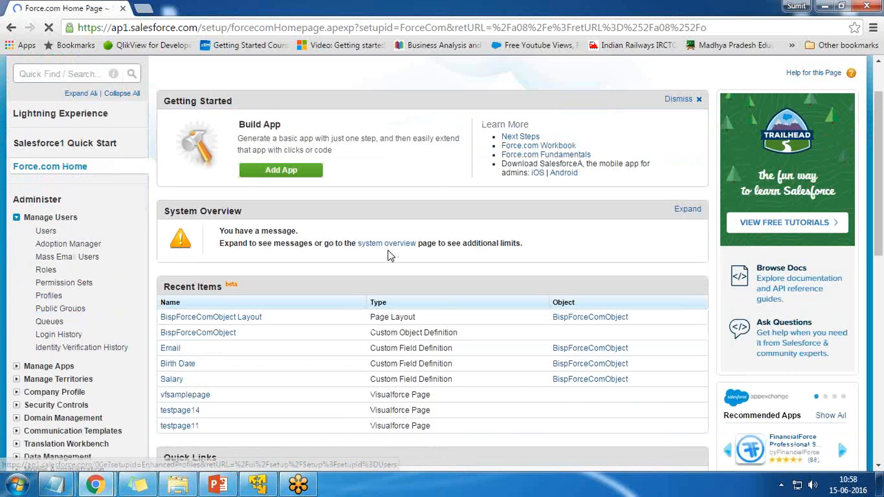
click(48, 295)
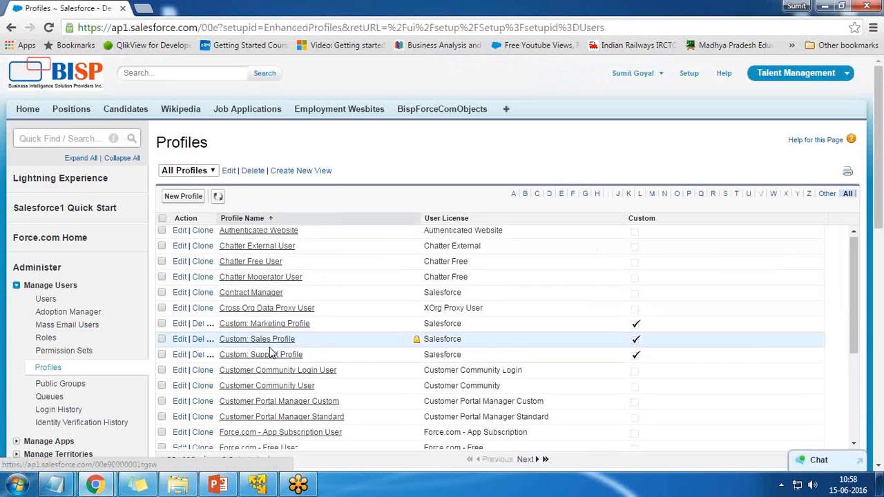
scroll(down, 3)
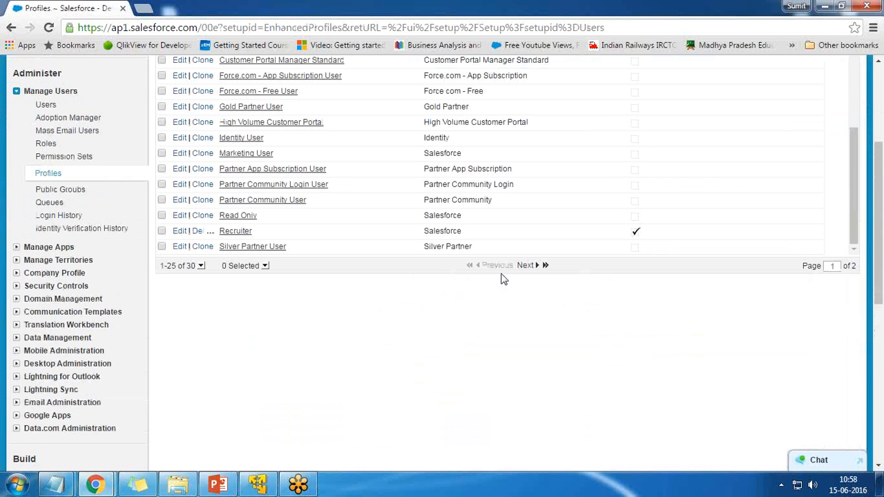
click(525, 264)
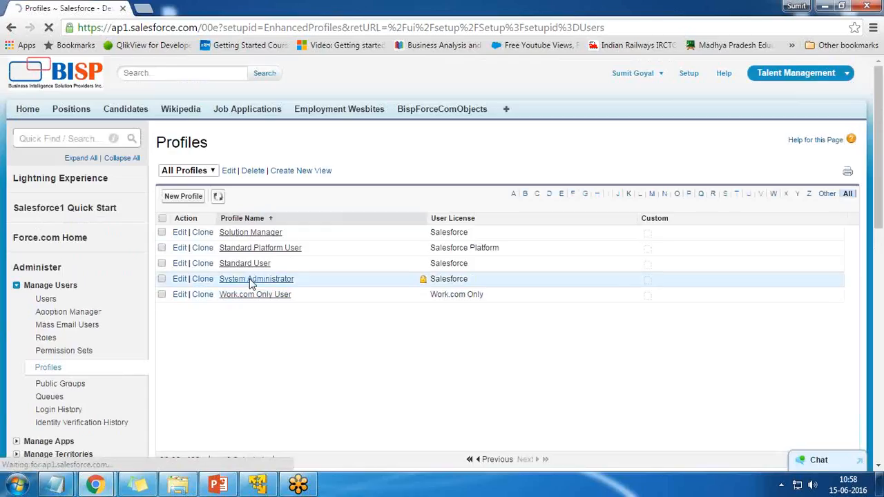
click(257, 278)
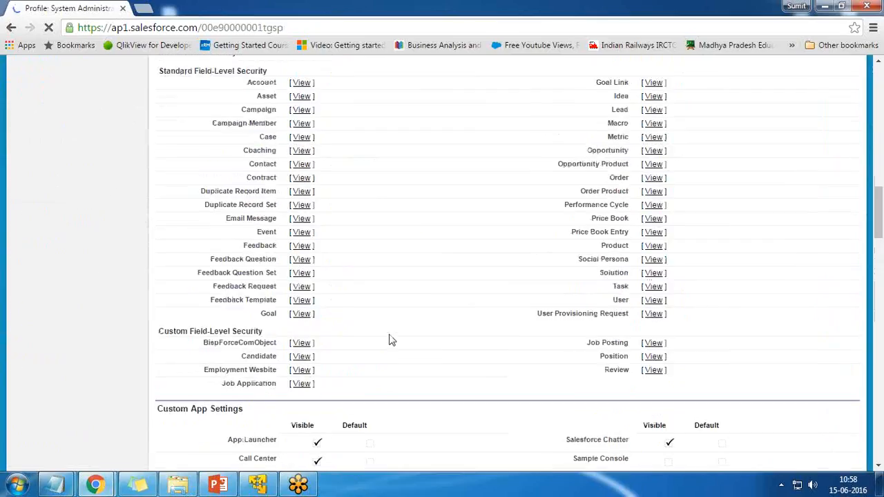
- View the profile's field-level security for BispForceComObject
scroll(up, 3)
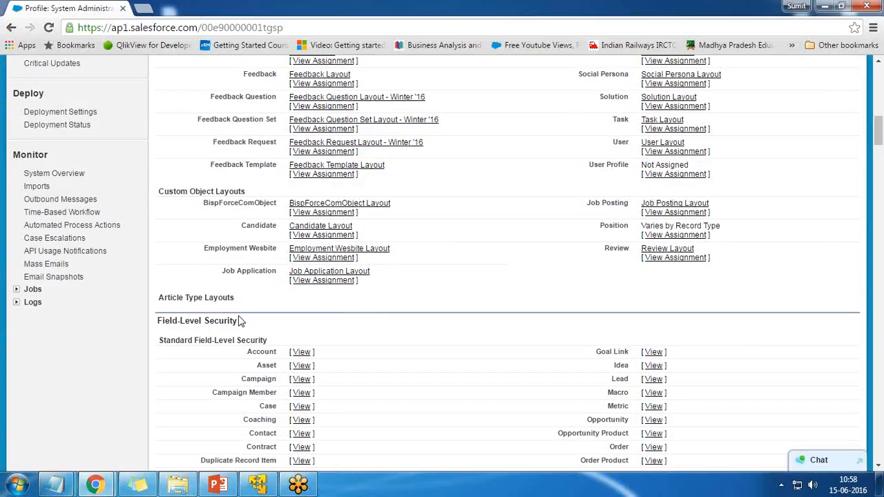
double_click(198, 320)
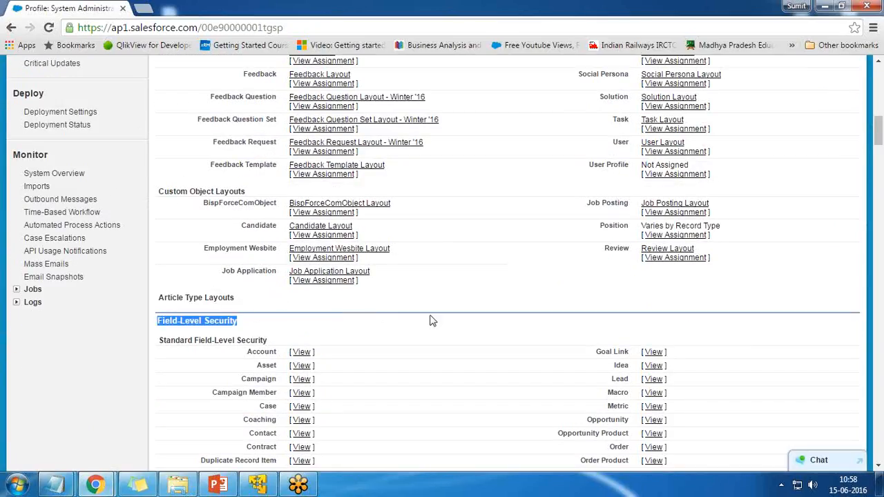
scroll(down, 3)
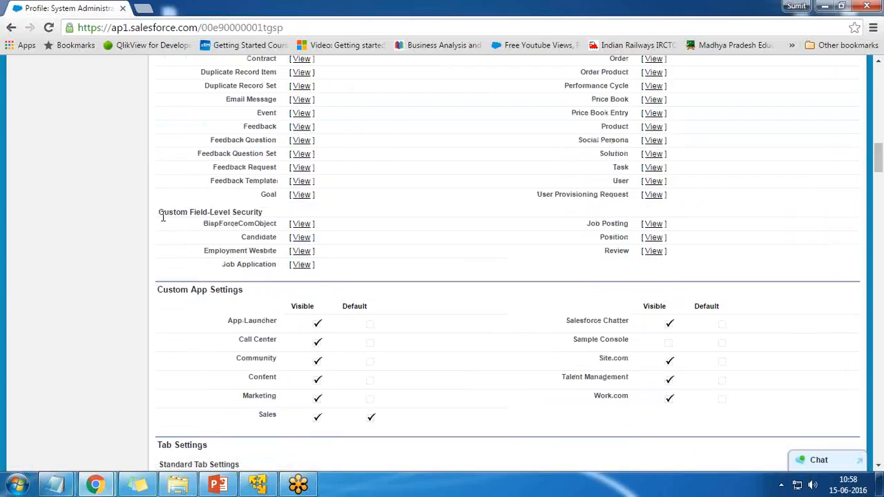
mouse_move(293, 236)
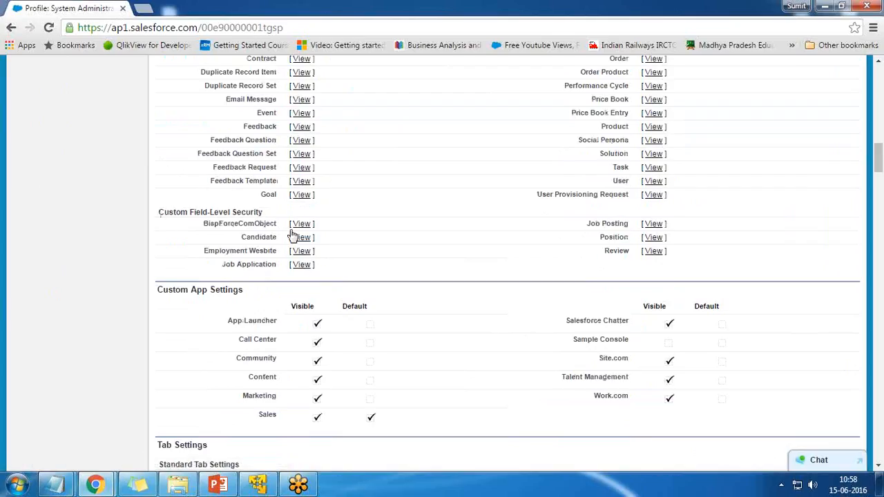
click(302, 223)
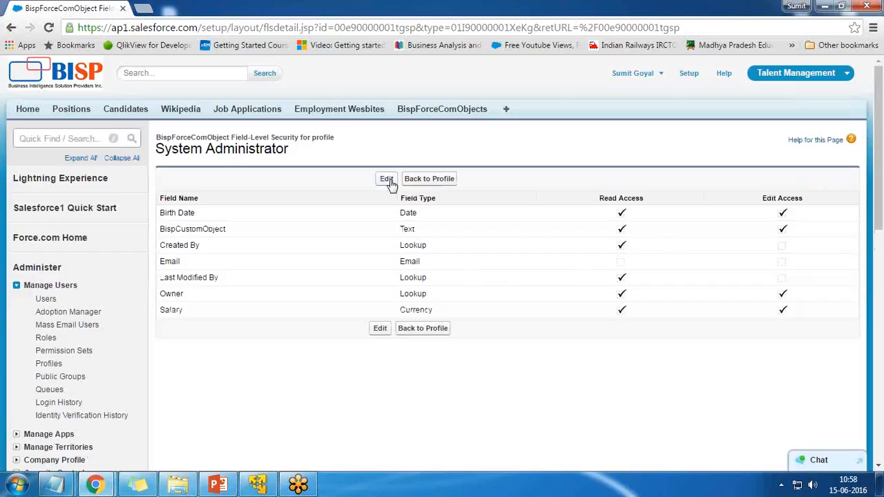
- Tick Read Access and Edit Access for the Email field and save
click(386, 179)
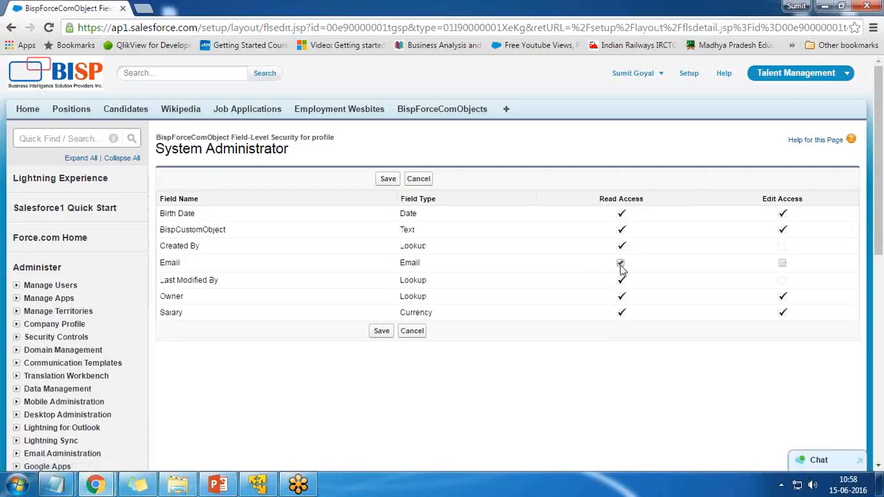
click(782, 262)
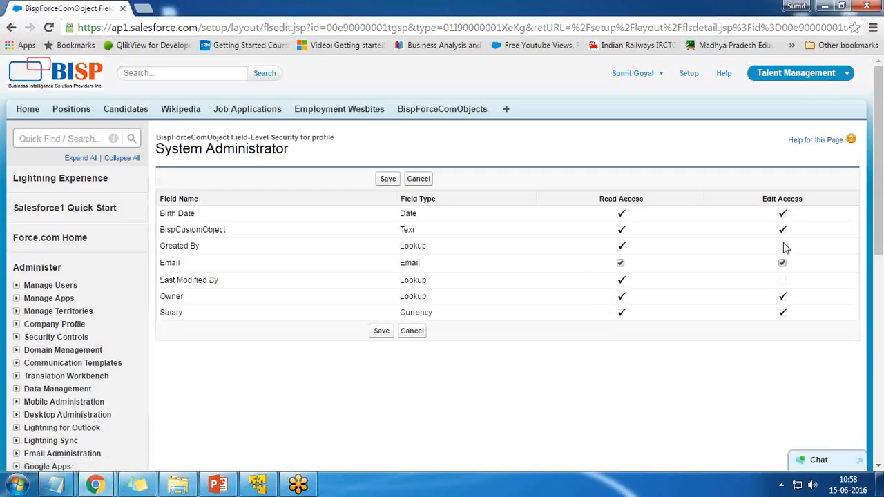
click(382, 331)
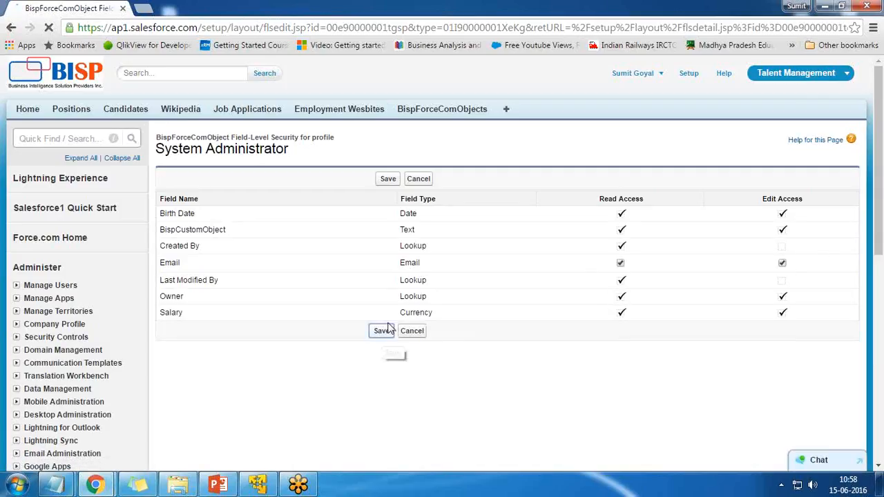
click(382, 330)
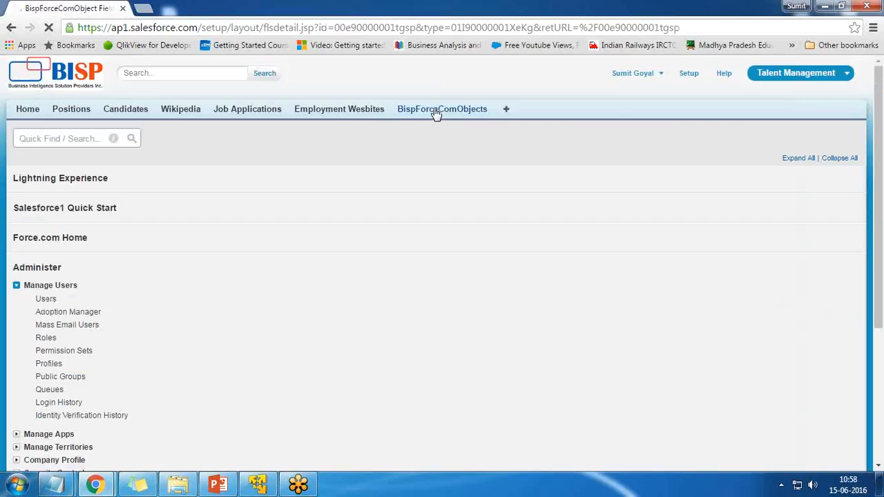
- Open the Abc record for editing from the BispForceComObjects tab
click(442, 109)
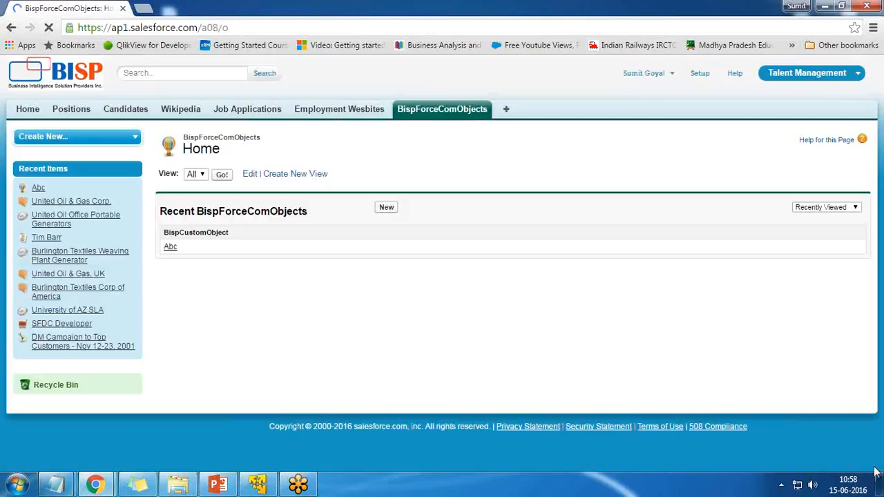
click(170, 247)
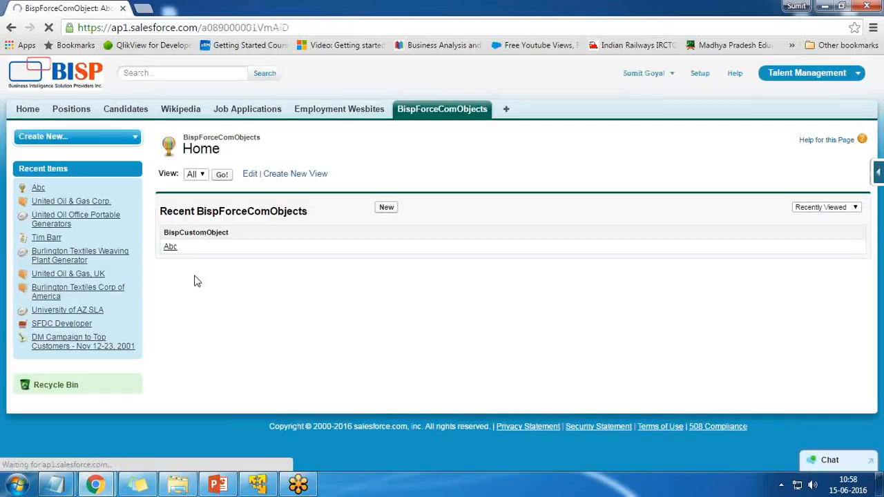
click(170, 247)
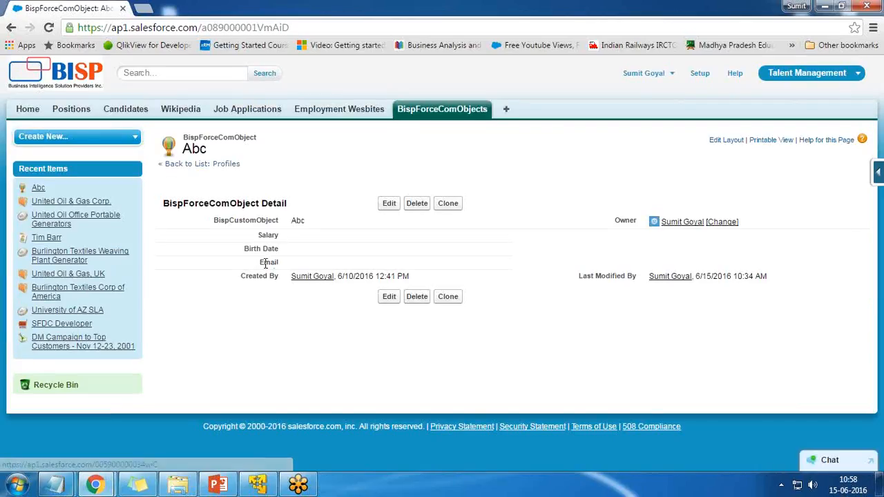
click(389, 204)
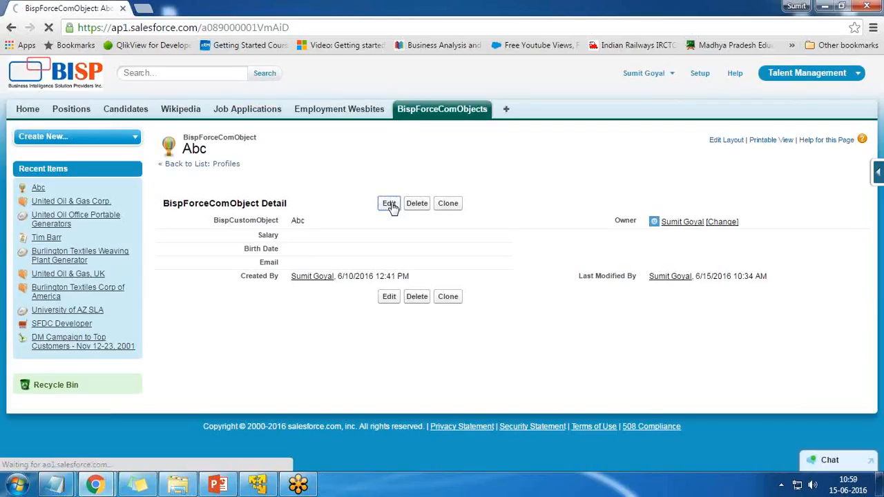
click(389, 203)
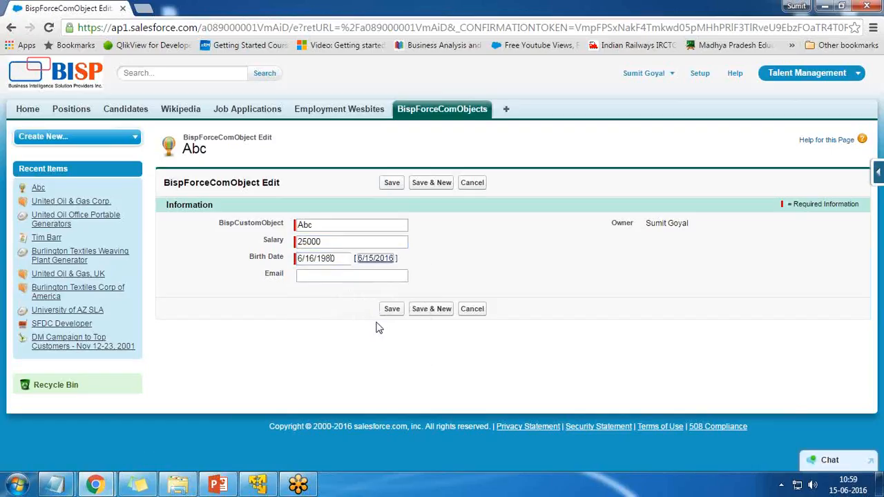
click(352, 275)
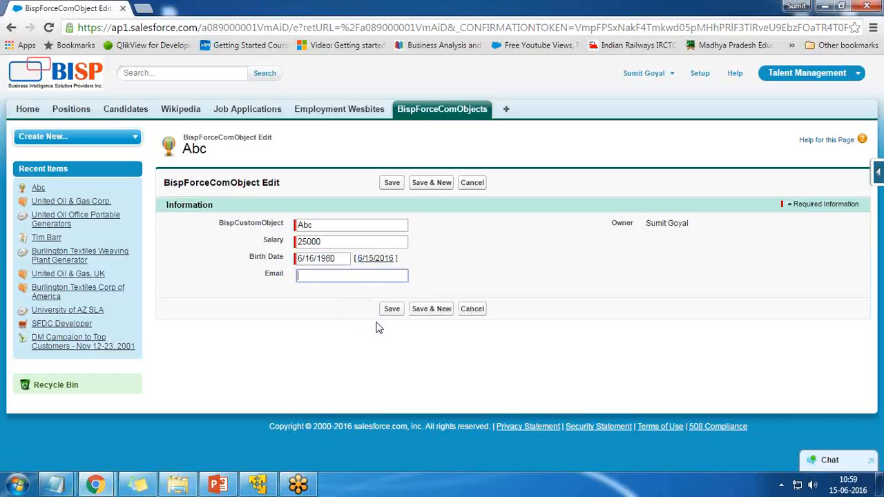
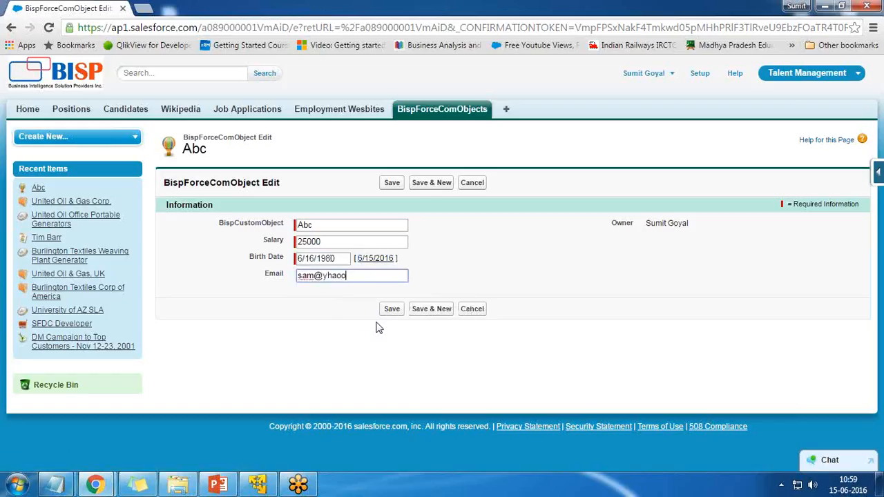
click(392, 309)
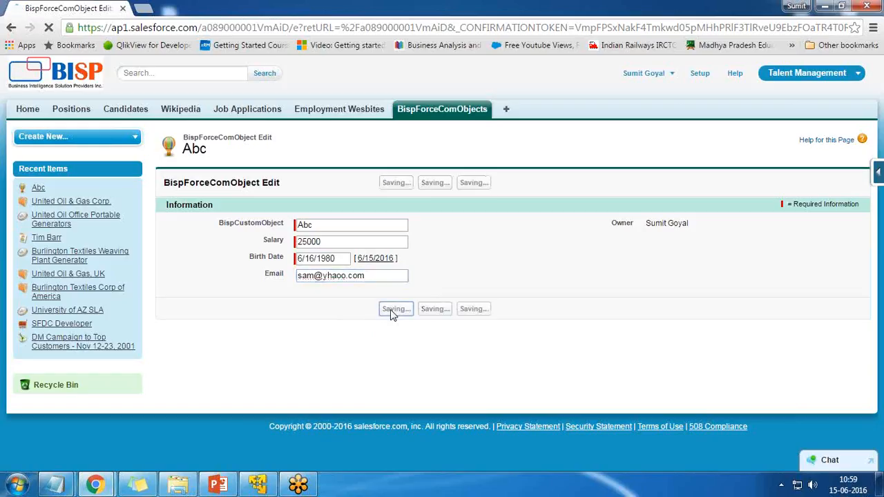
click(395, 309)
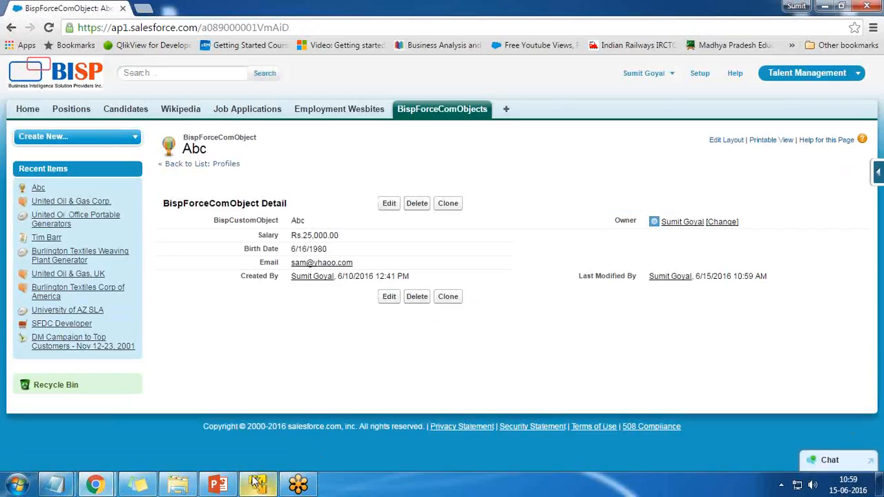
mouse_move(779, 332)
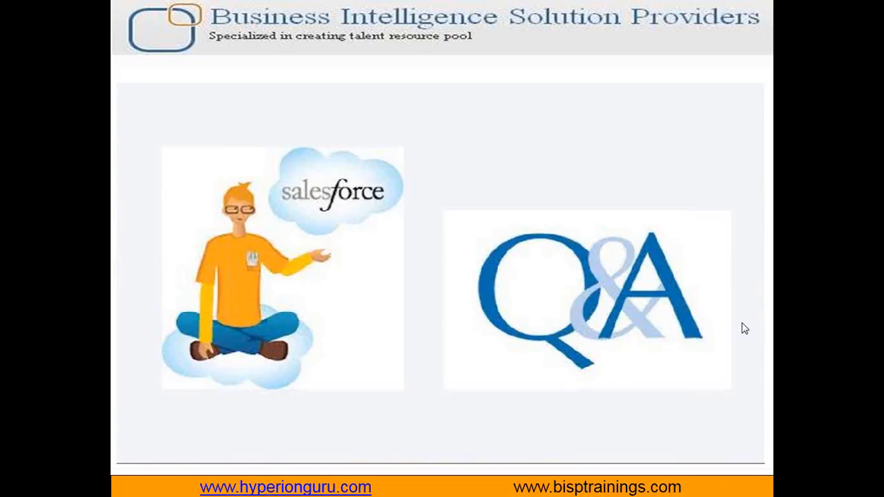
mouse_move(740, 328)
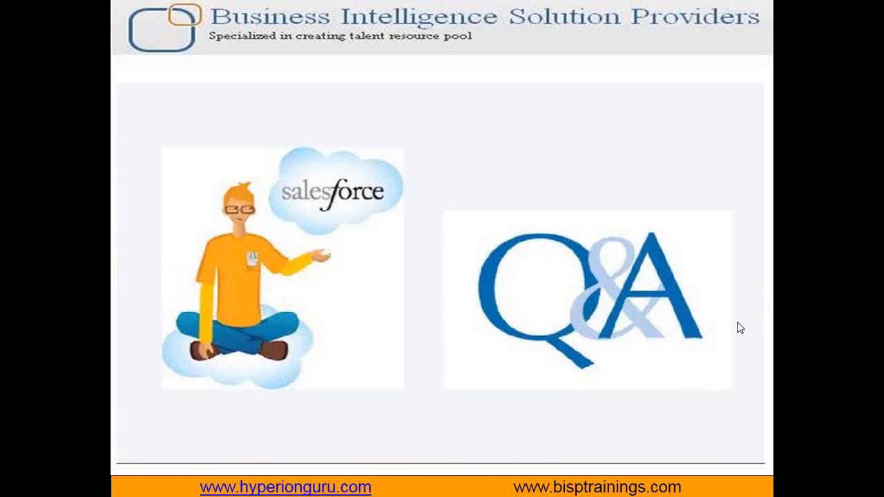
mouse_move(798, 224)
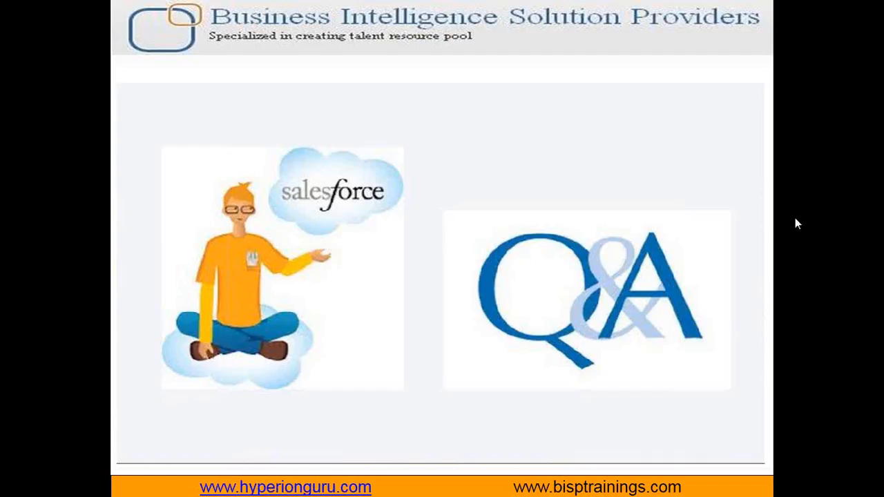